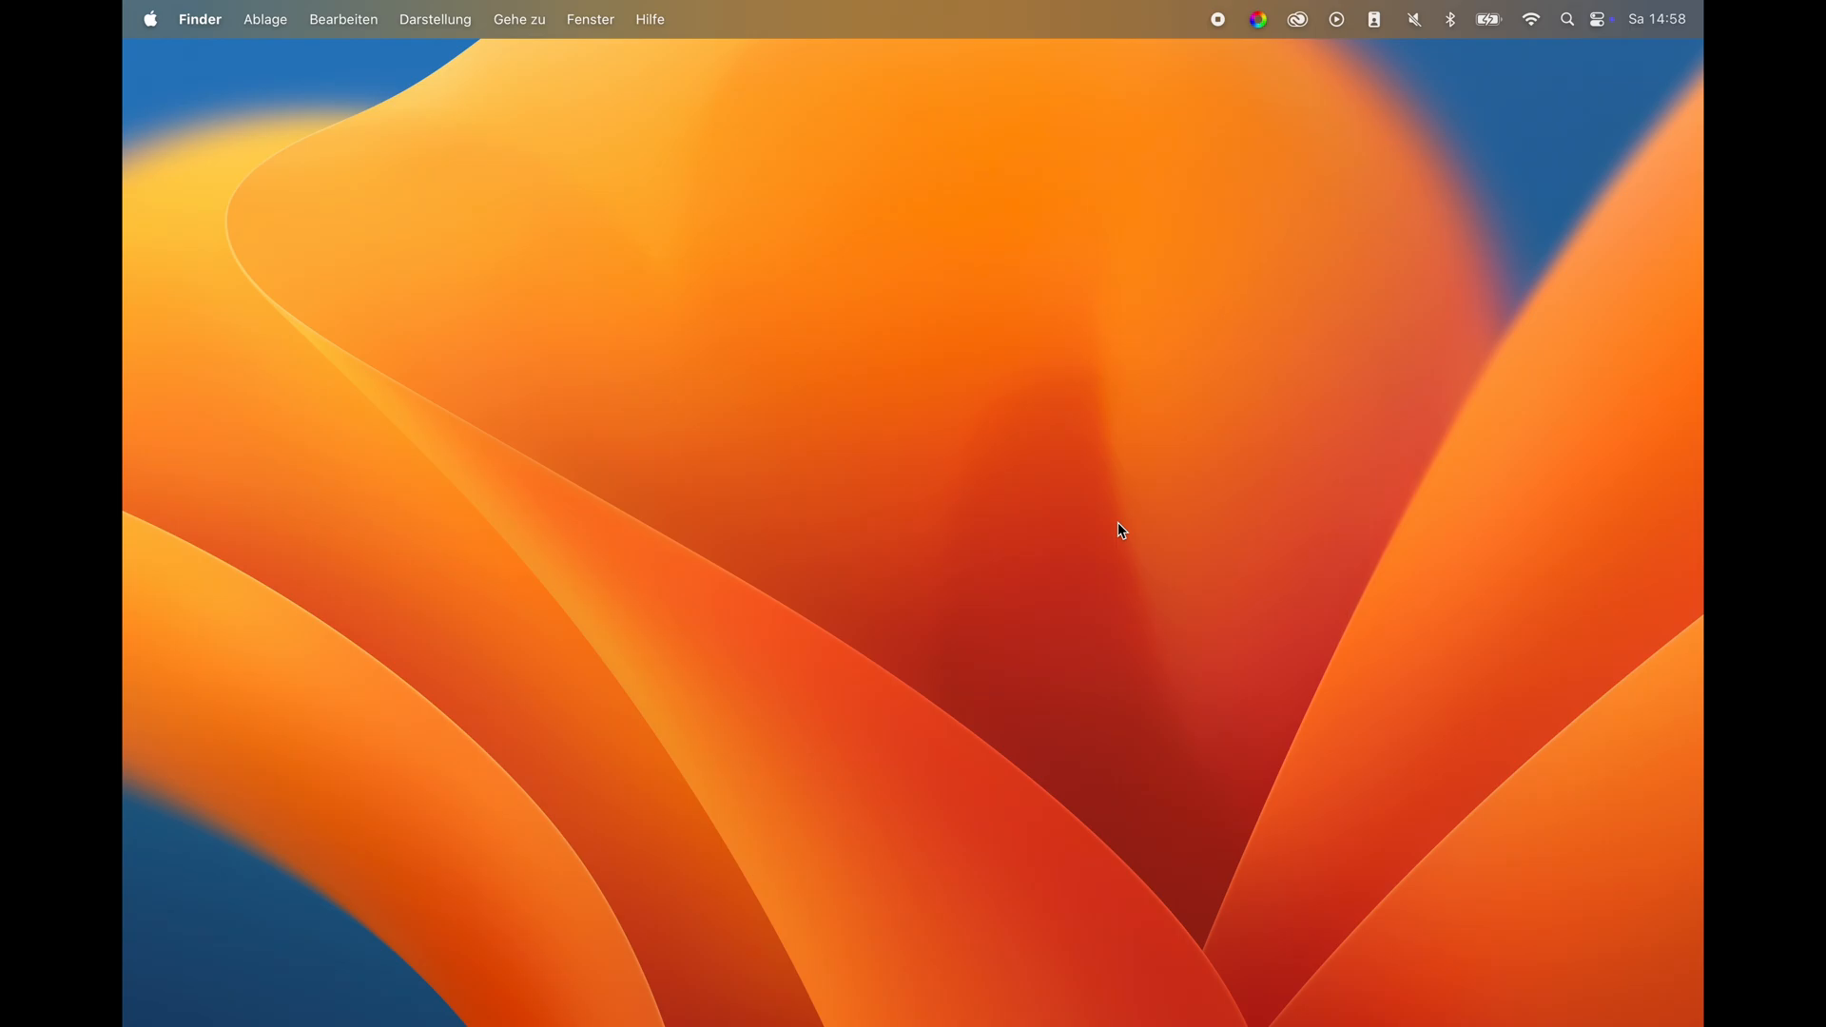
{"action": "mouse_move", "coordinate": [937, 440]}
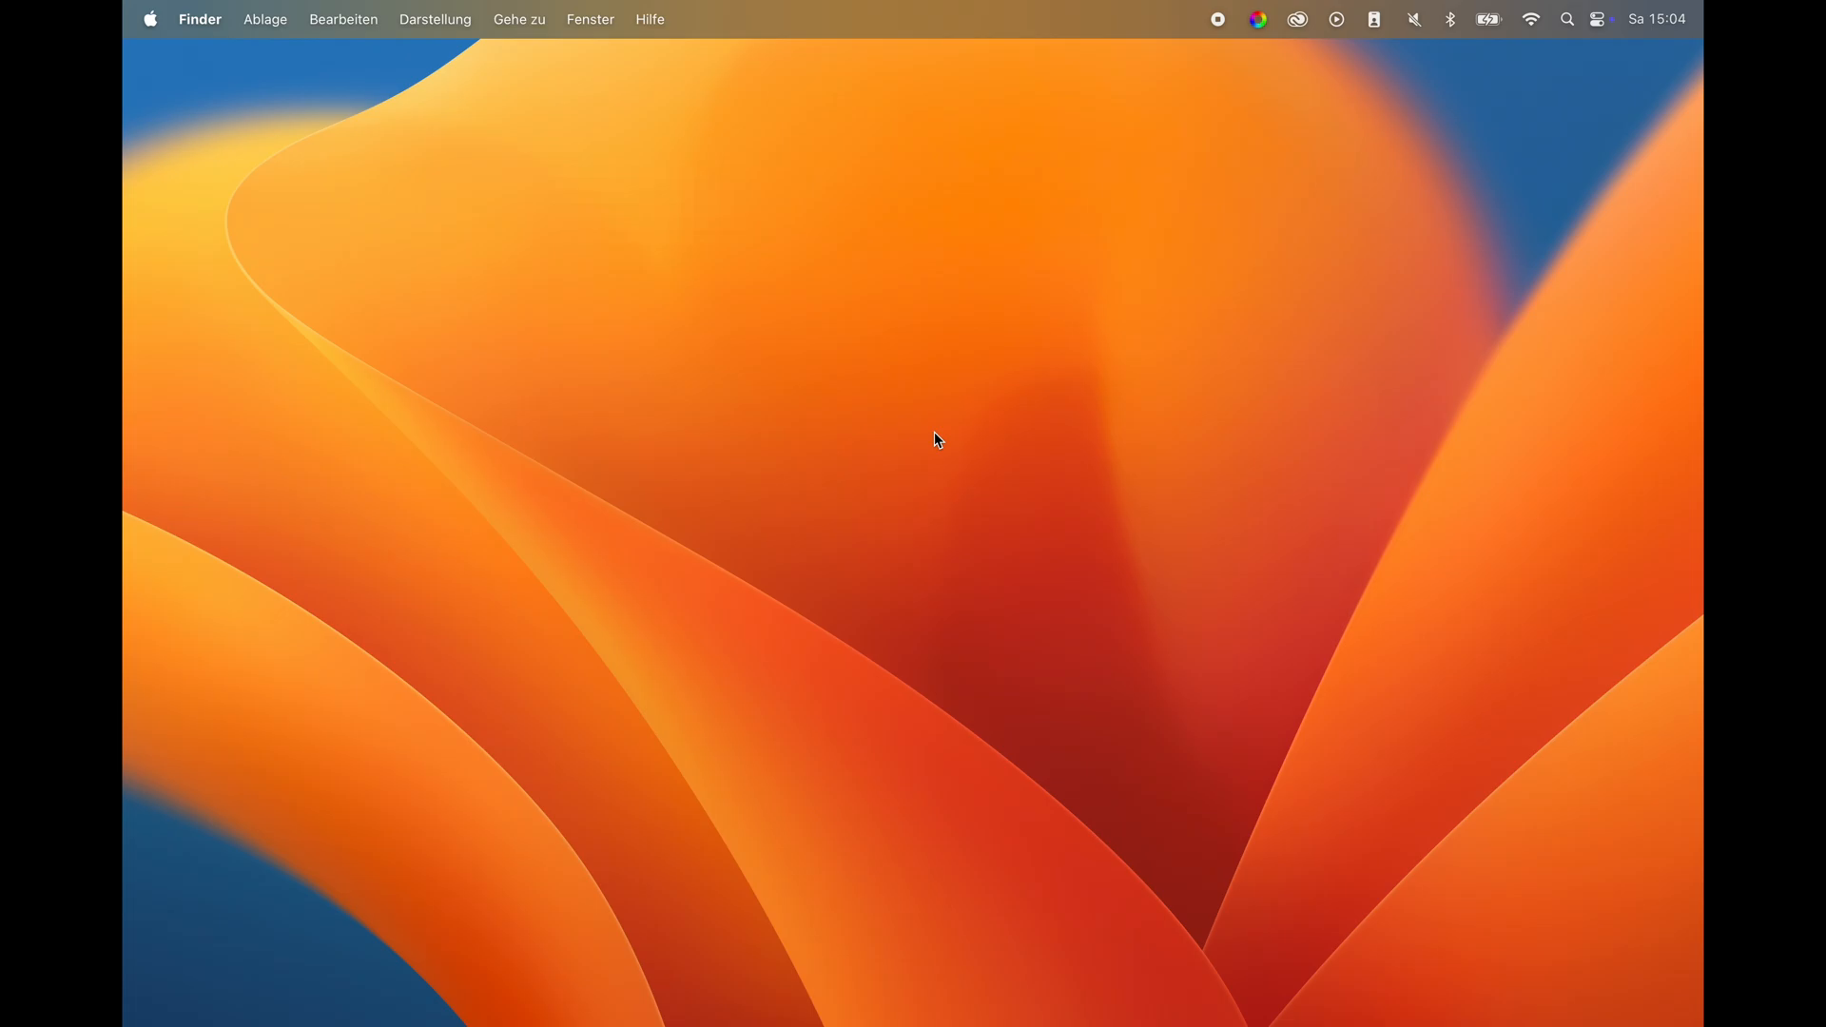
{"action": "mouse_move", "coordinate": [1476, 1023]}
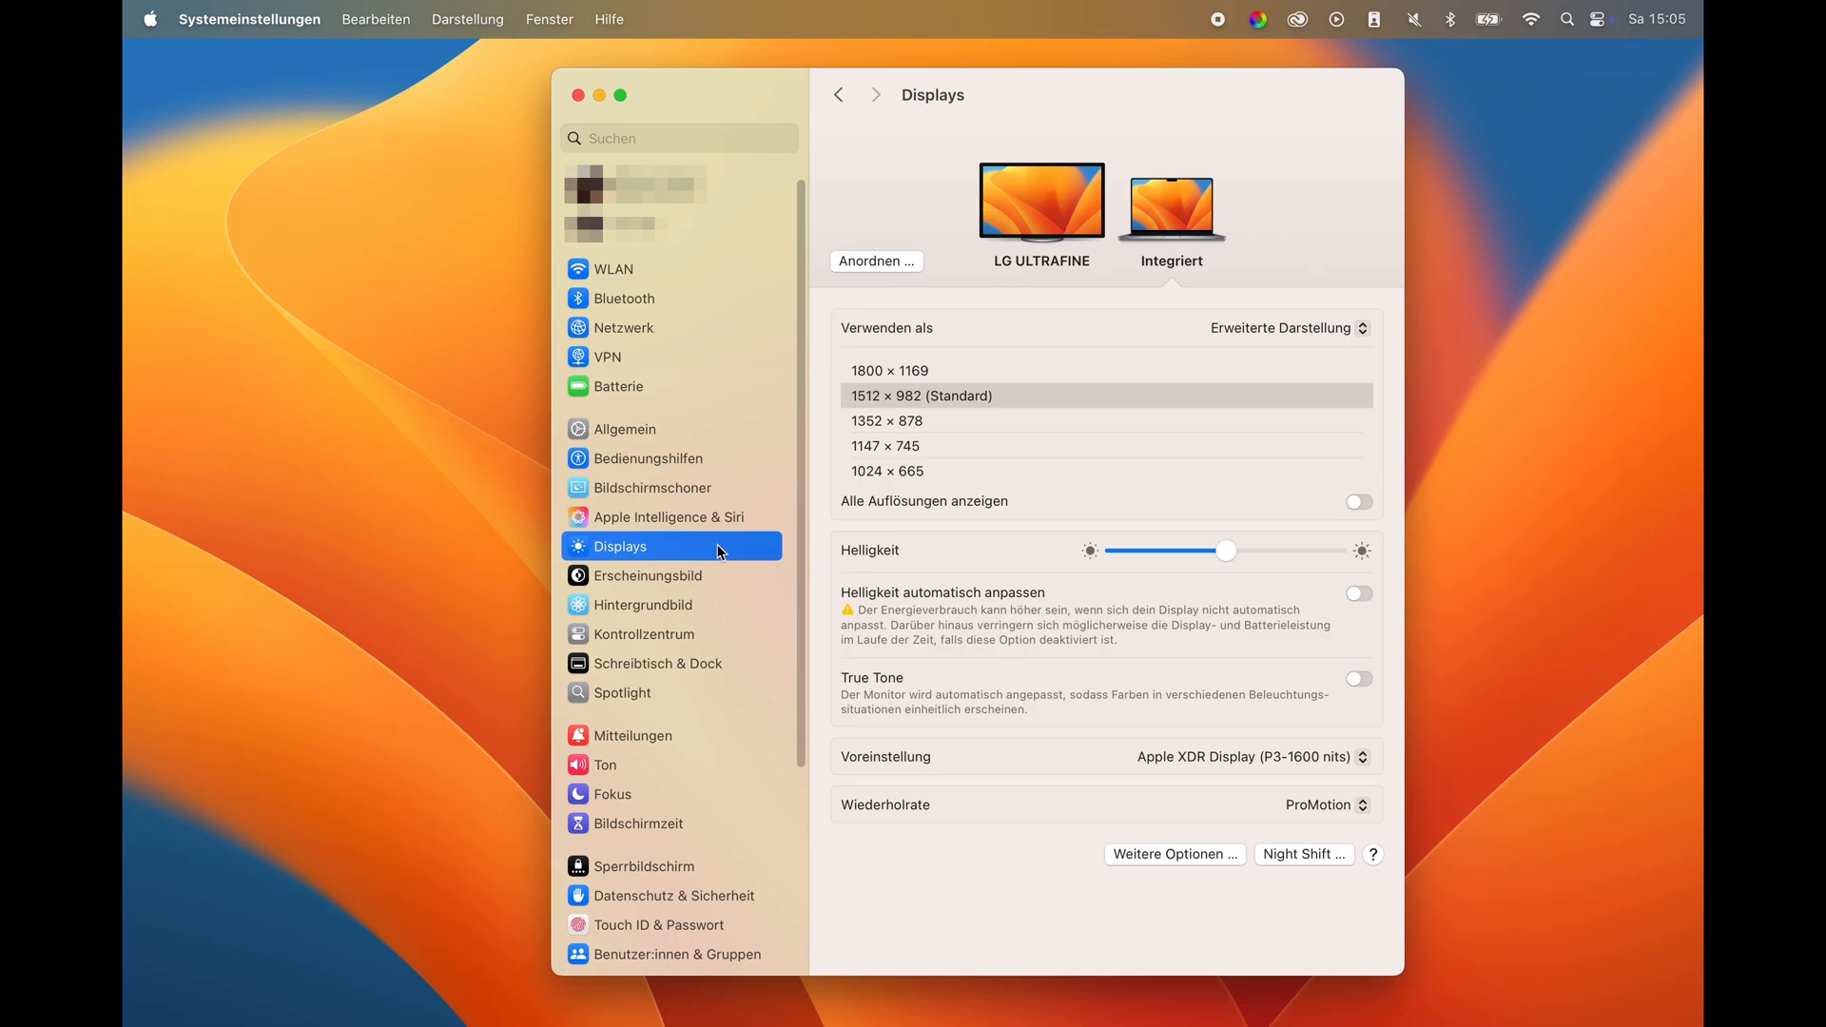
{"action": "mouse_move", "coordinate": [1237, 211]}
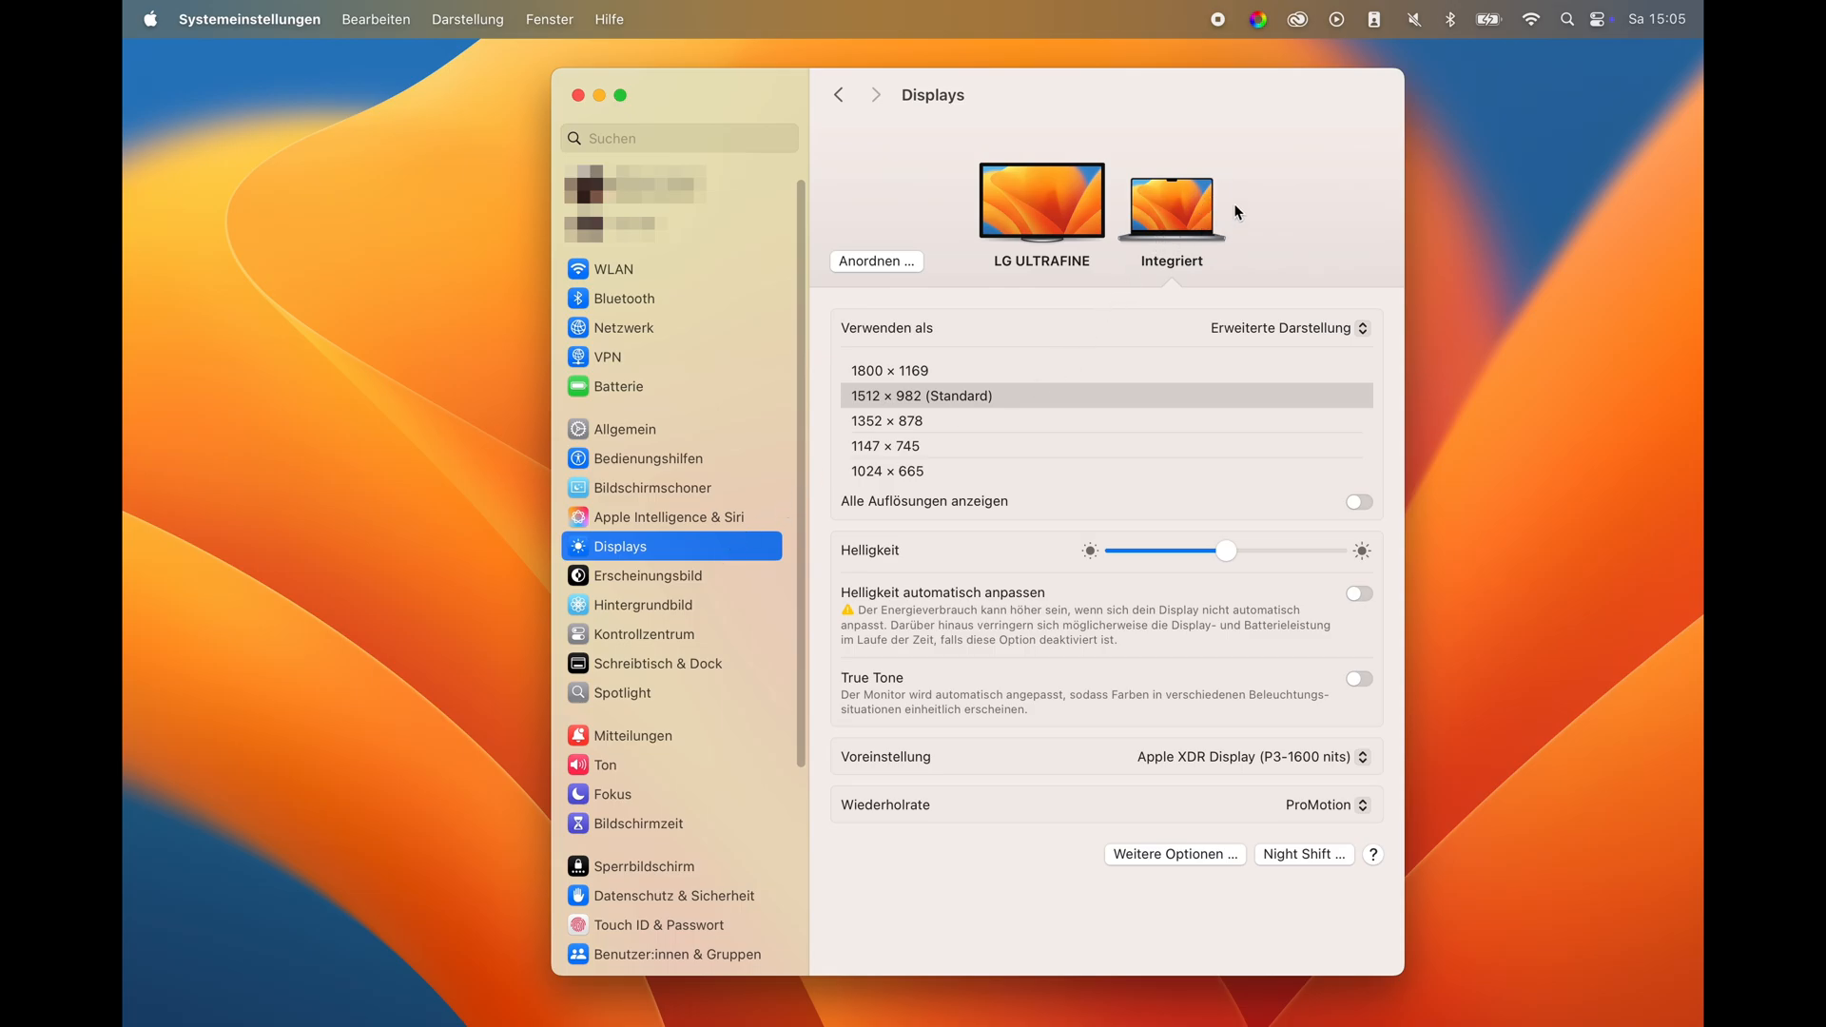
{"action": "mouse_move", "coordinate": [1185, 234]}
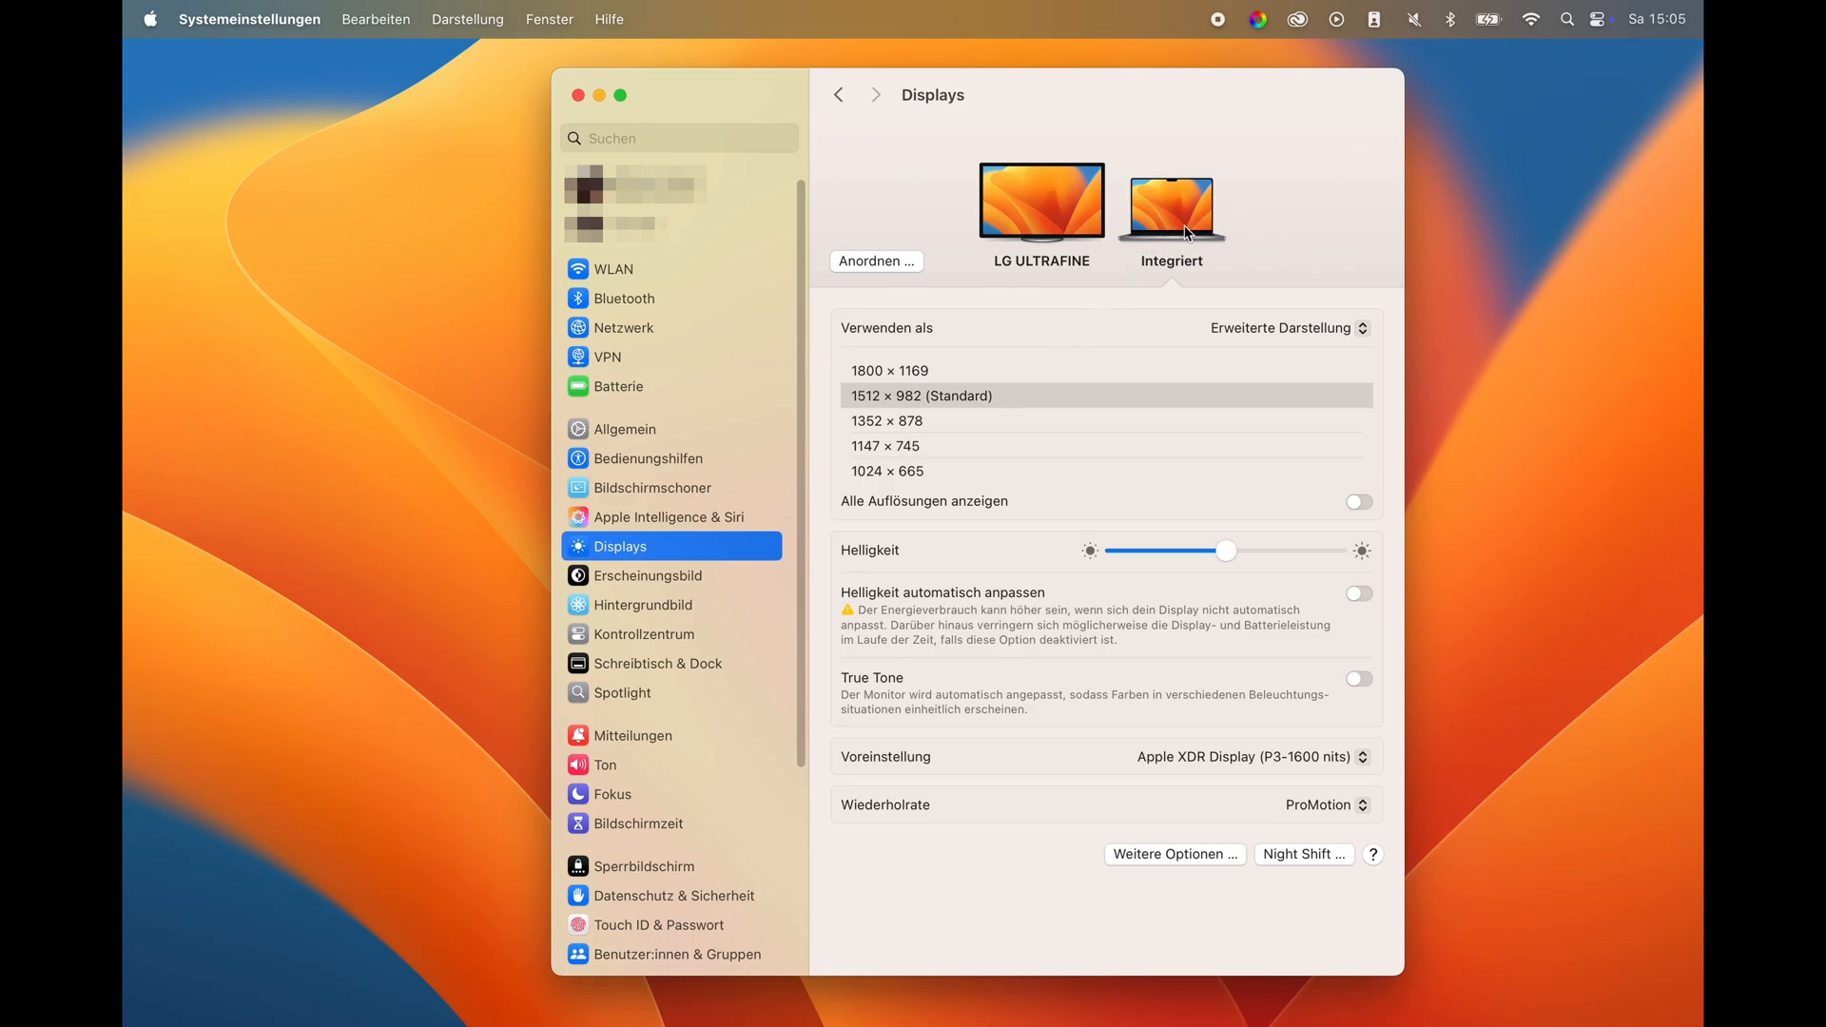
{"action": "mouse_move", "coordinate": [1278, 525]}
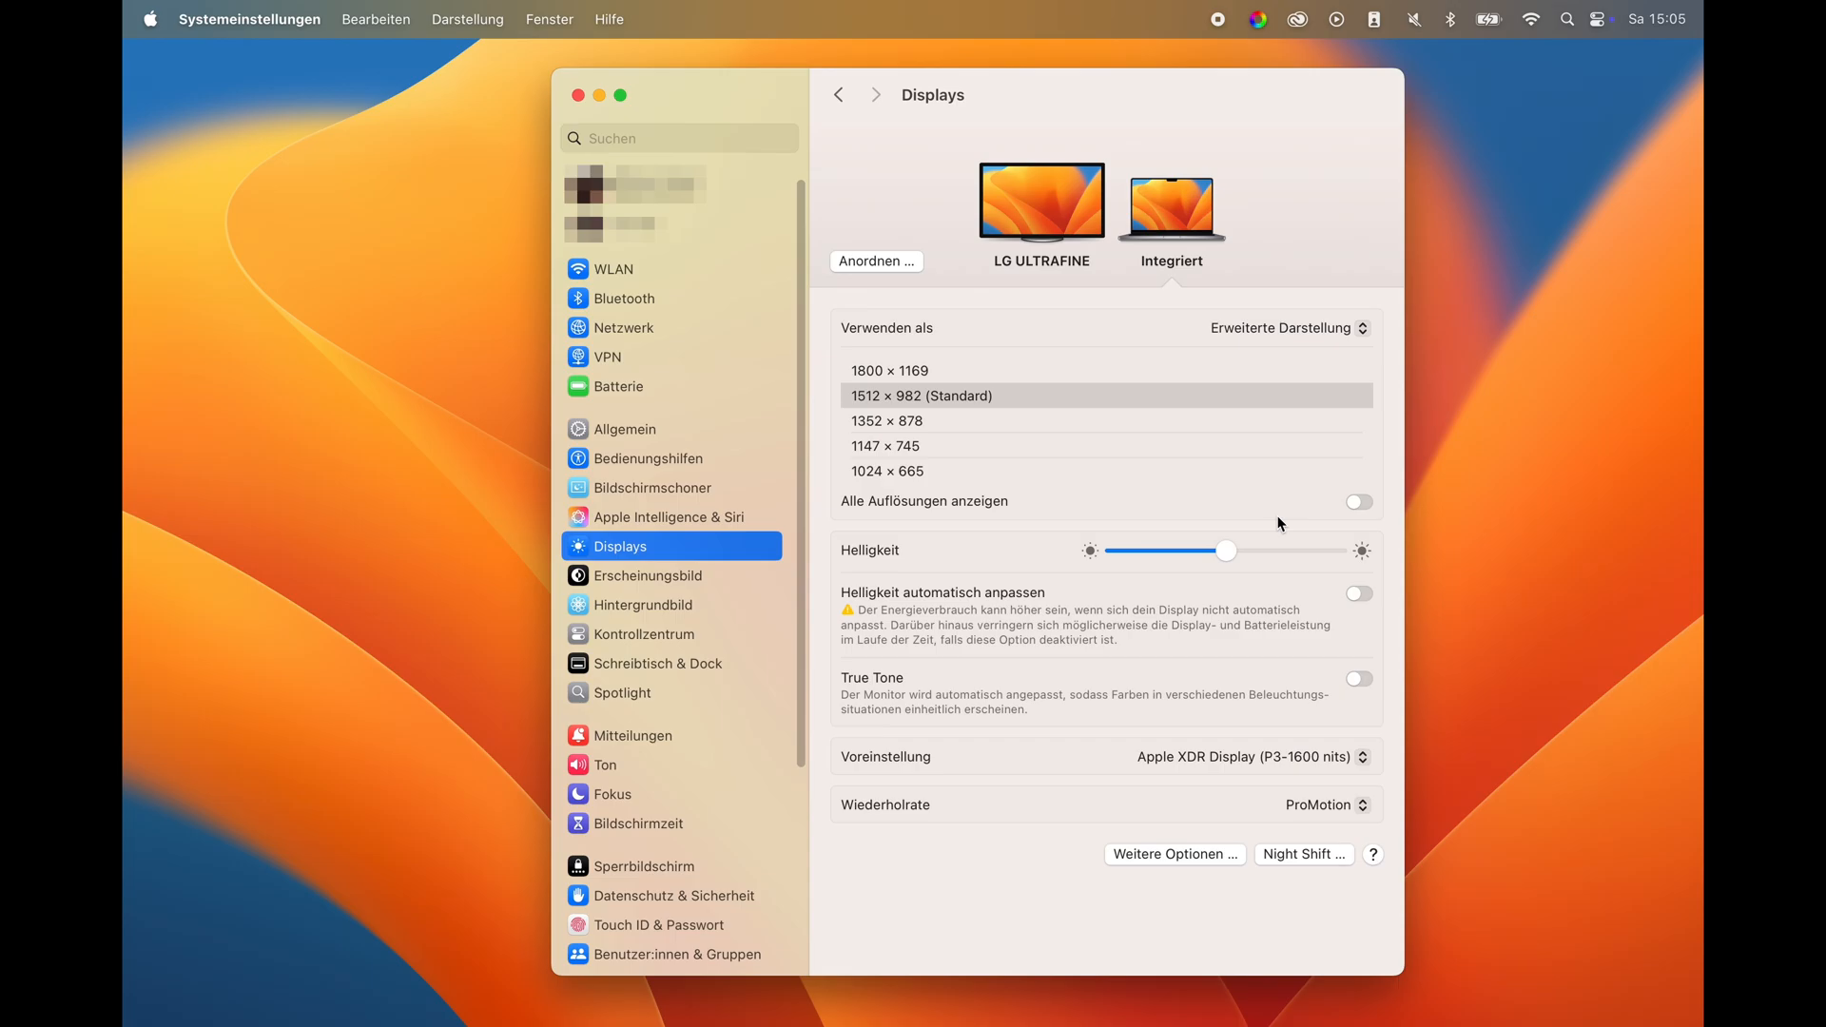
{"action": "mouse_move", "coordinate": [992, 771]}
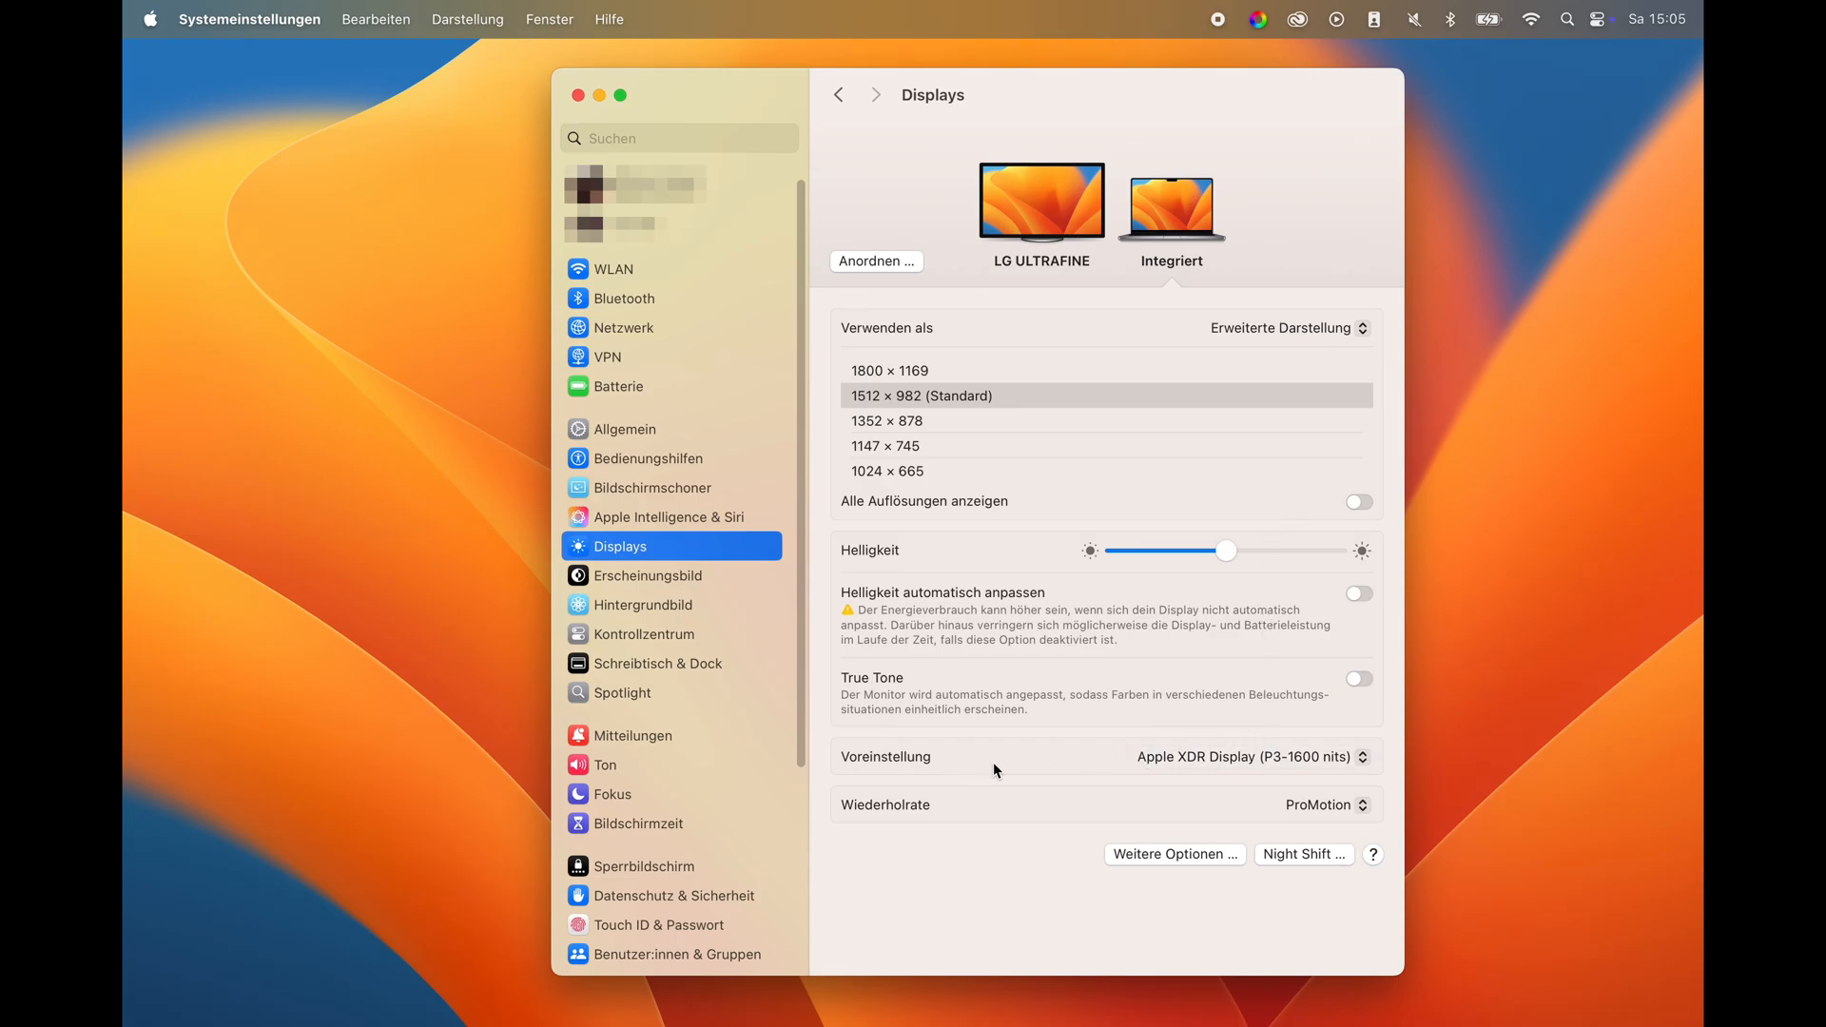
- Choose the HDTV Video (BT.709-BT.1886) preset for the built-in display
{"action": "left_click", "coordinate": [1246, 755]}
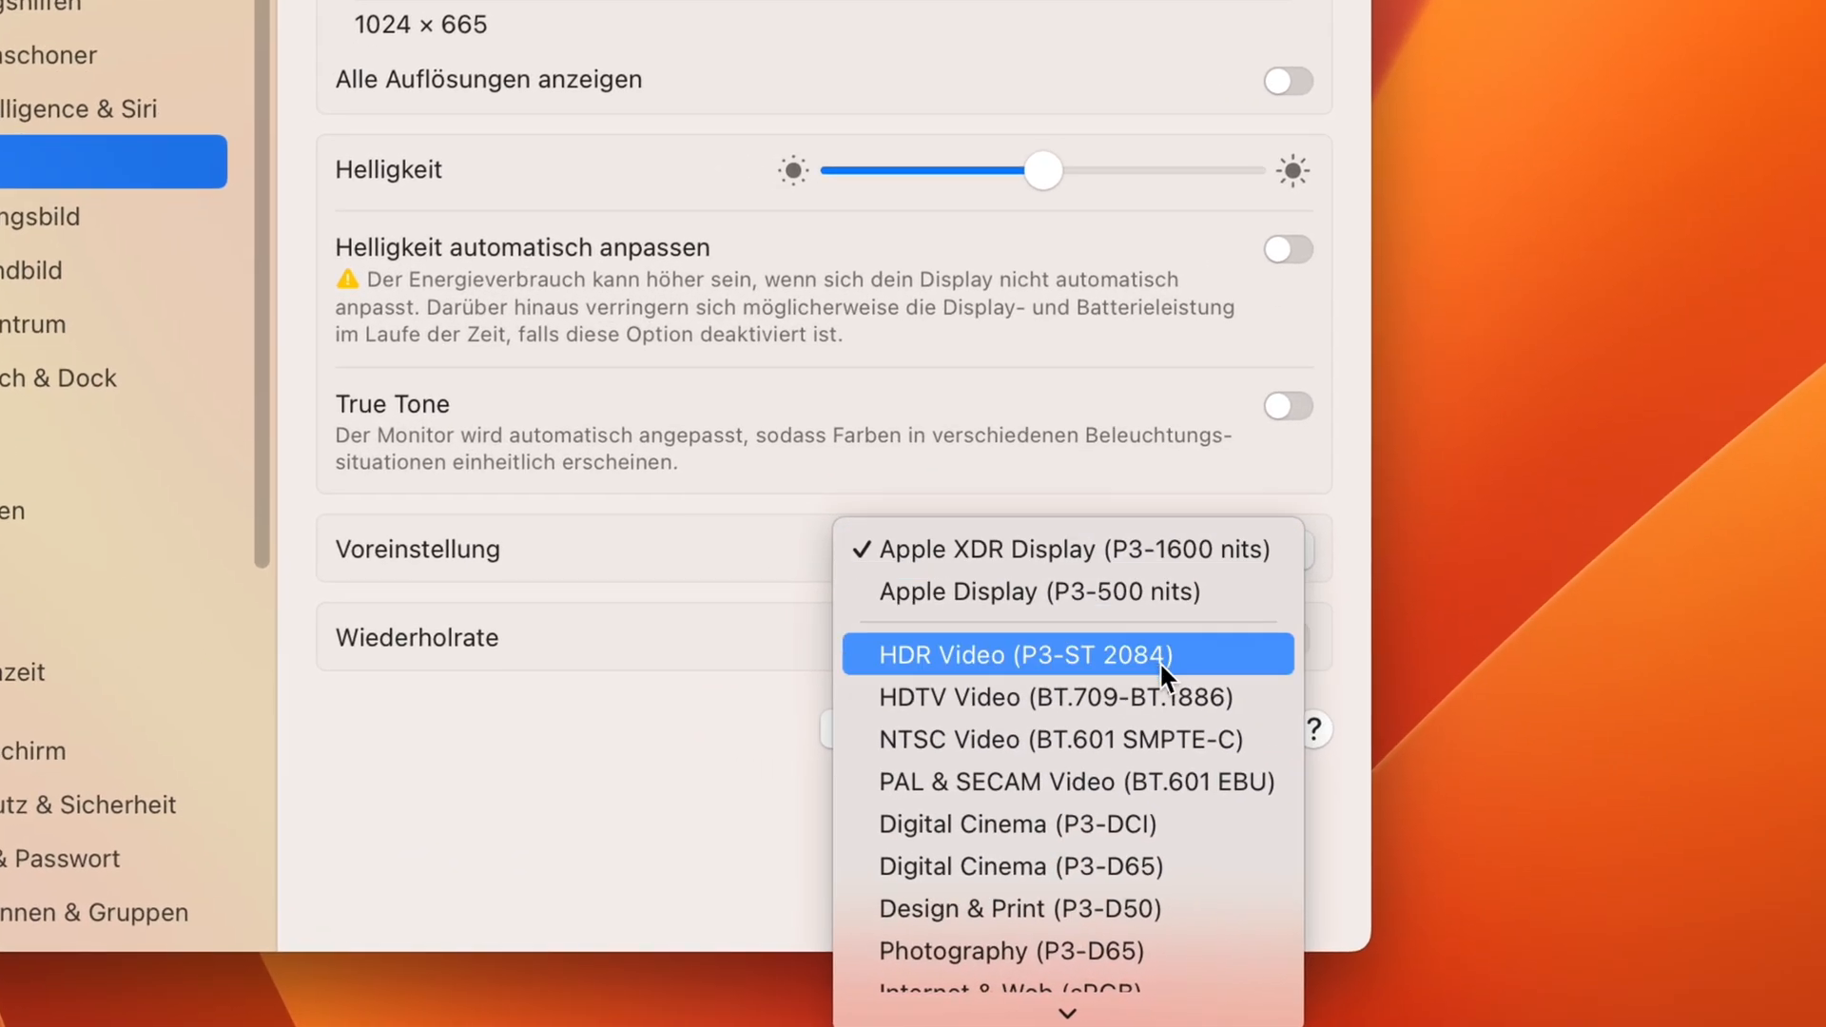
{"action": "mouse_move", "coordinate": [1200, 696]}
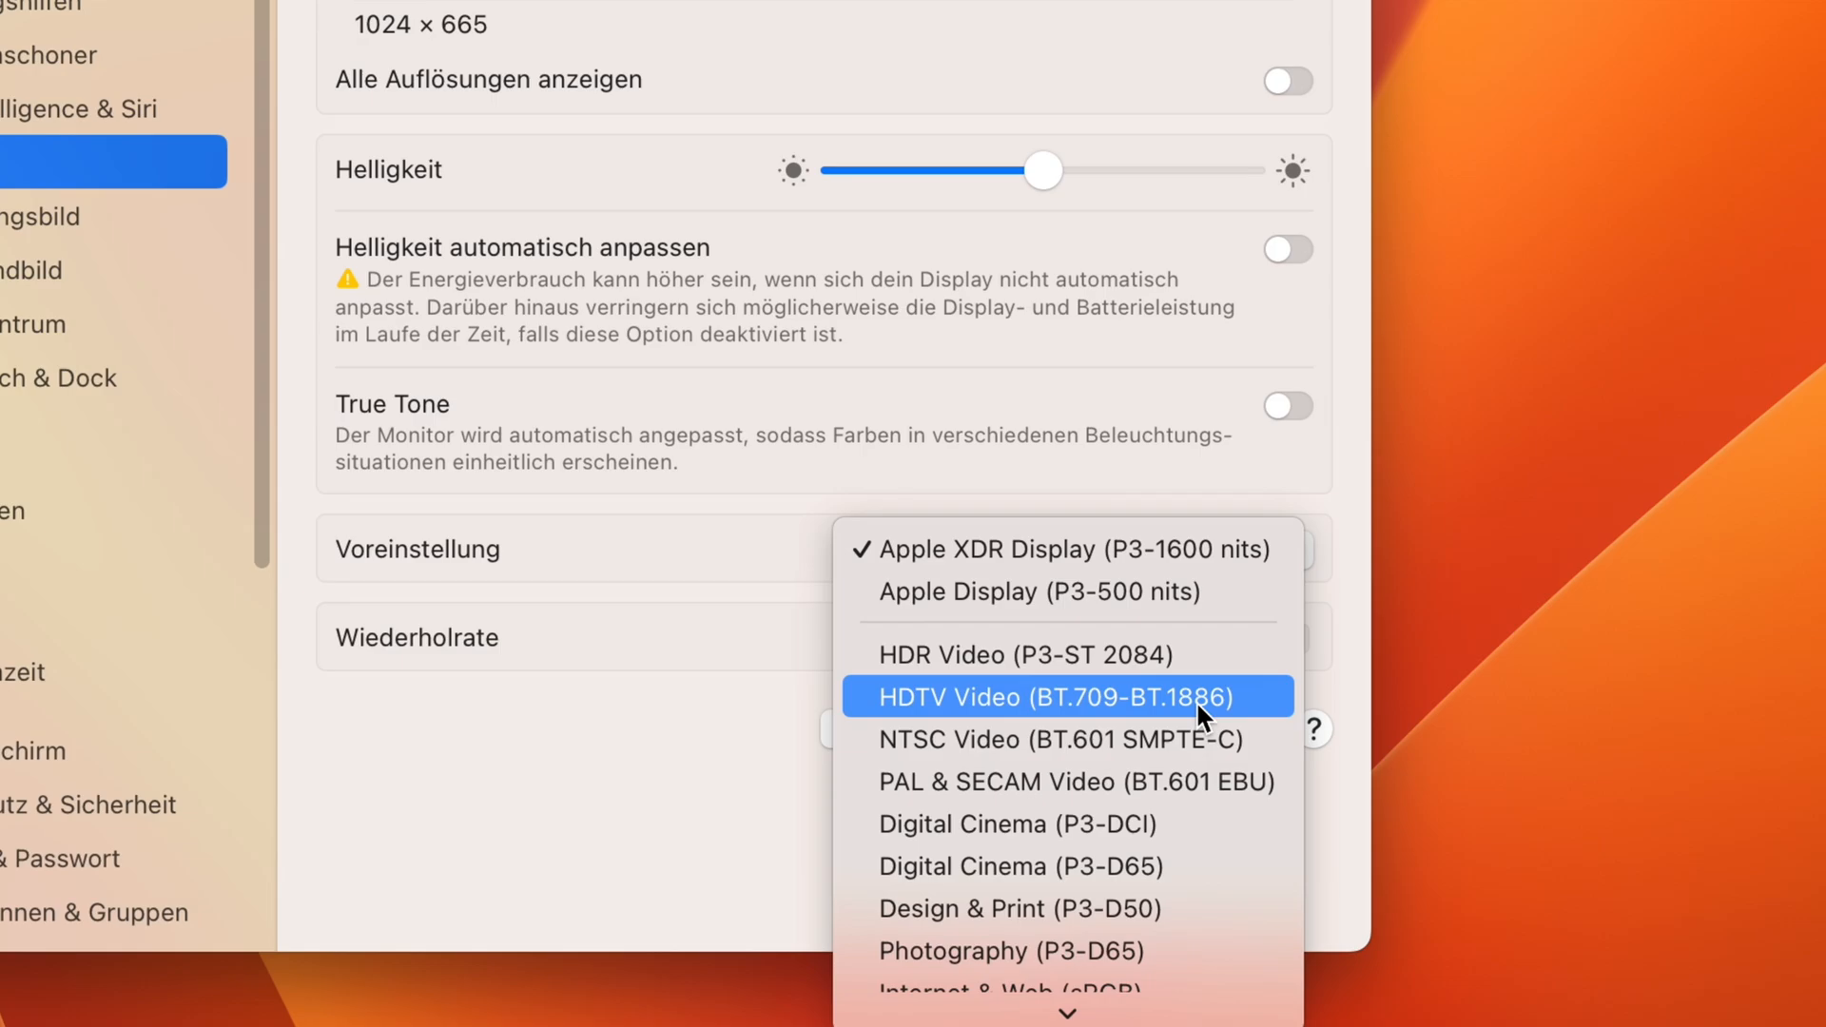
{"action": "mouse_move", "coordinate": [1238, 723]}
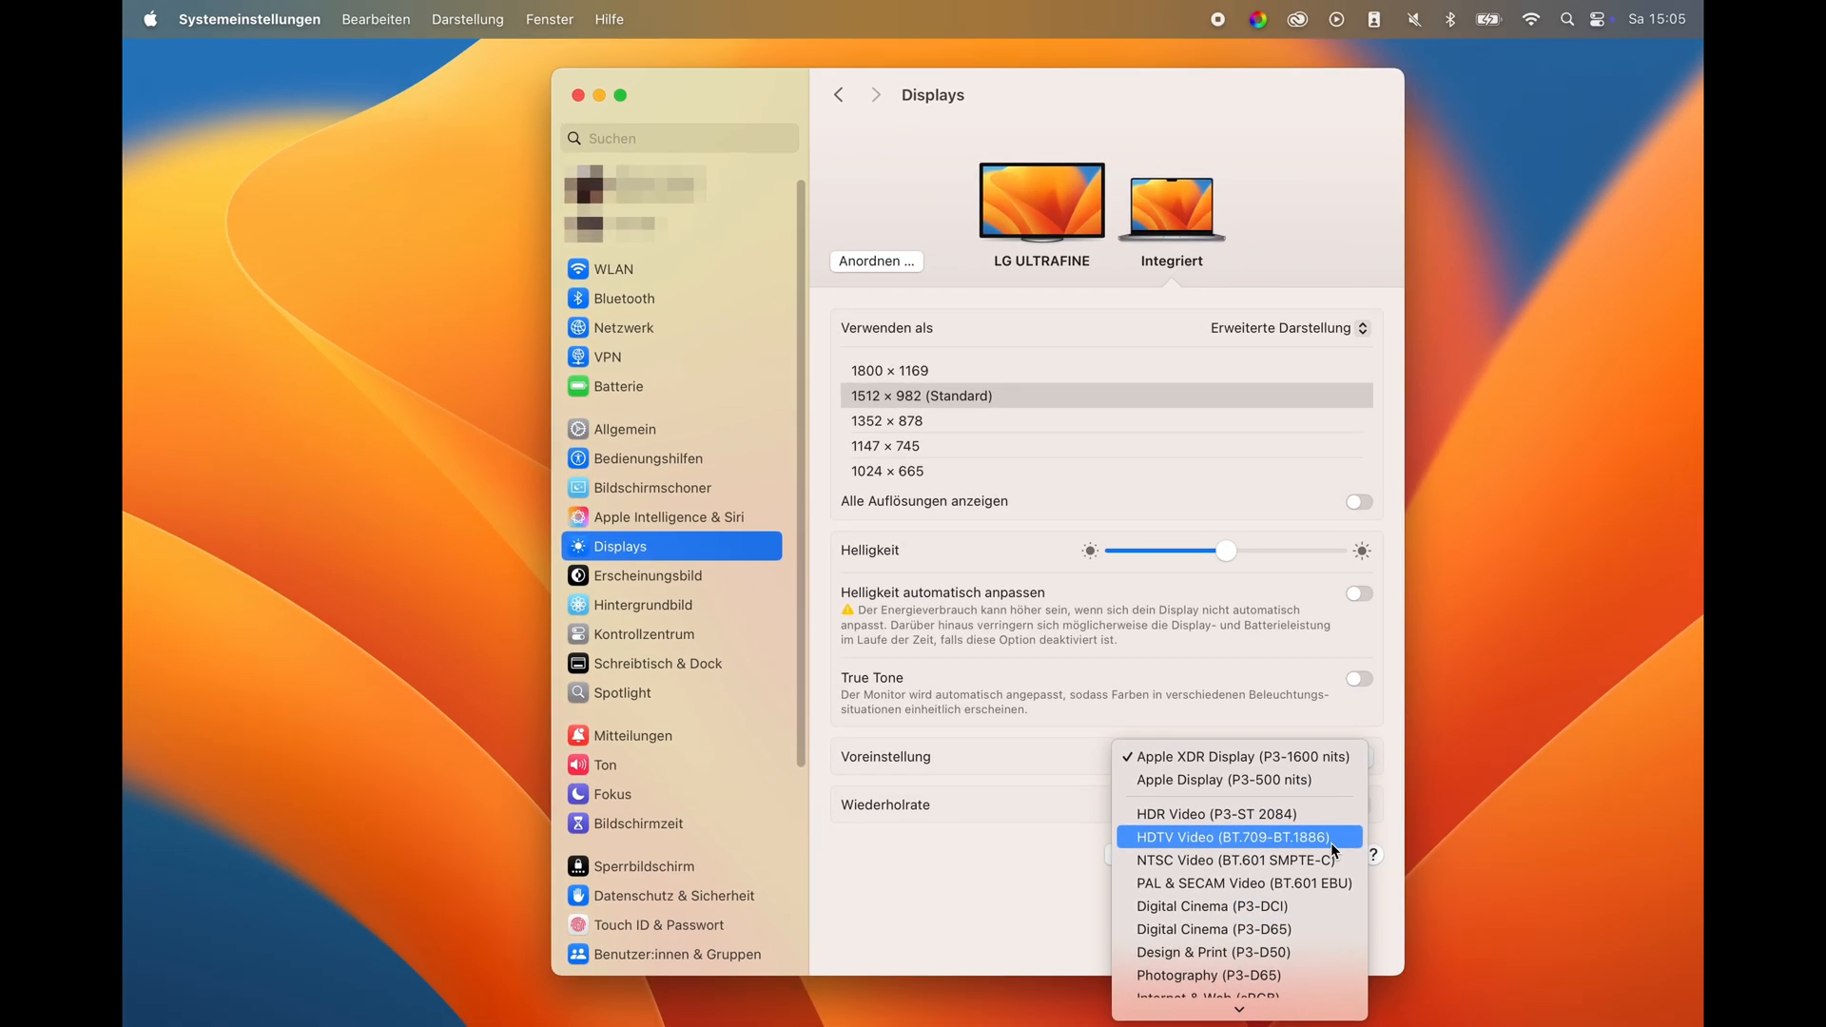
{"action": "left_click", "coordinate": [1230, 837]}
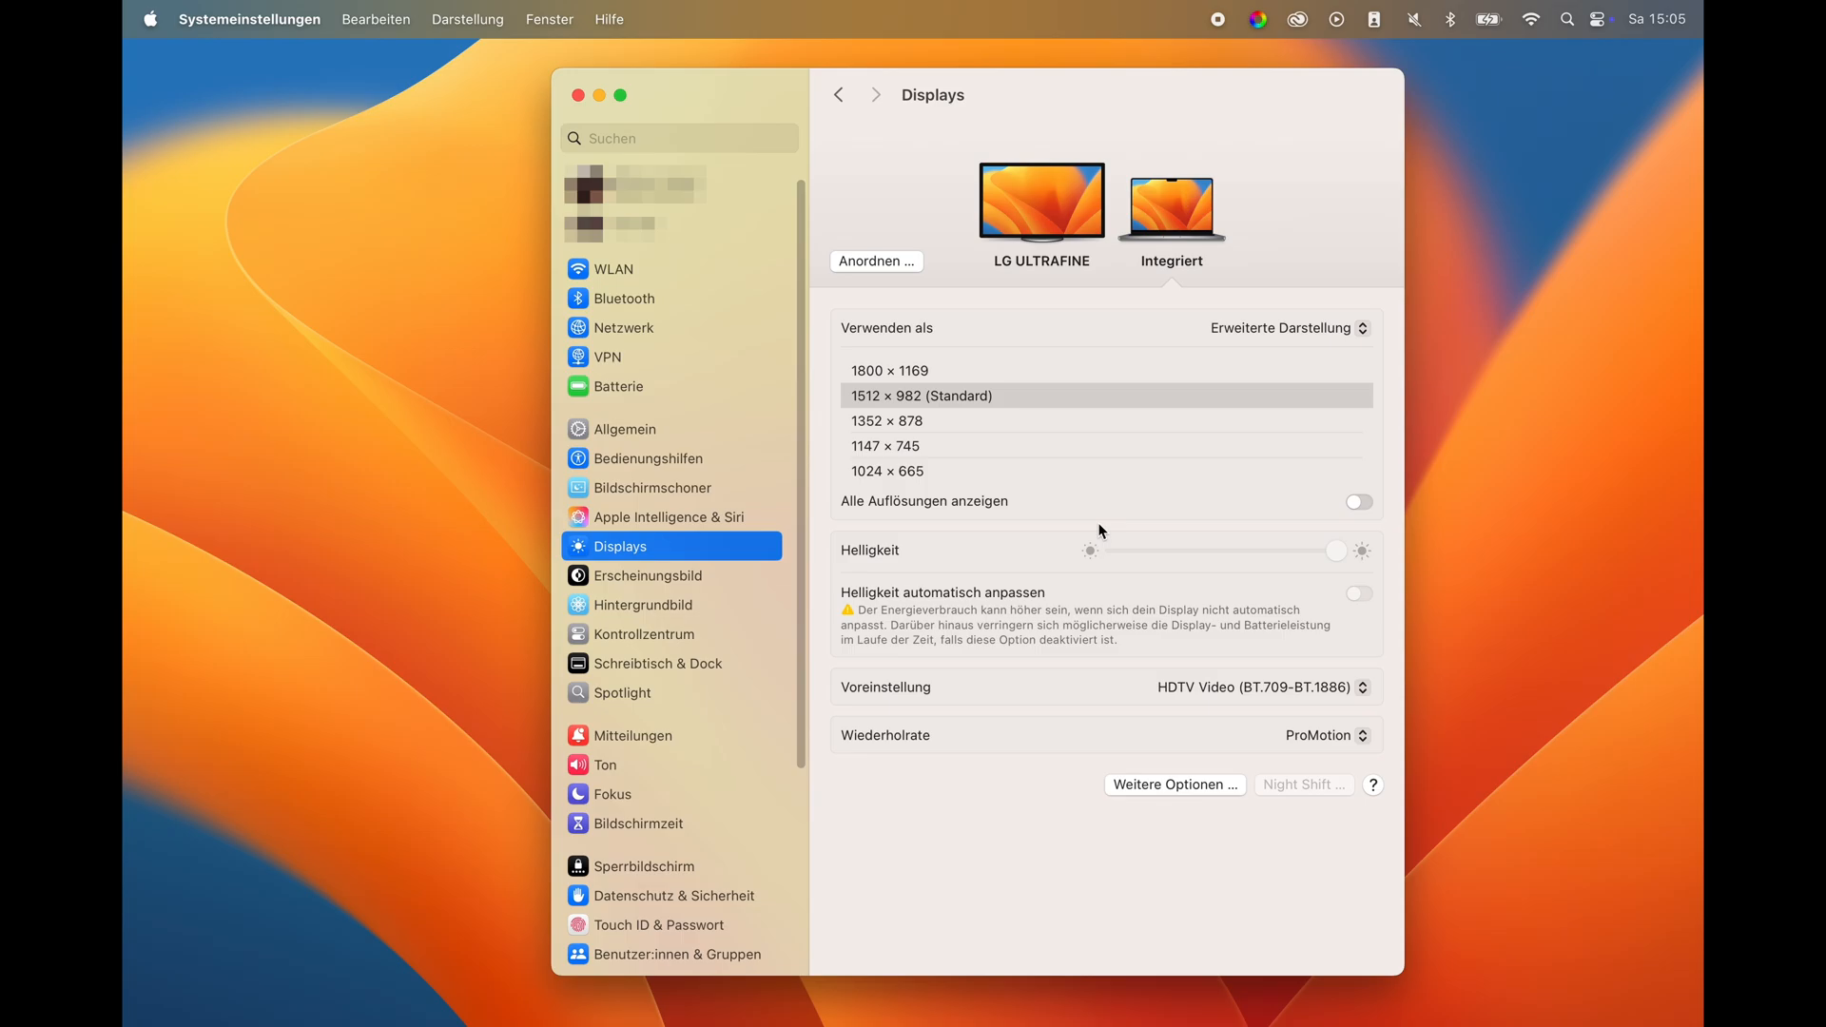
{"action": "left_click", "coordinate": [1596, 19]}
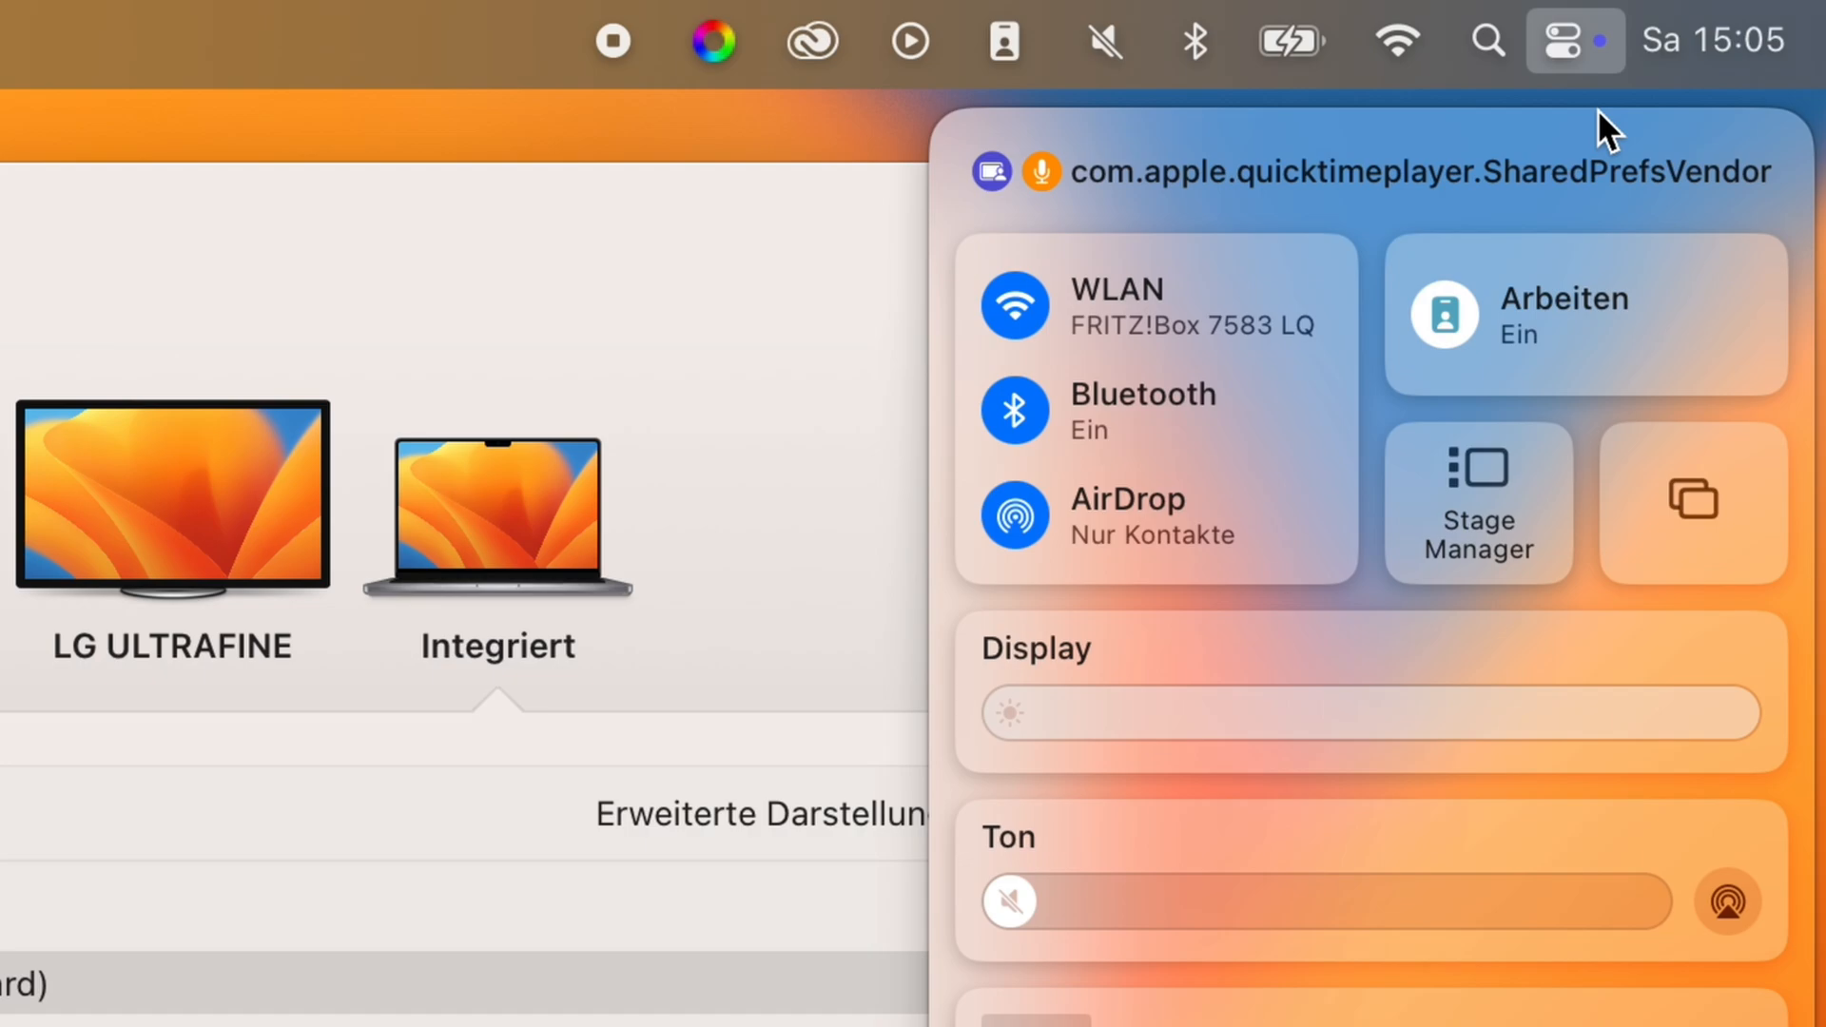
{"action": "mouse_move", "coordinate": [1683, 708]}
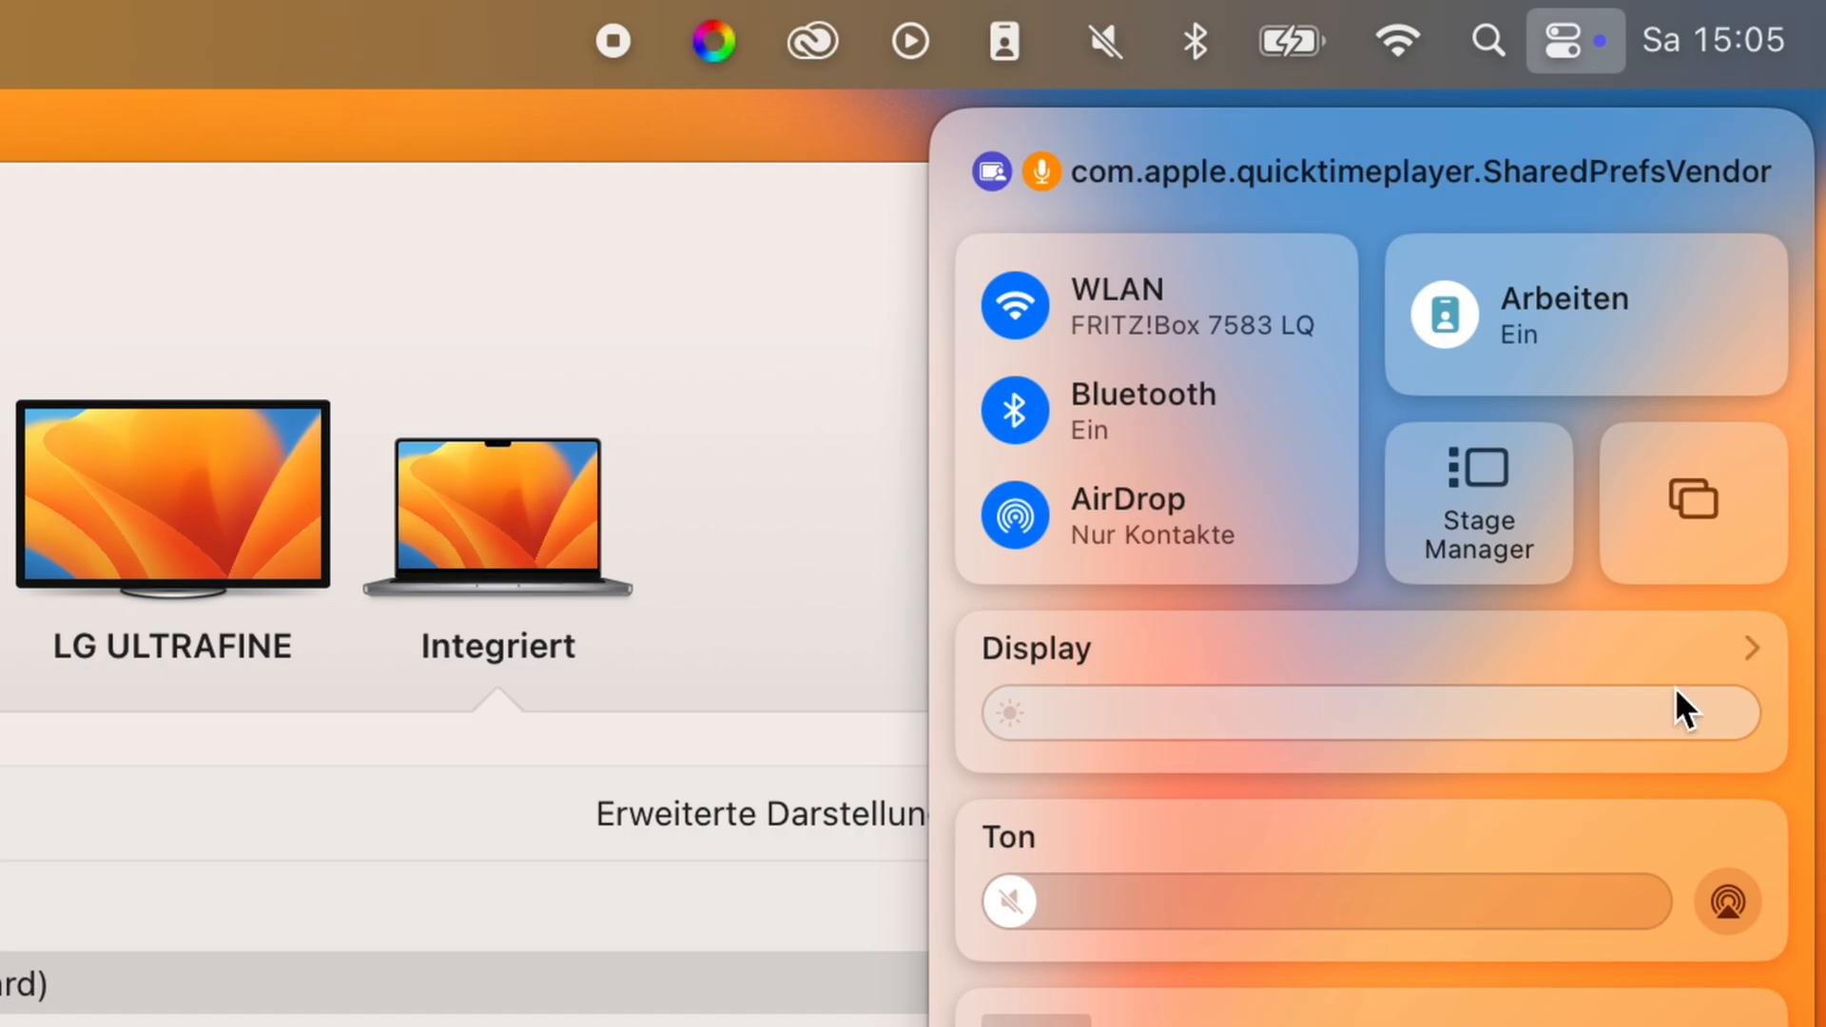
{"action": "mouse_move", "coordinate": [1804, 673]}
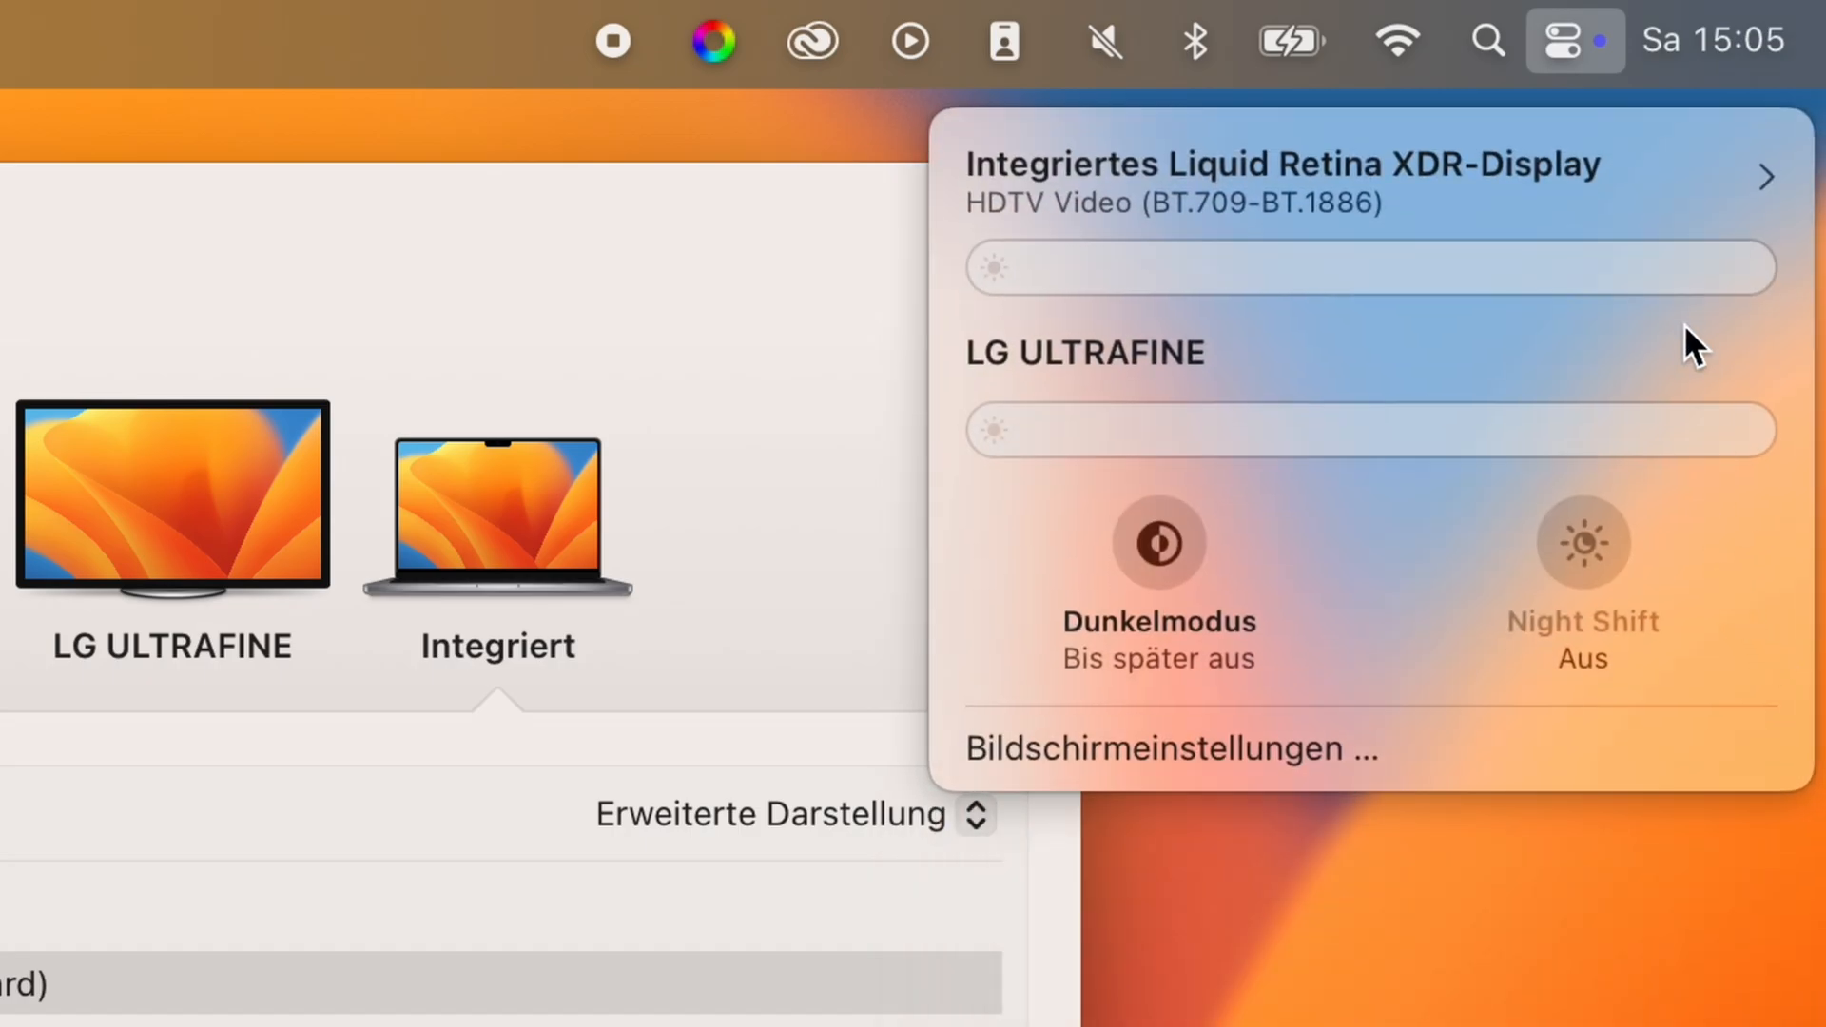
{"action": "mouse_move", "coordinate": [1350, 198]}
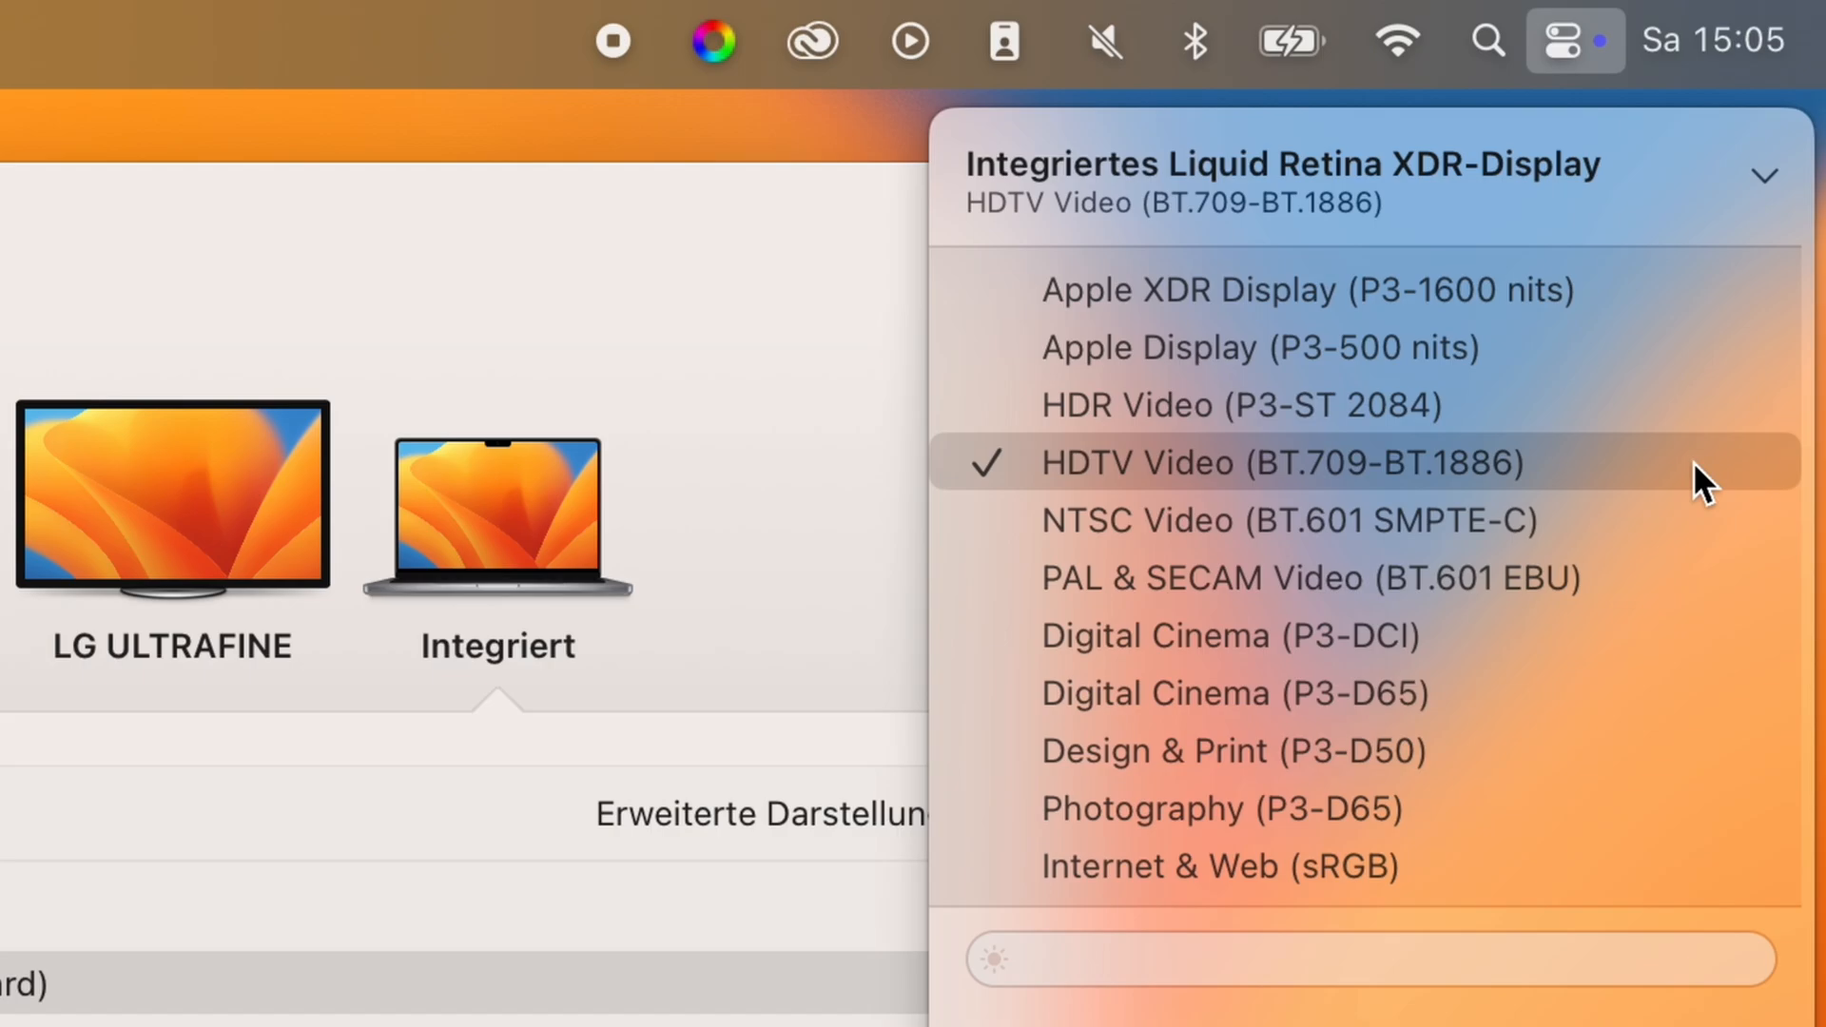
{"action": "mouse_move", "coordinate": [1658, 495]}
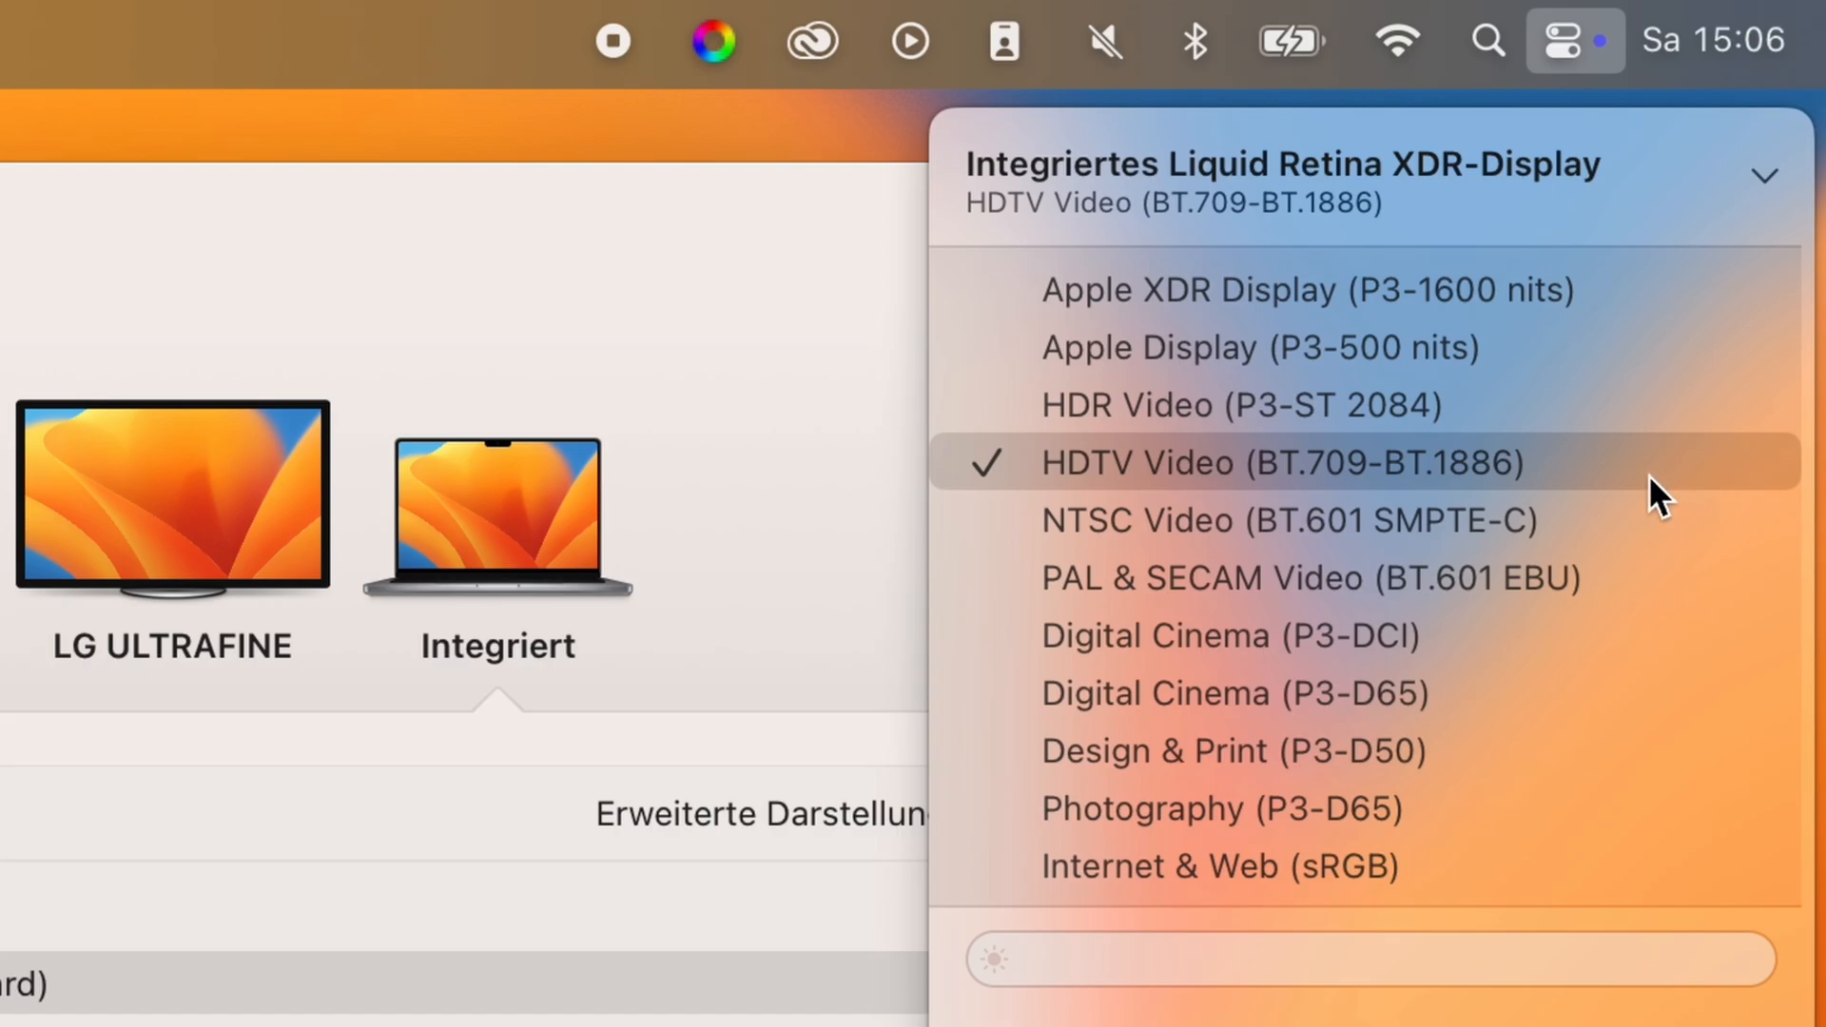
- Confirm HDTV Video (BT.709-BT.1886) stays the display preset in Control Center
{"action": "left_click", "coordinate": [1251, 462]}
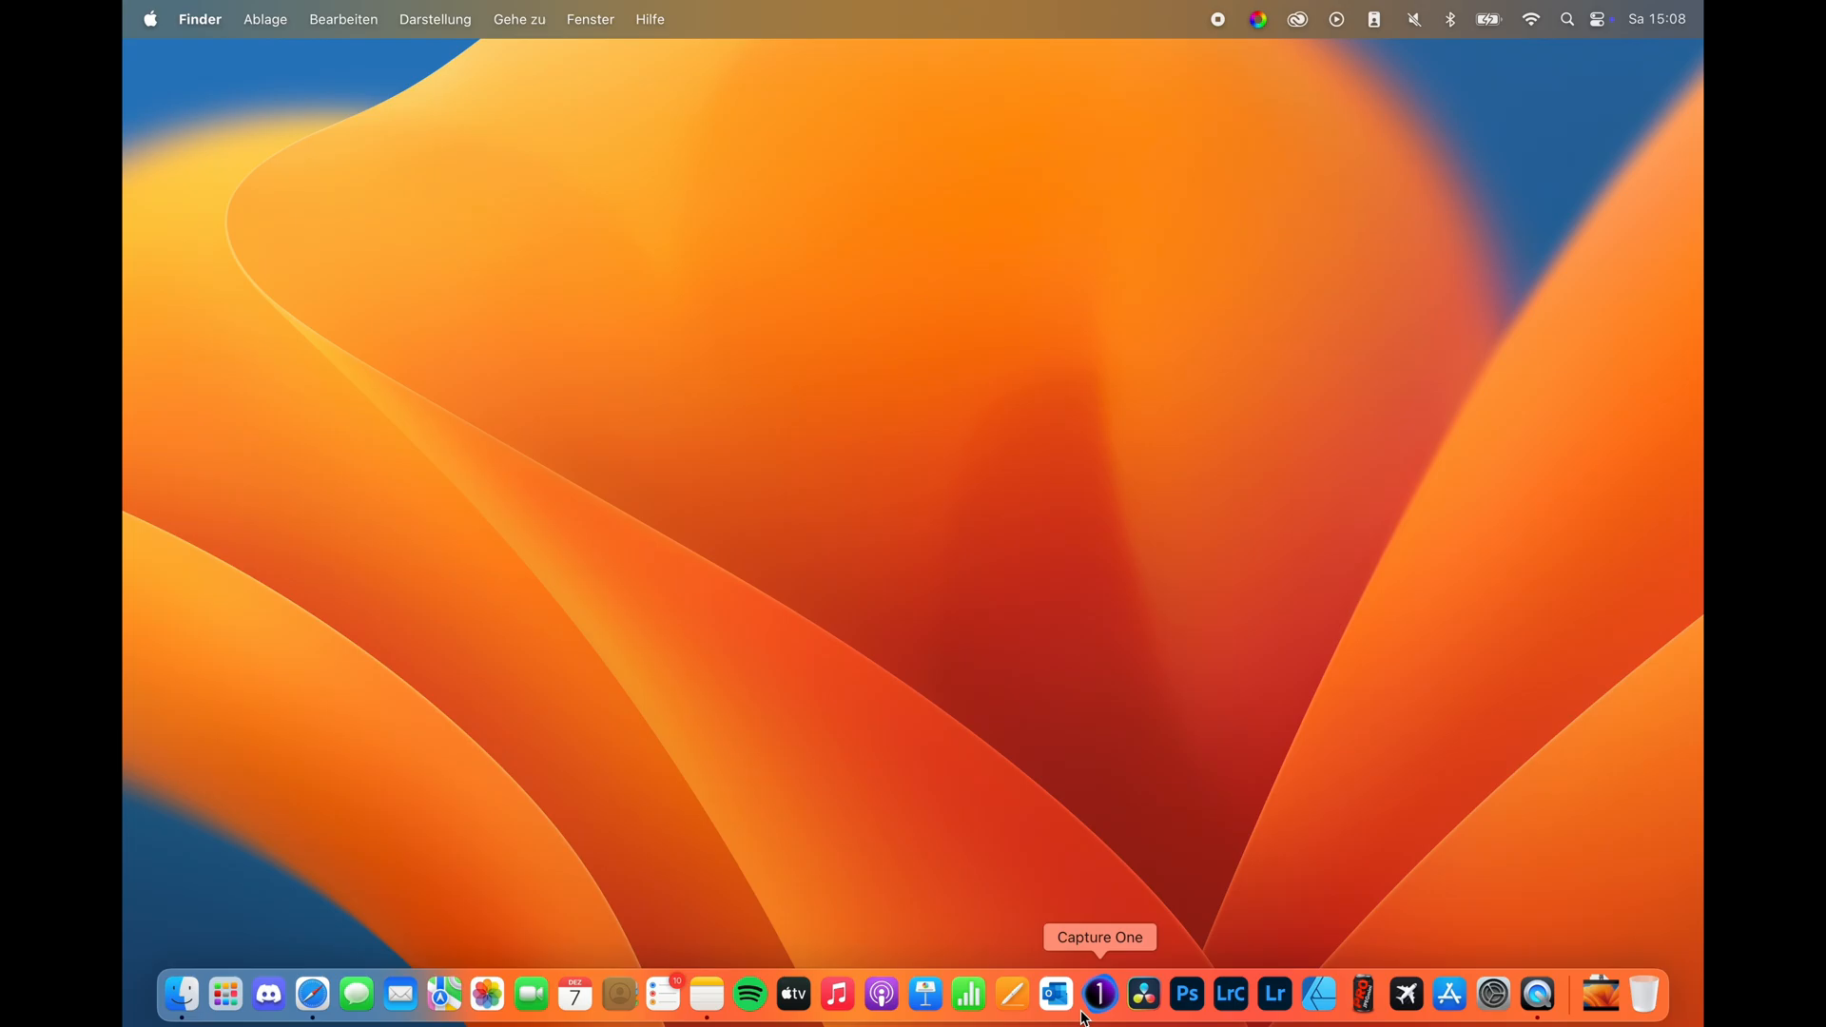
- Launch DaVinci Resolve and go to the General system preferences
{"action": "left_click", "coordinate": [1143, 993]}
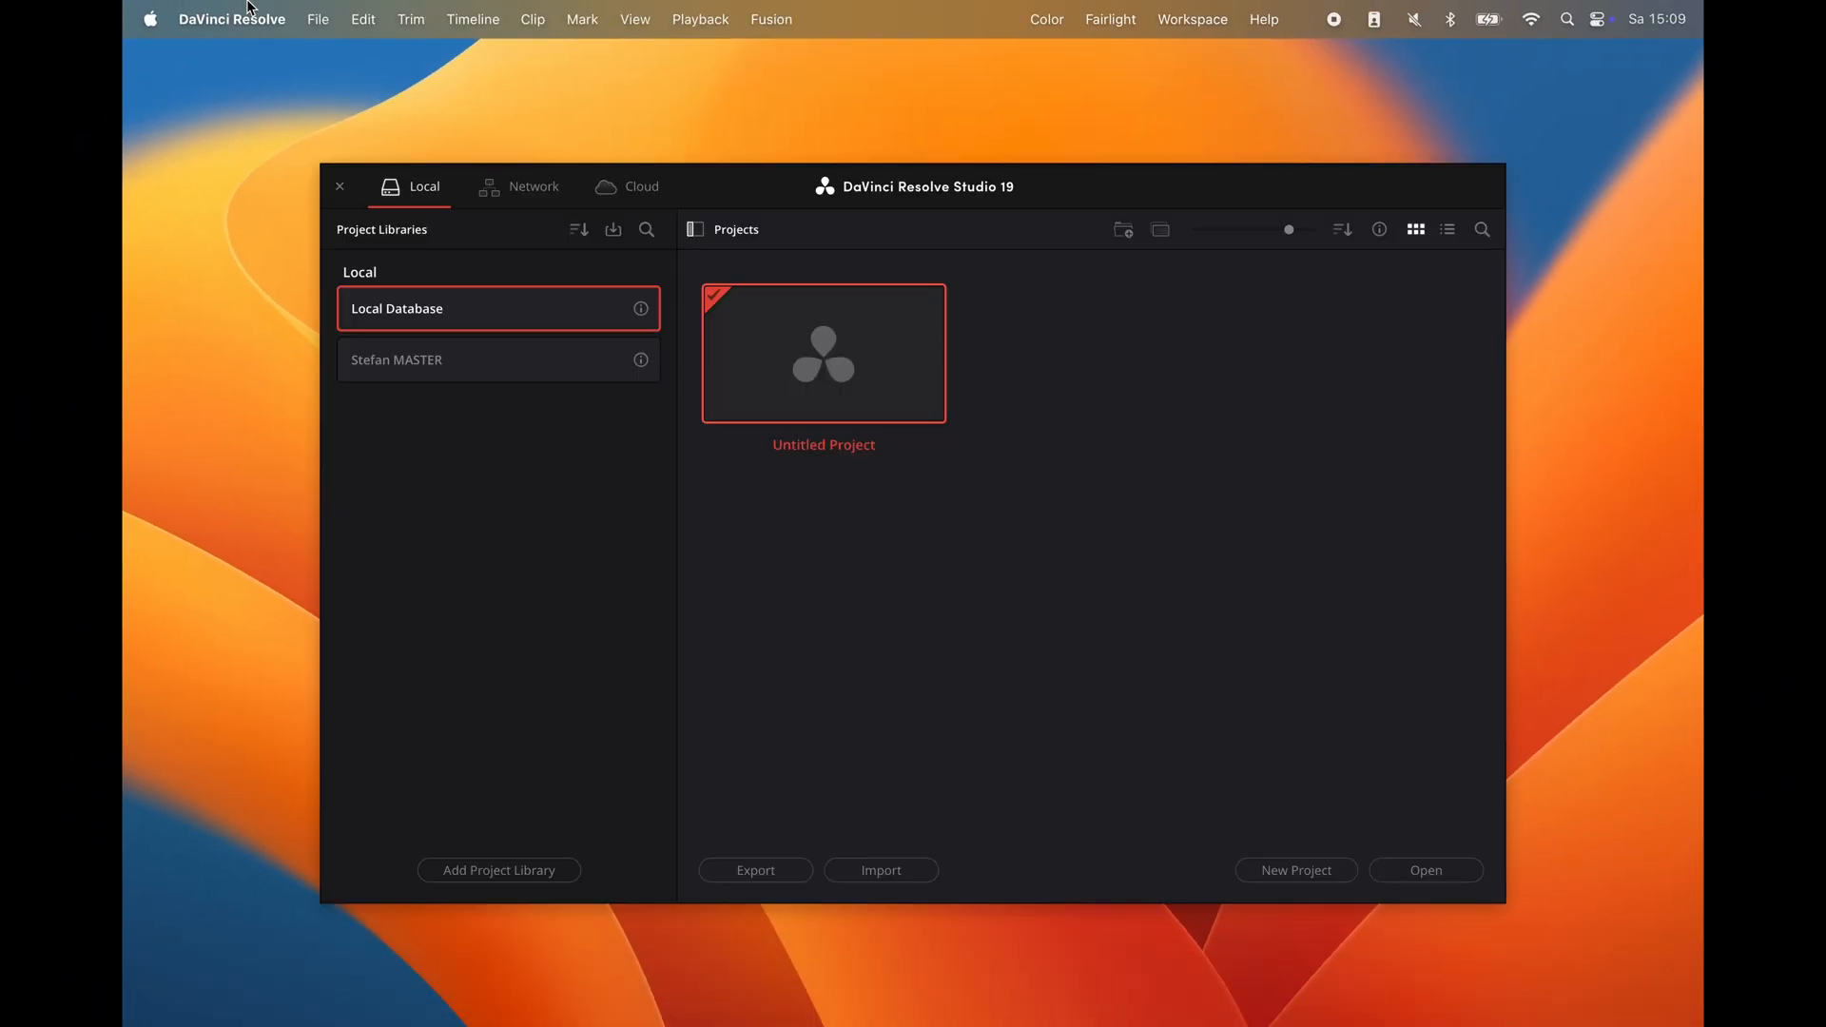
{"action": "left_click", "coordinate": [230, 19]}
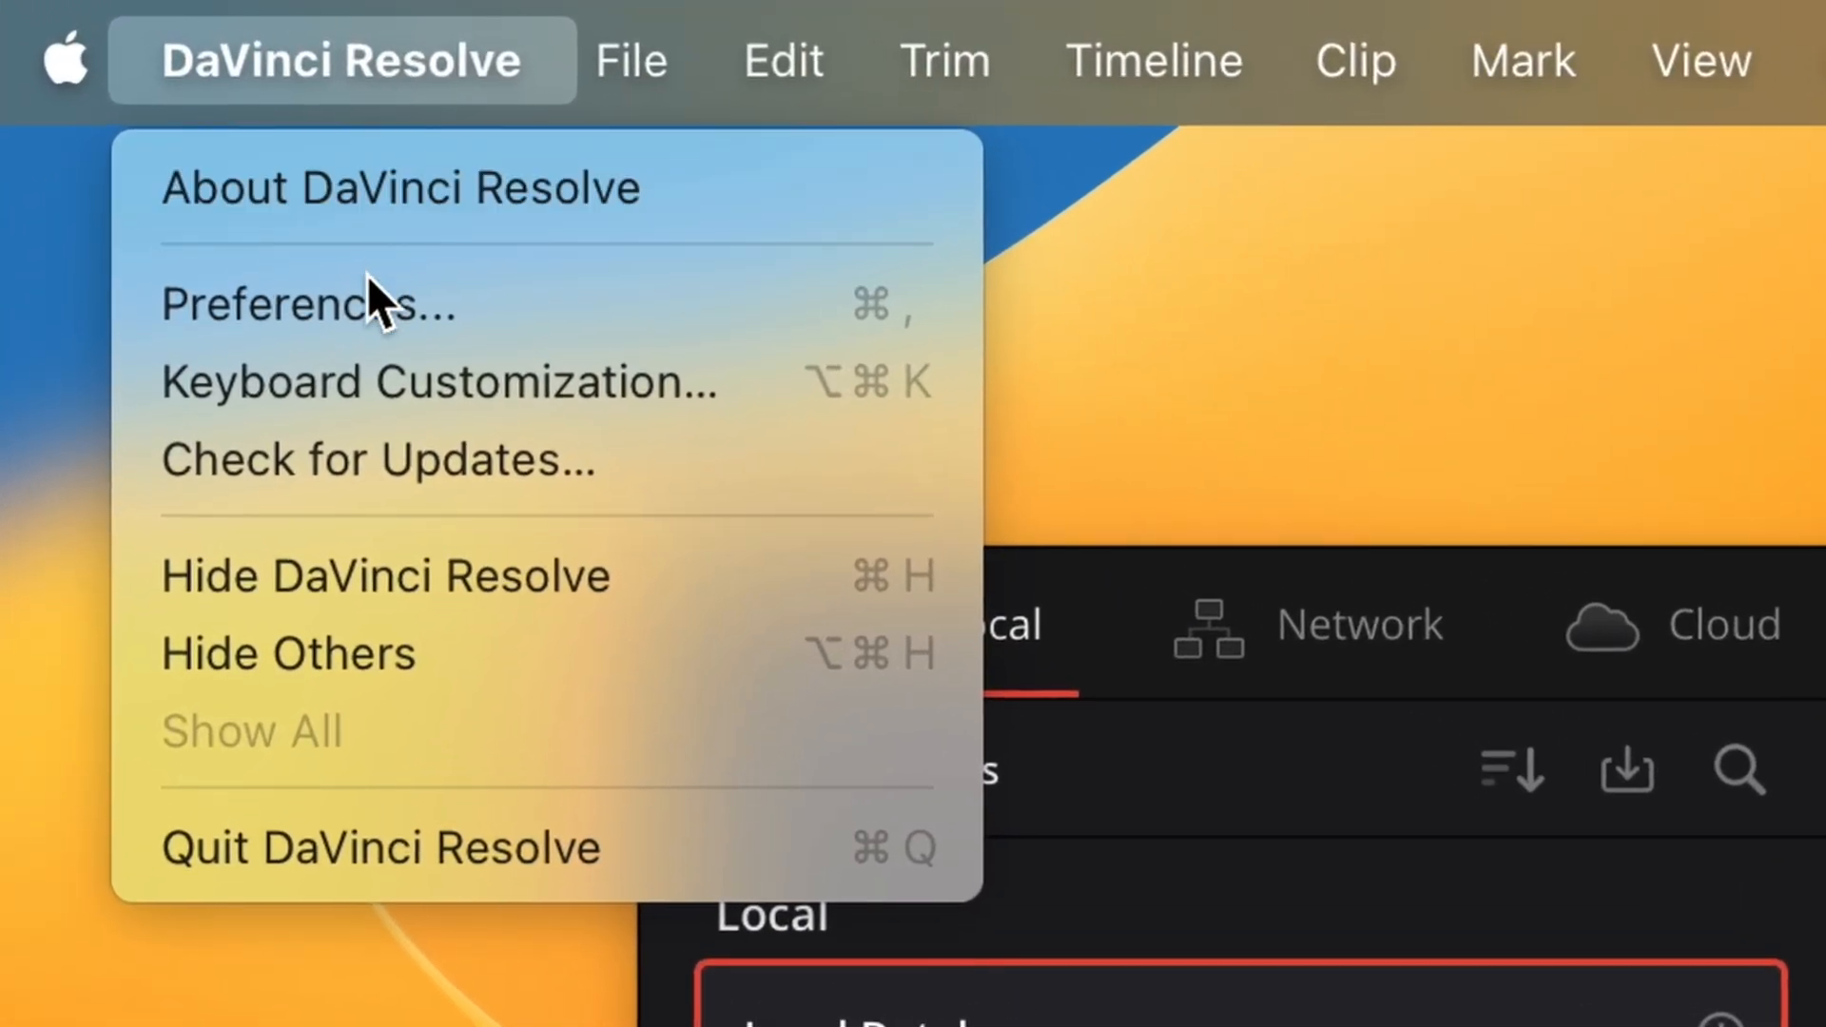
{"action": "left_click", "coordinate": [306, 304]}
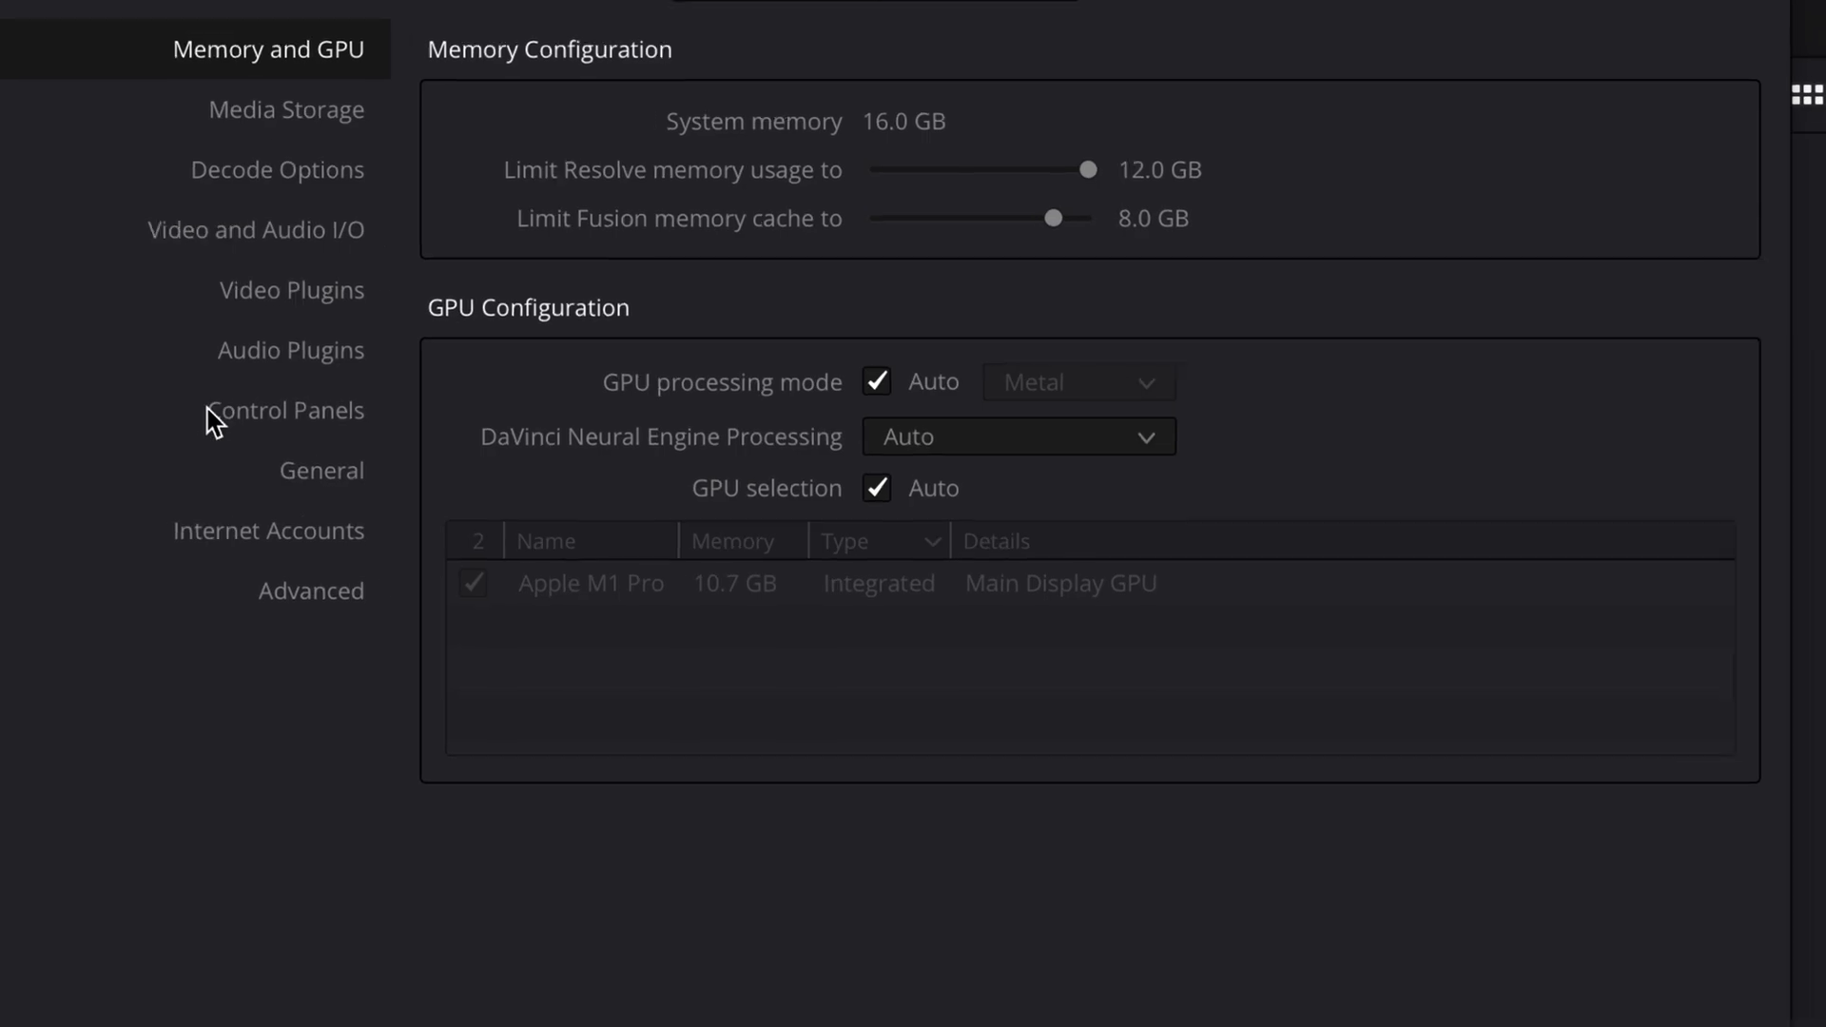
{"action": "left_click", "coordinate": [319, 469]}
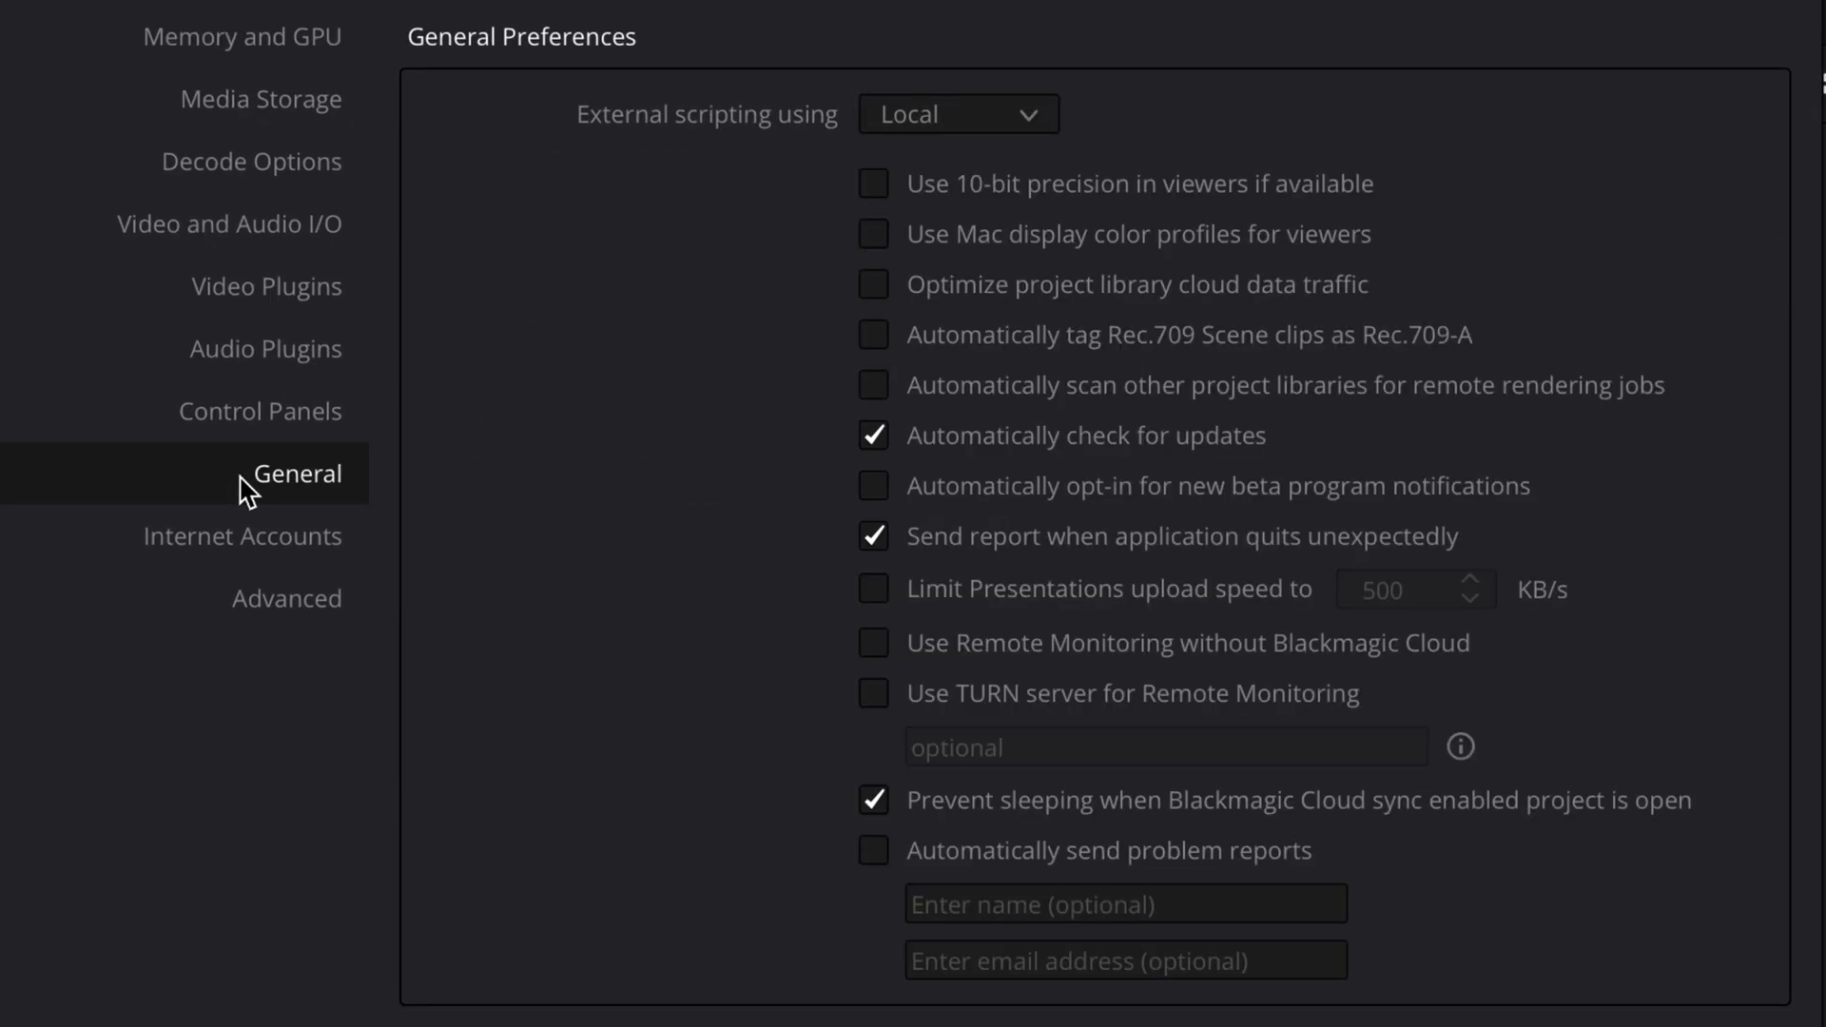
{"action": "mouse_move", "coordinate": [719, 511]}
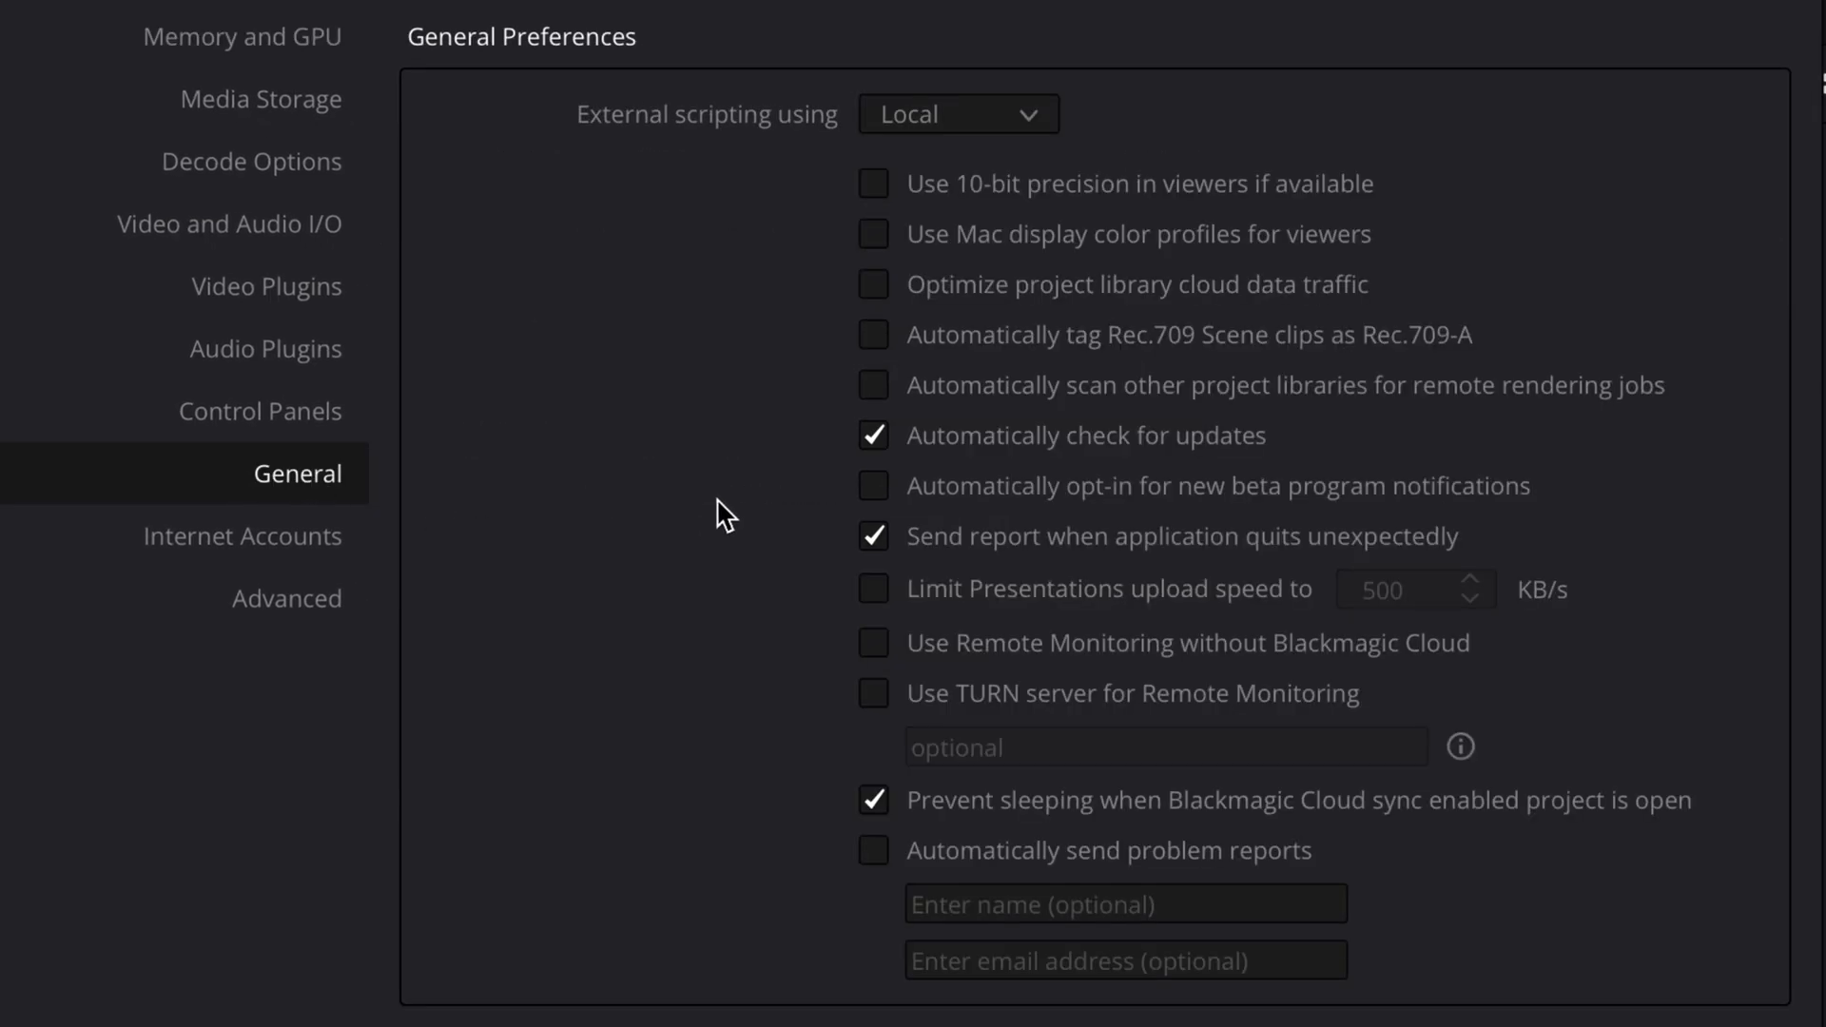
{"action": "mouse_move", "coordinate": [1223, 225]}
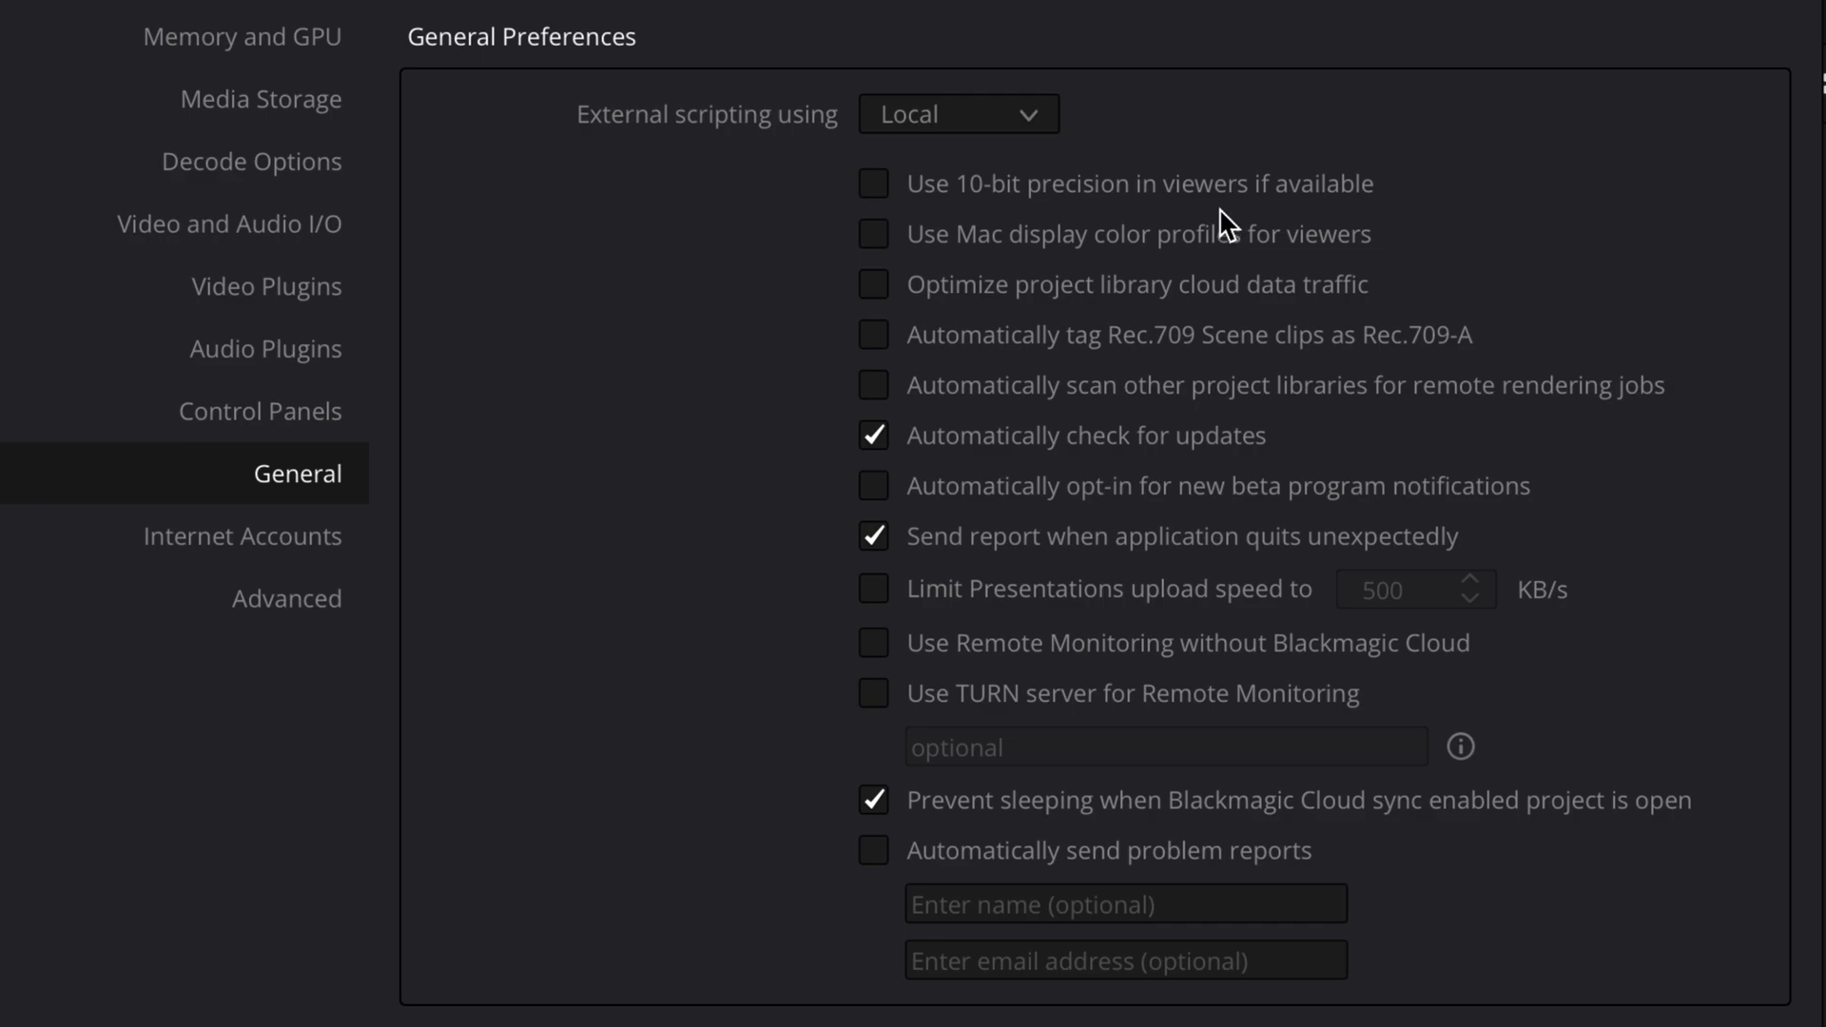
{"action": "mouse_move", "coordinate": [1230, 217]}
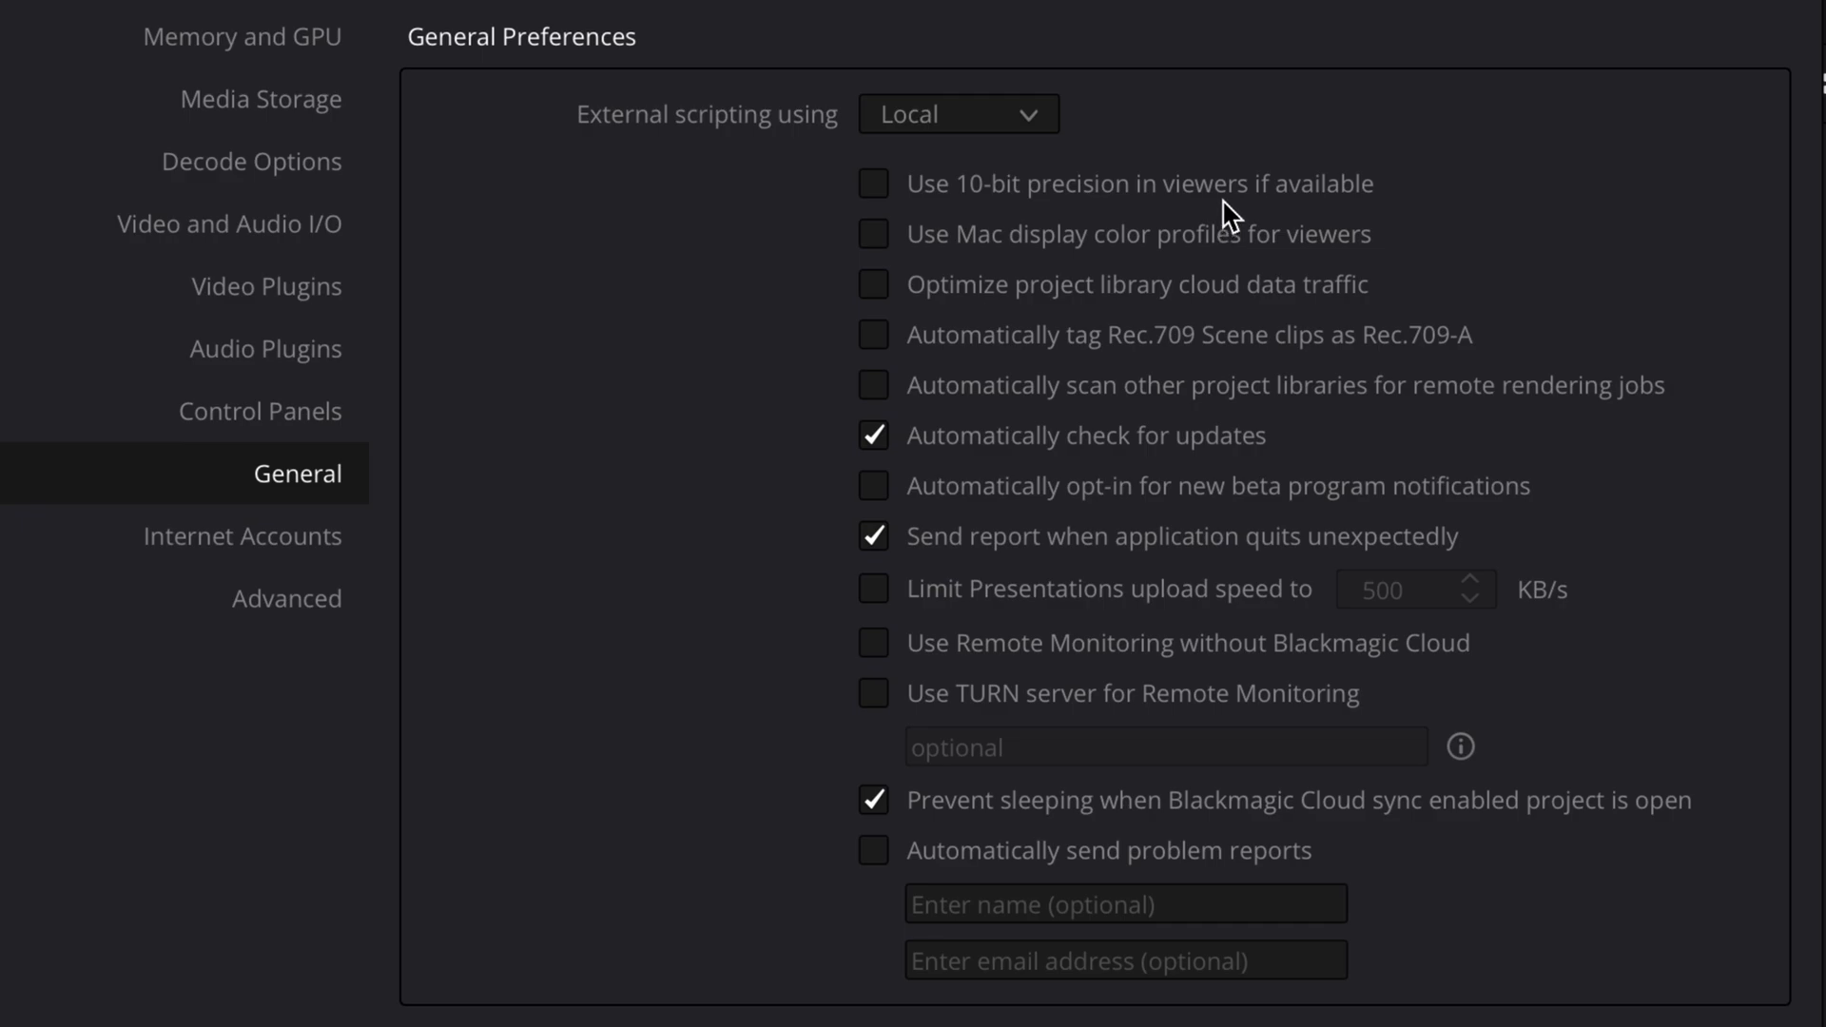
{"action": "mouse_move", "coordinate": [725, 217]}
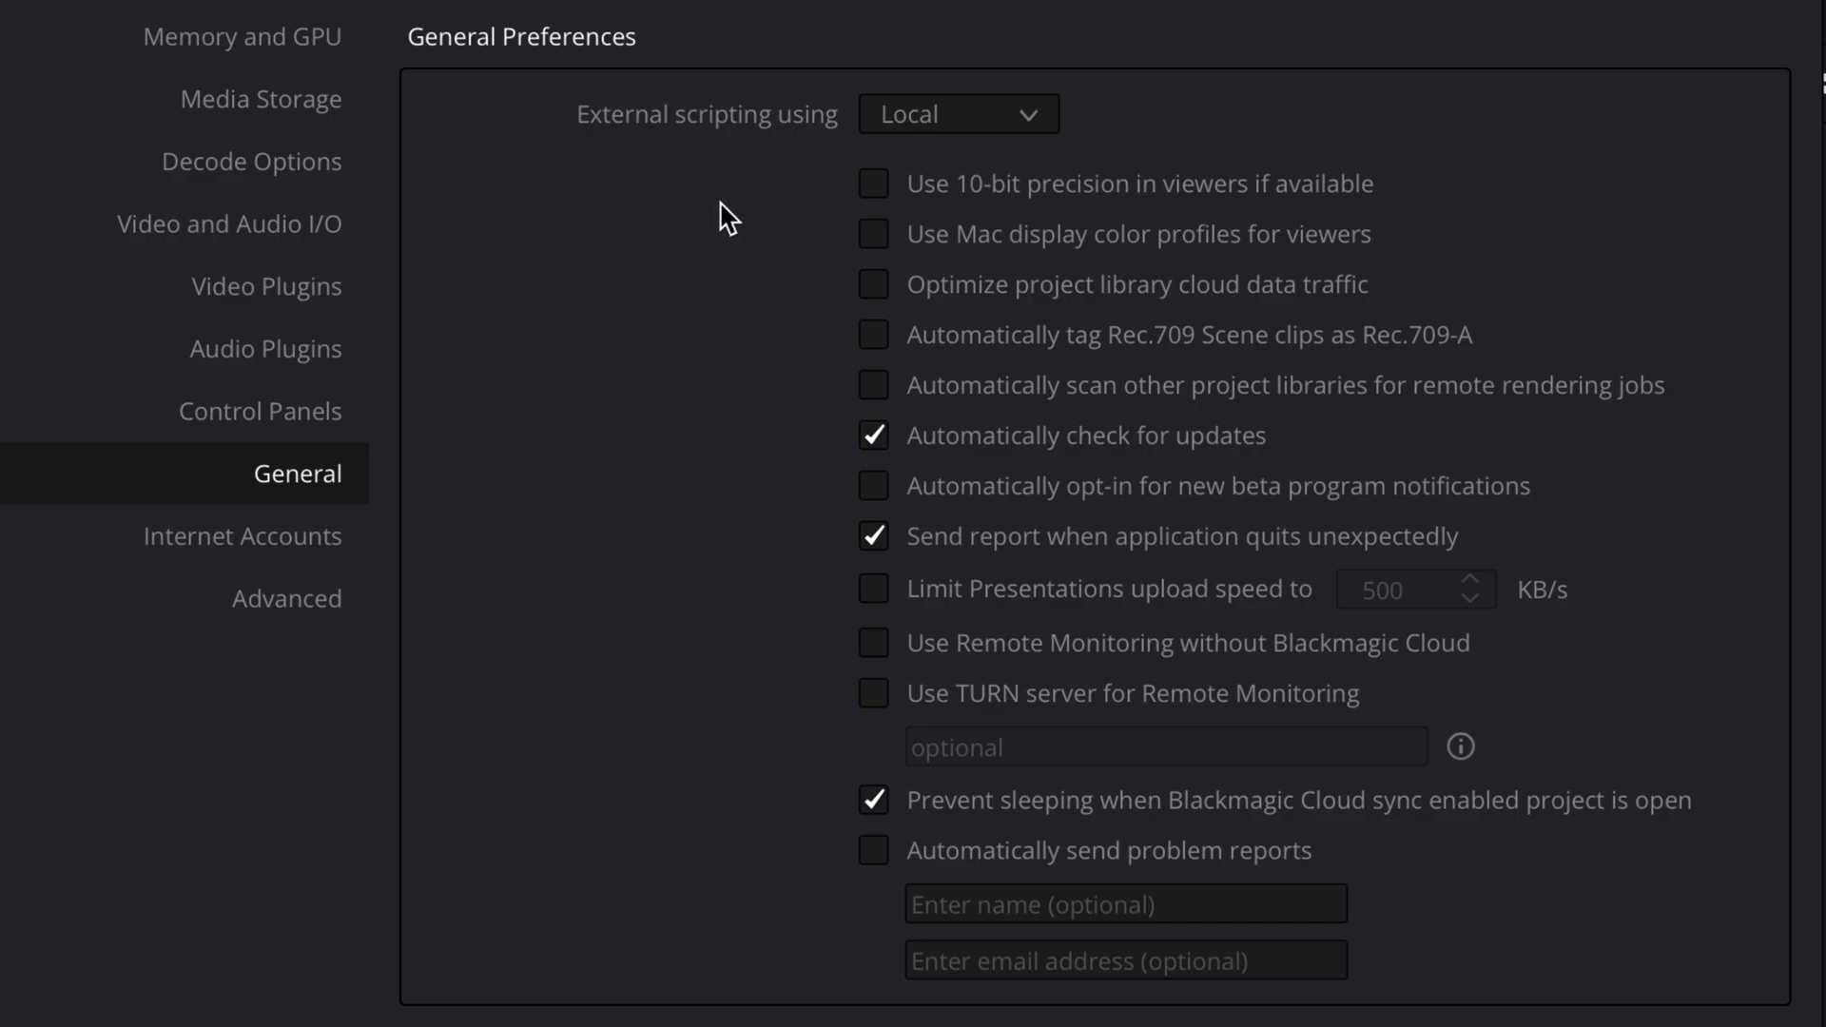
- Enable 10-bit viewer precision and Mac display color profiles, save, and acknowledge the restart notice
{"action": "left_click", "coordinate": [875, 183]}
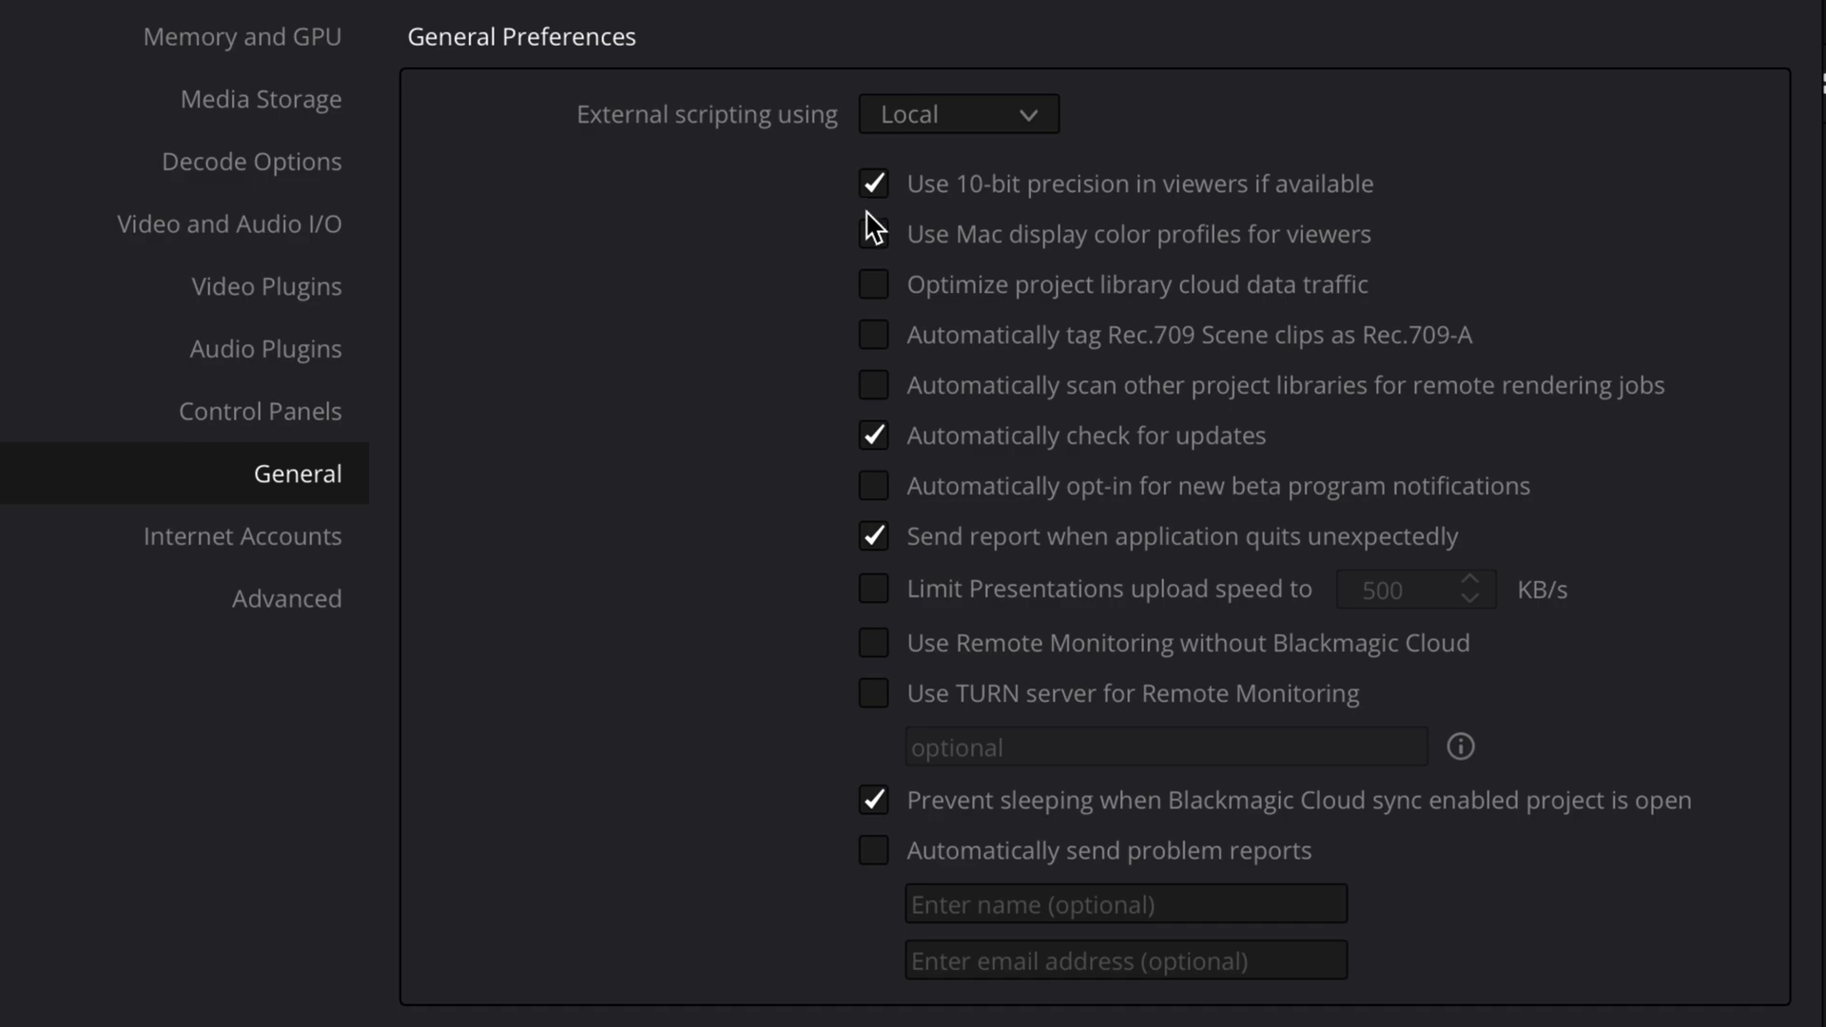
{"action": "left_click", "coordinate": [875, 234]}
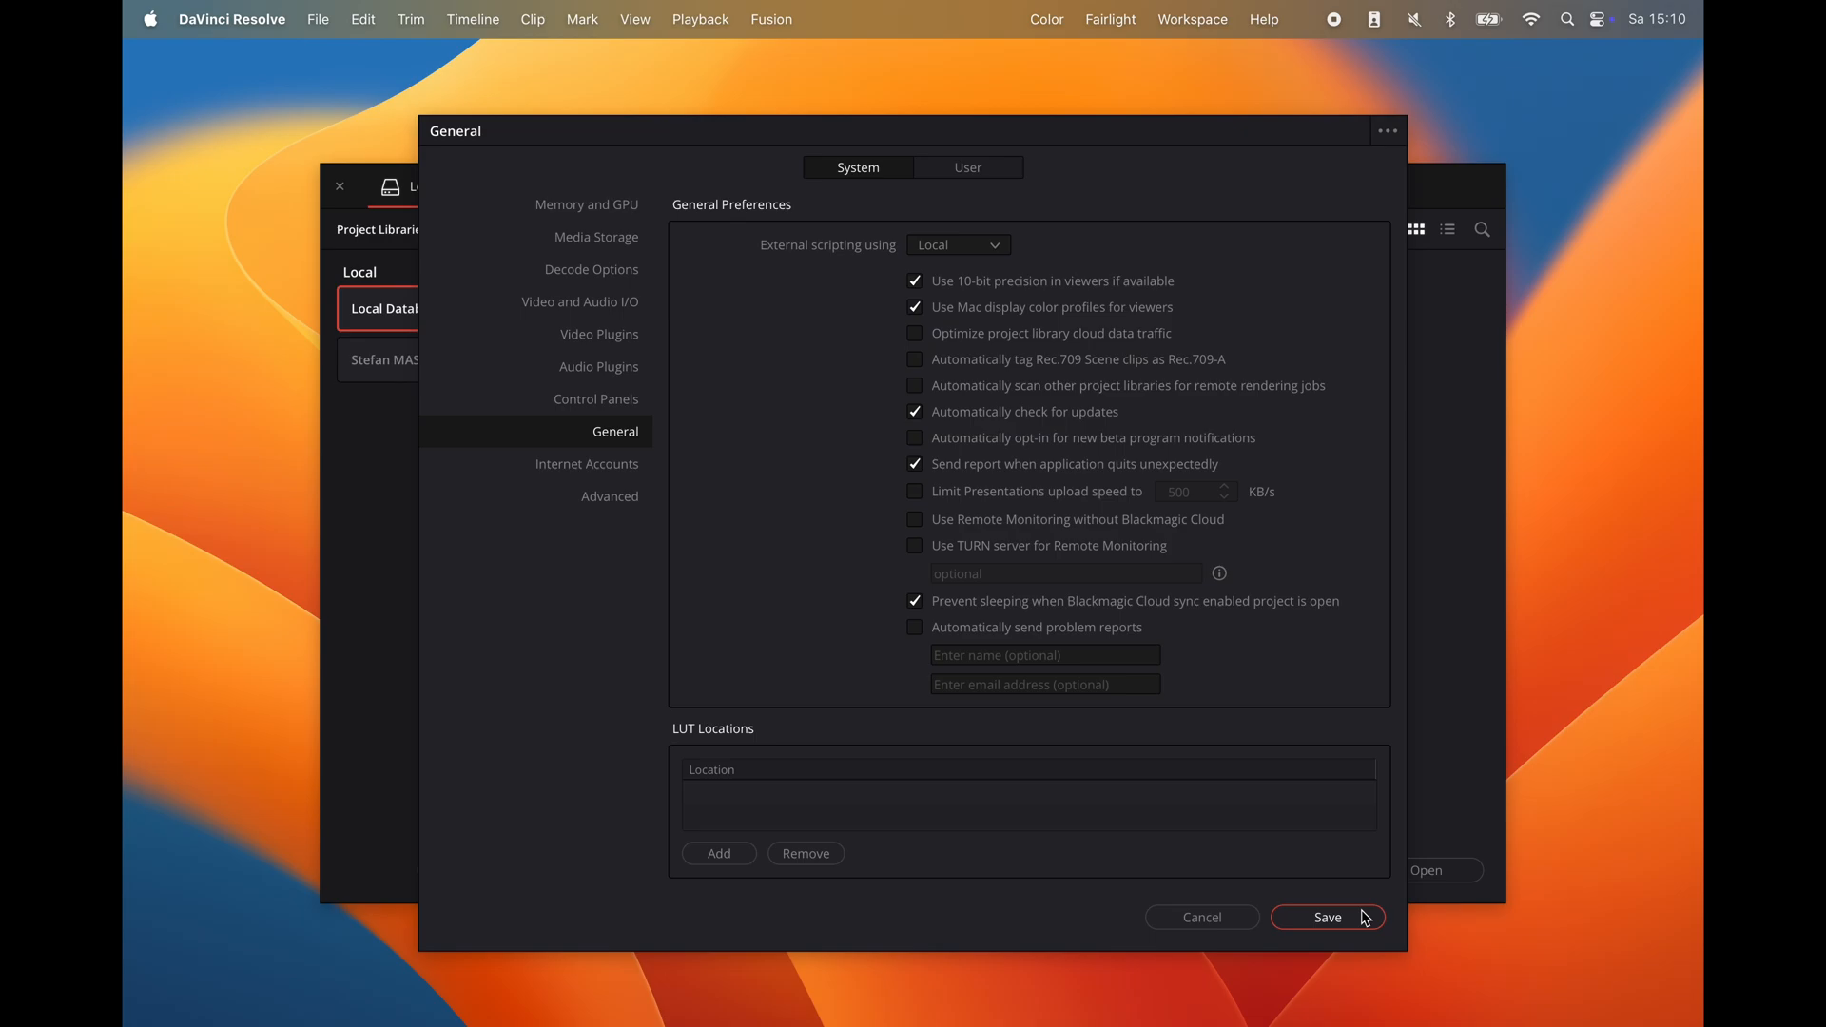
{"action": "left_click", "coordinate": [1325, 916]}
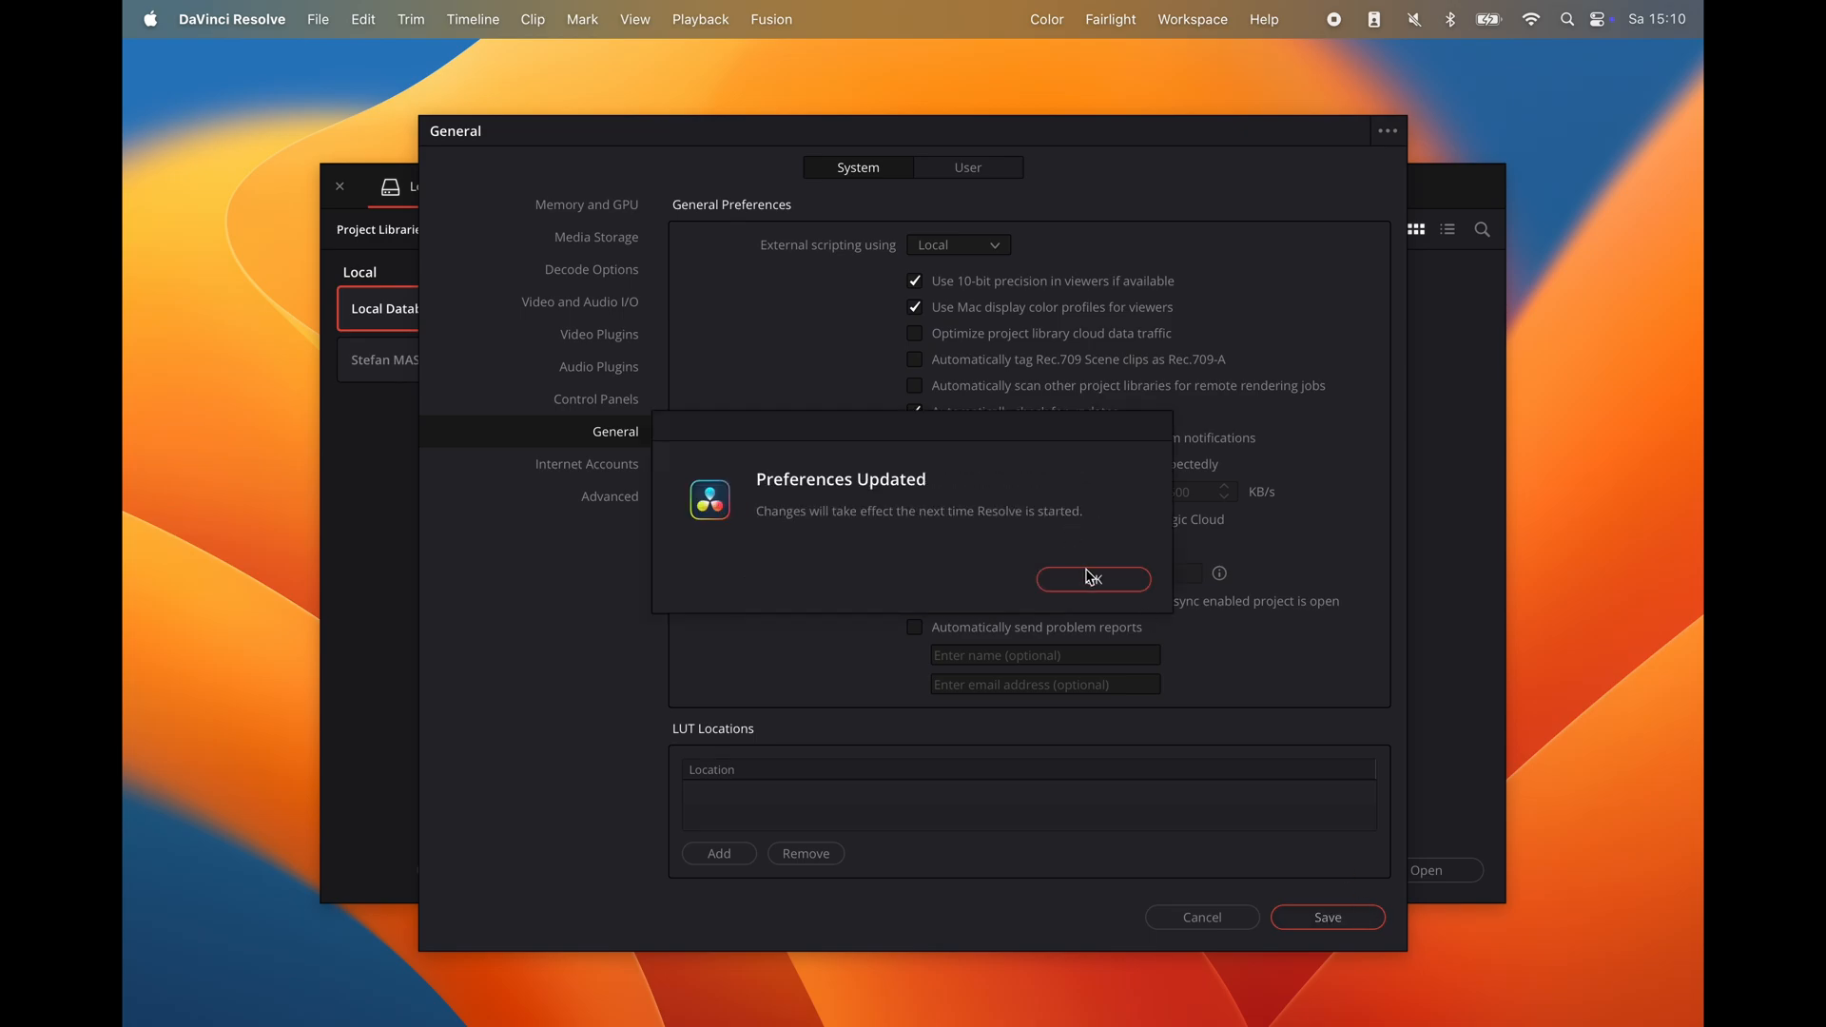
{"action": "left_click", "coordinate": [1092, 578]}
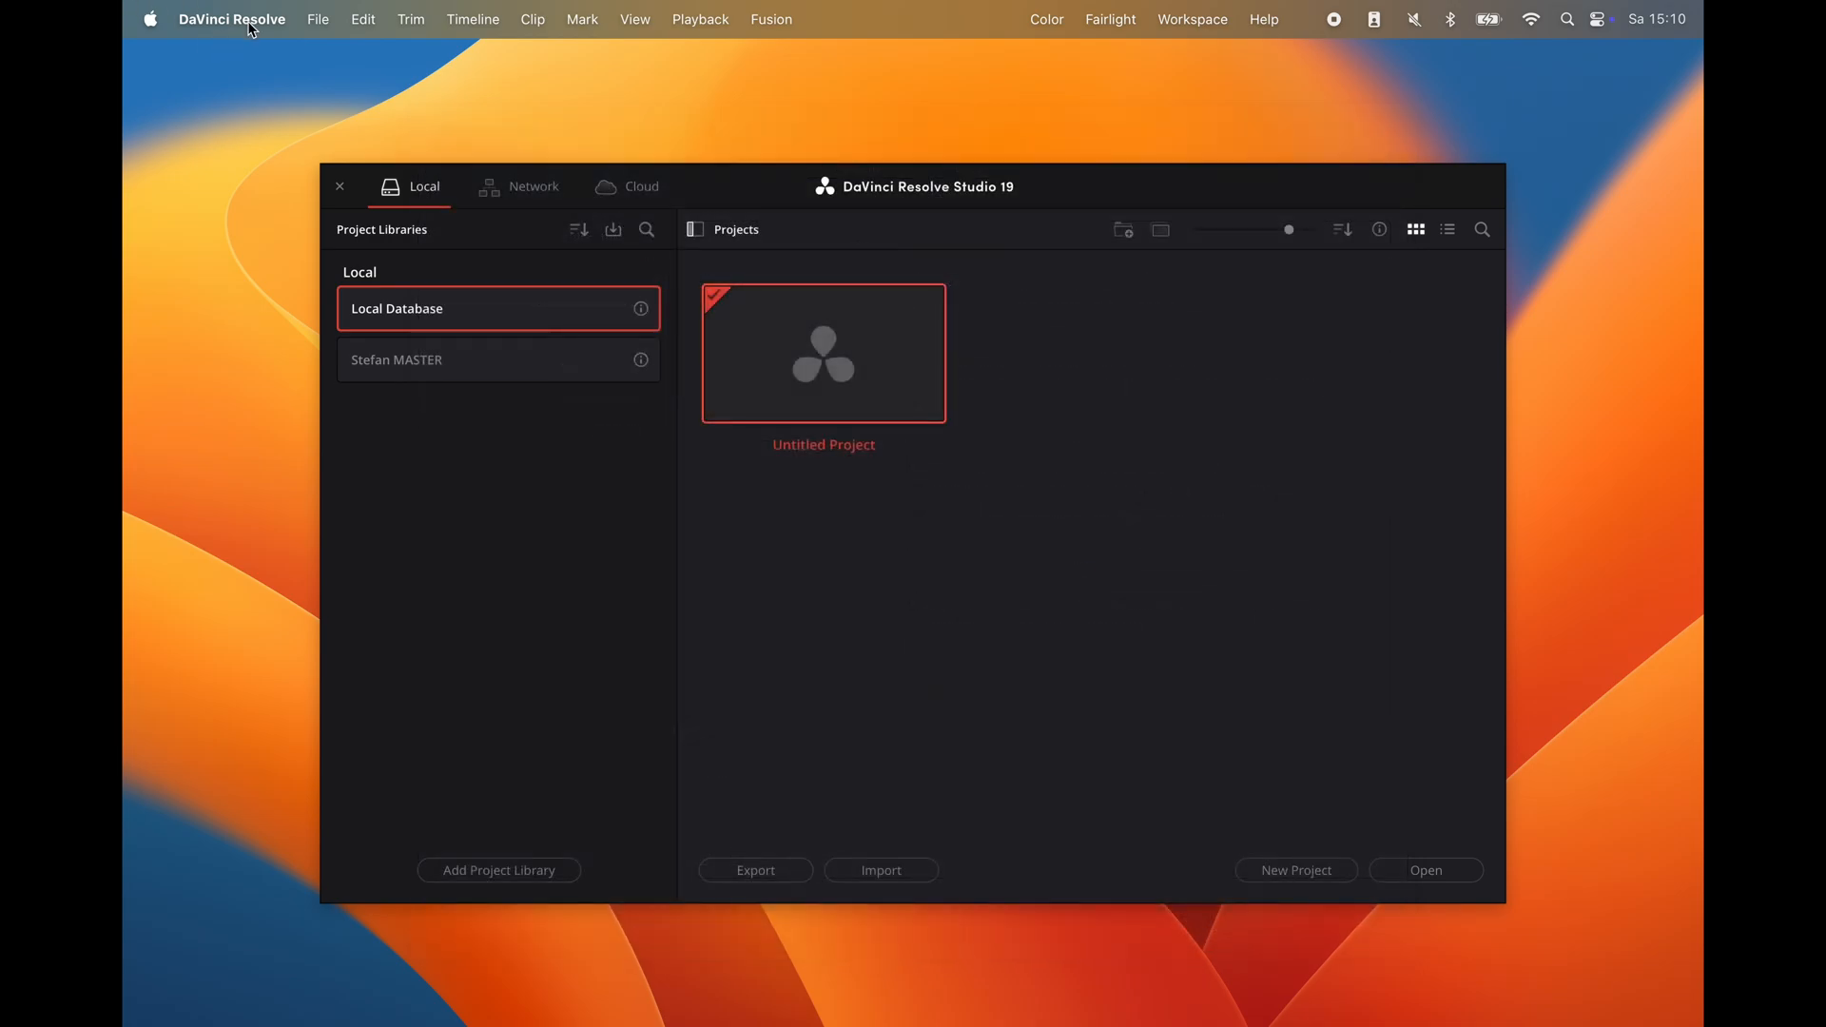
- Open the Untitled Project and bring up its project settings
{"action": "left_click", "coordinate": [338, 187]}
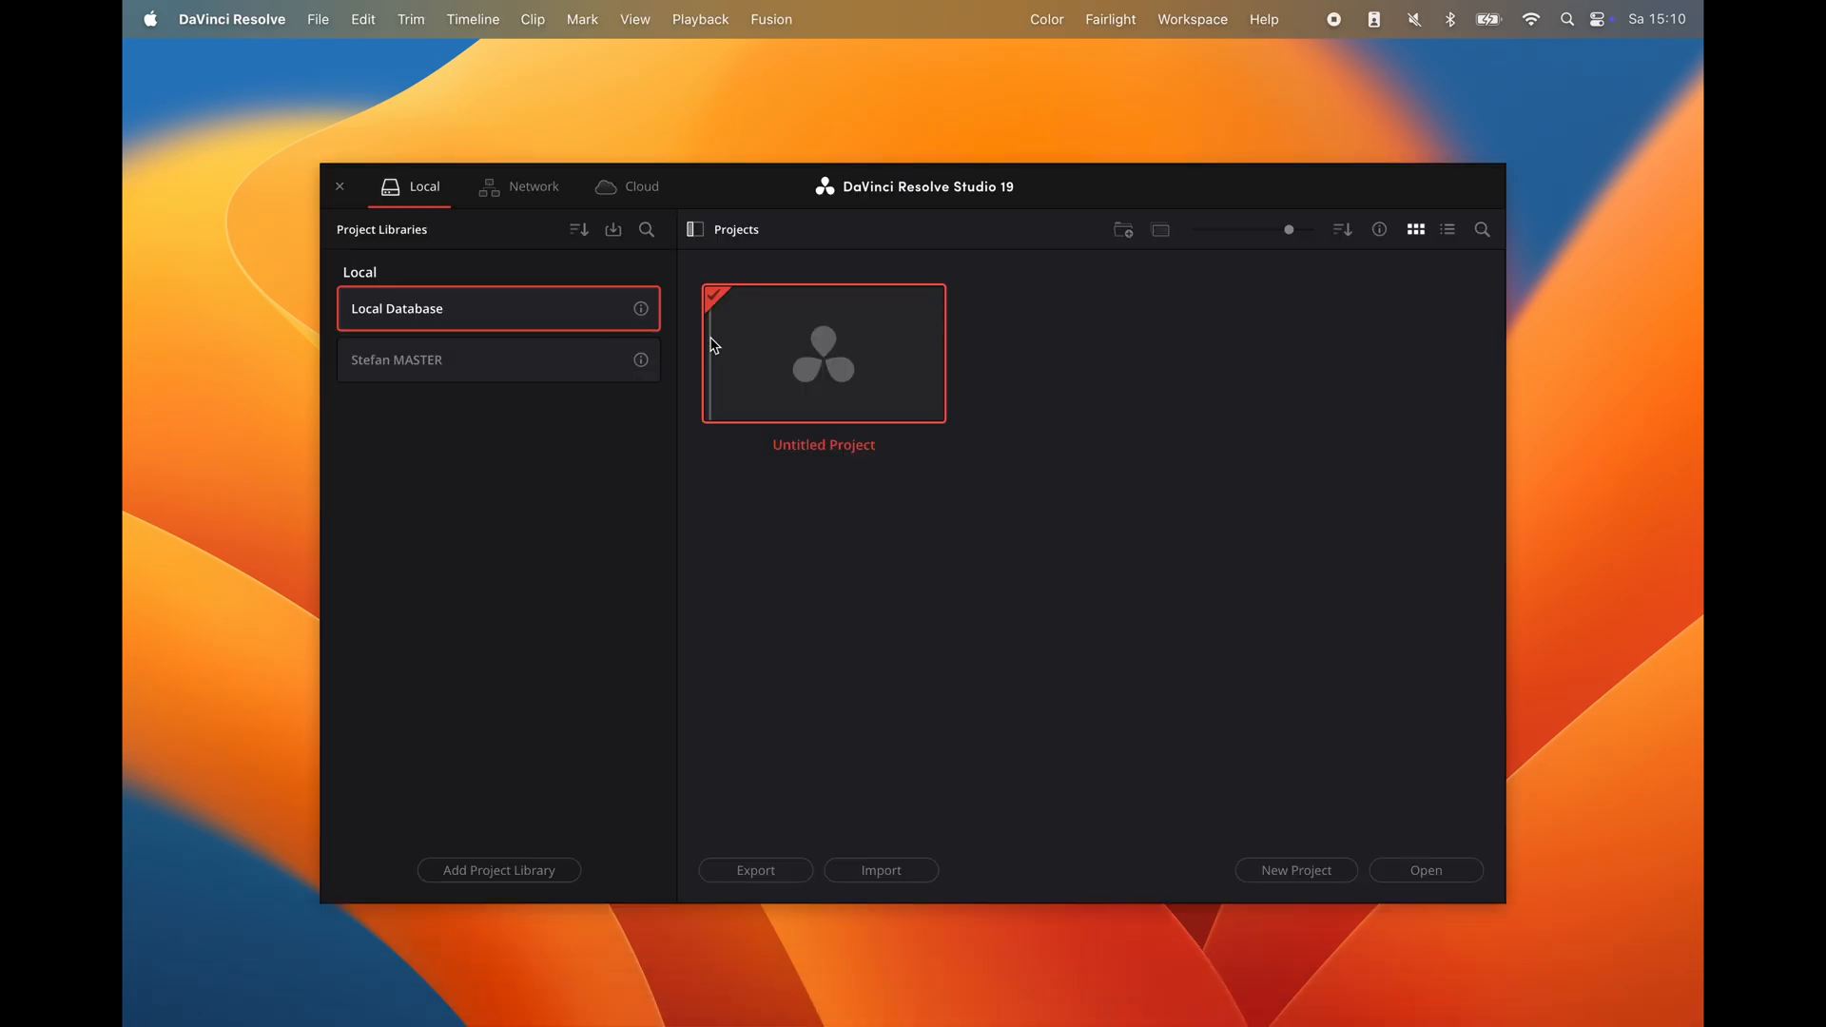
{"action": "double_click", "coordinate": [824, 354]}
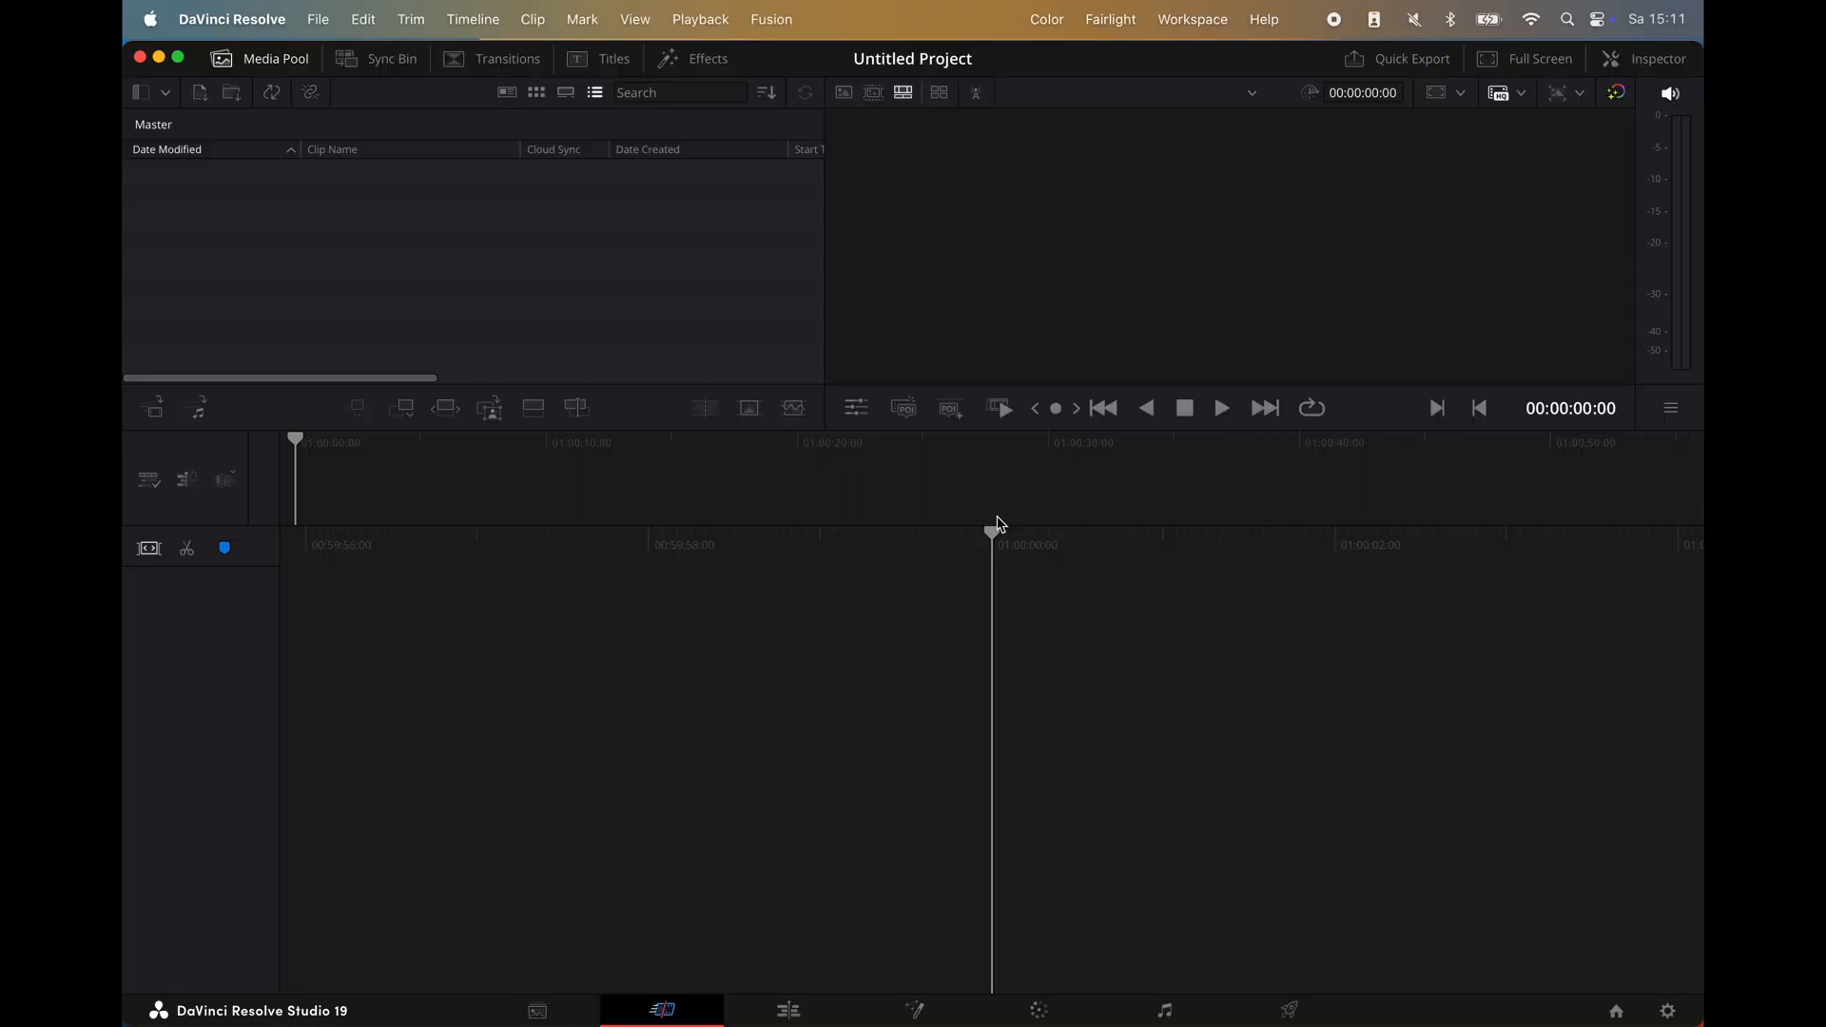
{"action": "mouse_move", "coordinate": [1101, 593]}
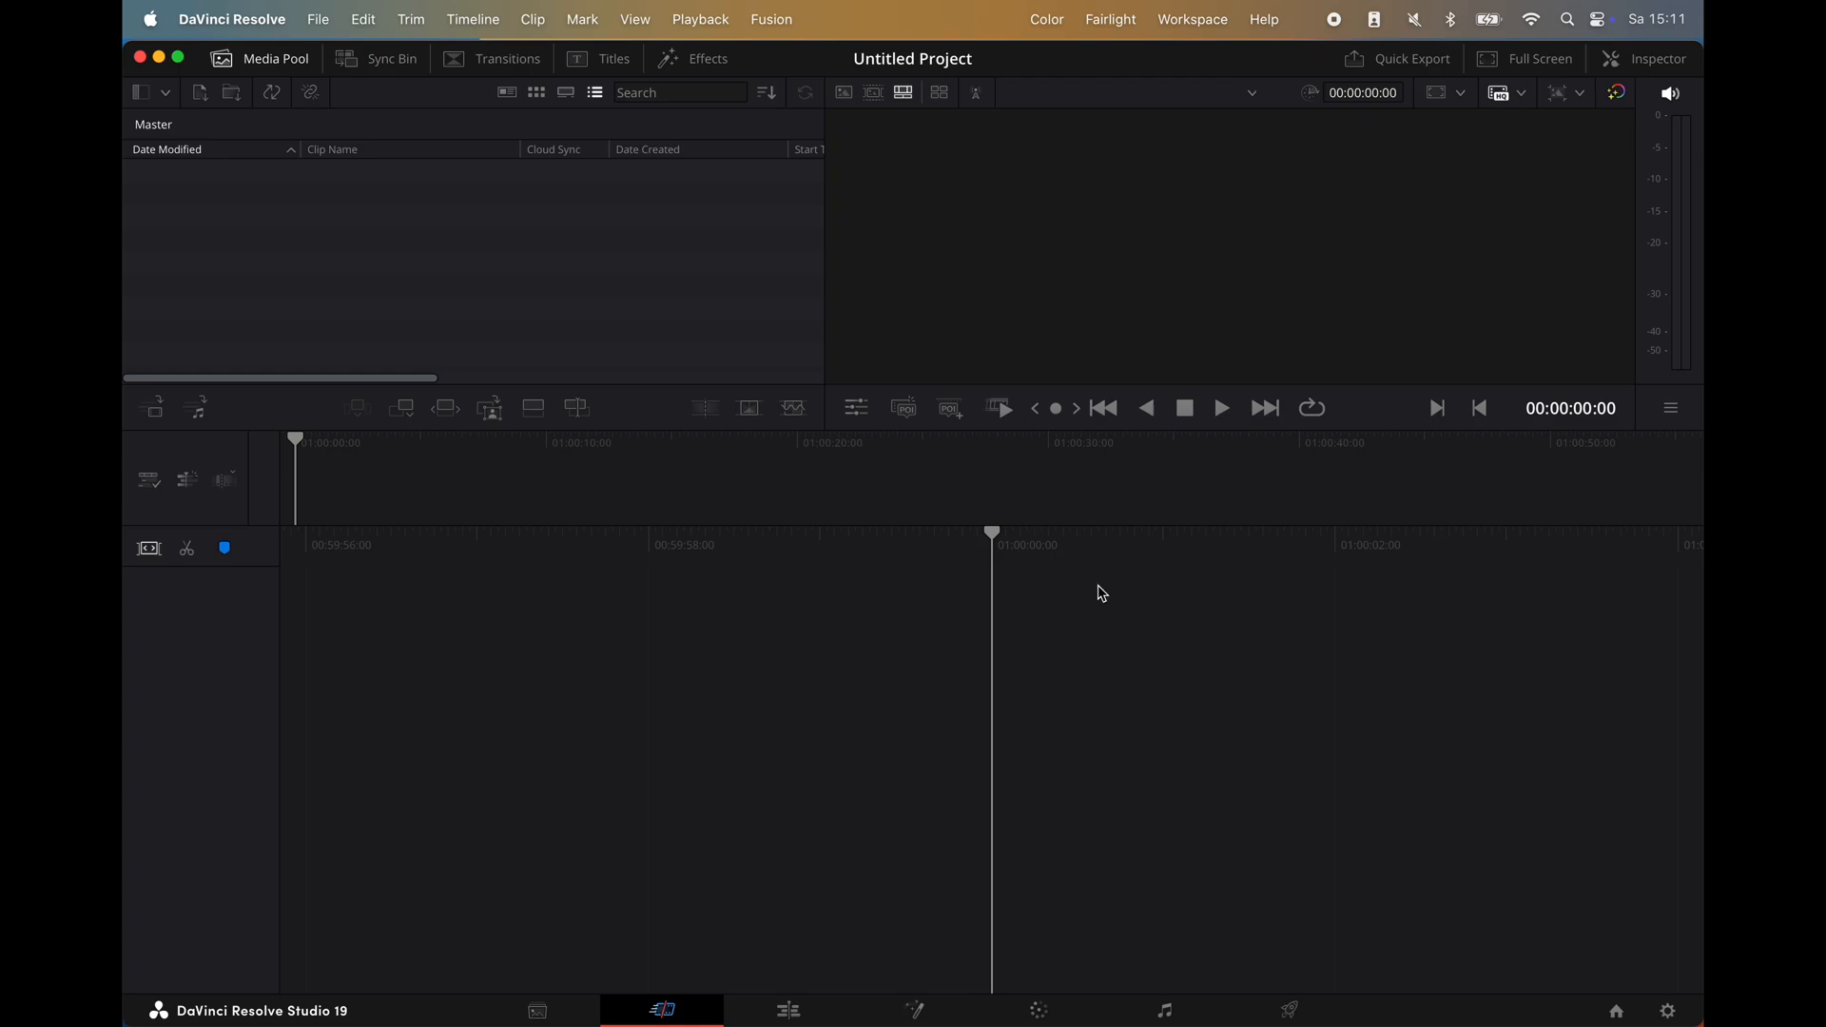
{"action": "left_click", "coordinate": [1668, 1010]}
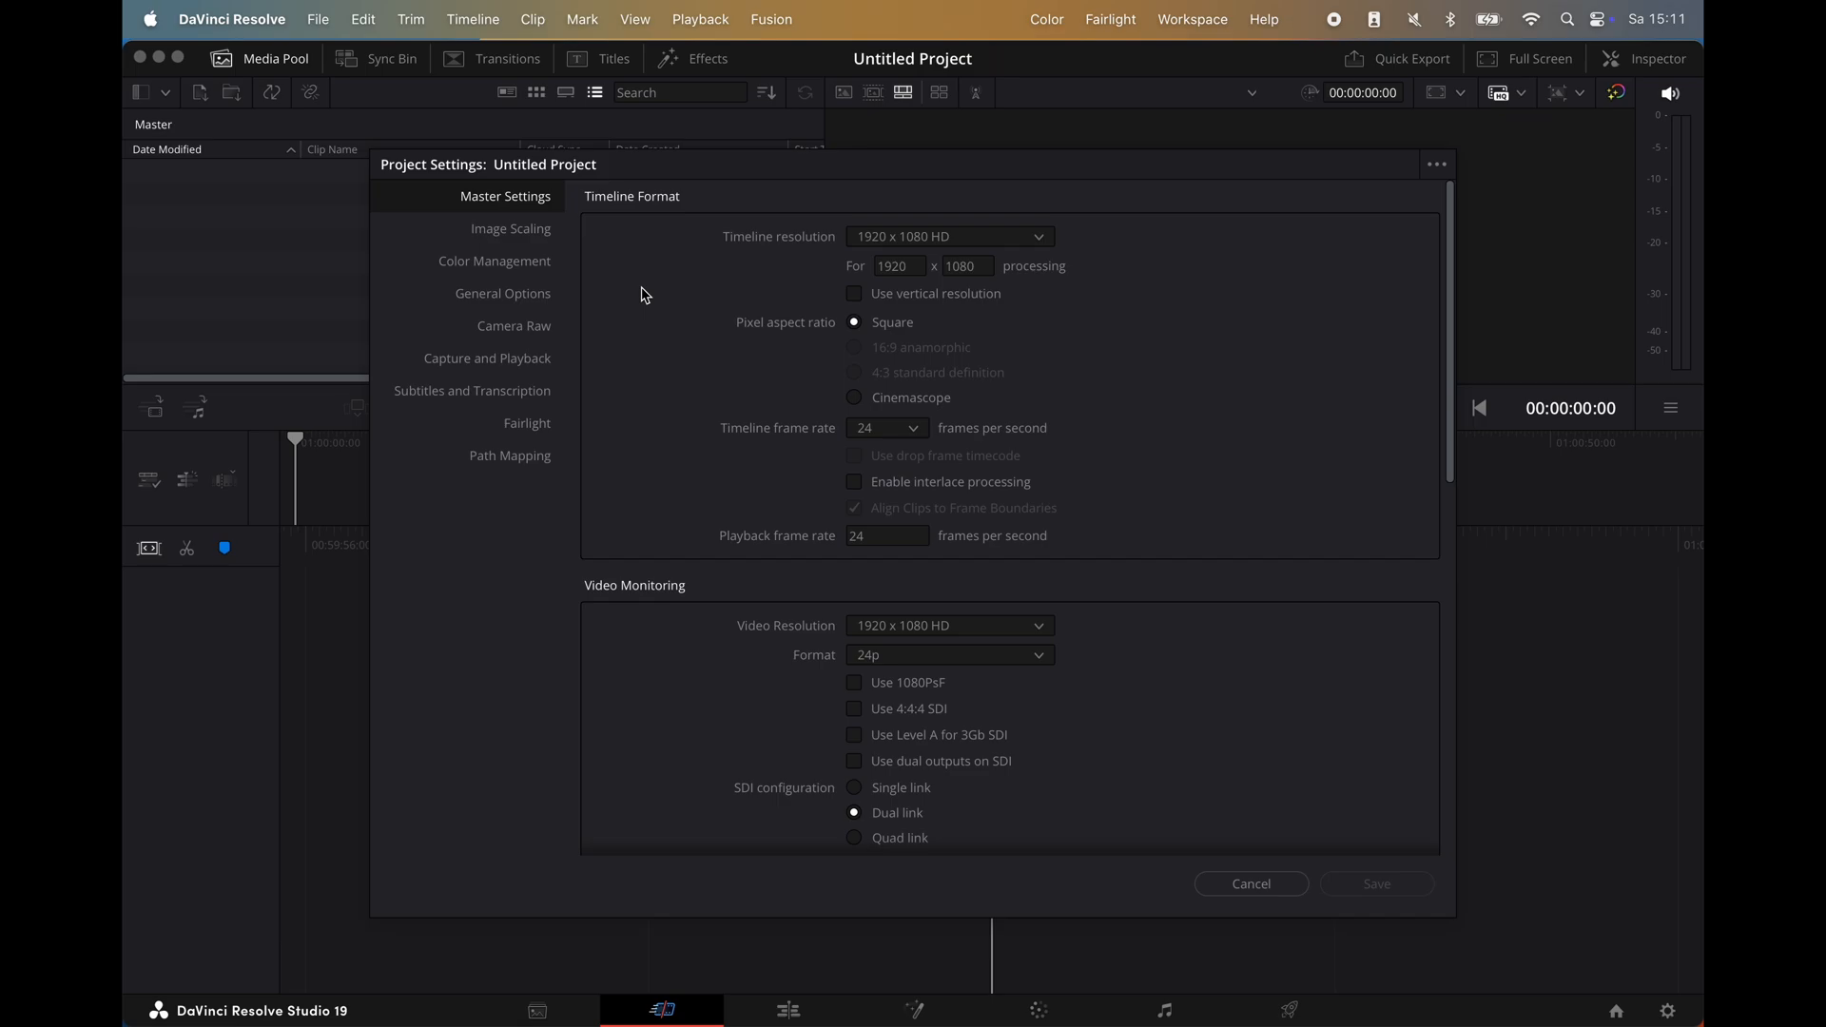
- In Color Management set timeline space DaVinci WG/Intermediate and output Rec.709 Gamma 2.4, and save
{"action": "left_click", "coordinate": [494, 261]}
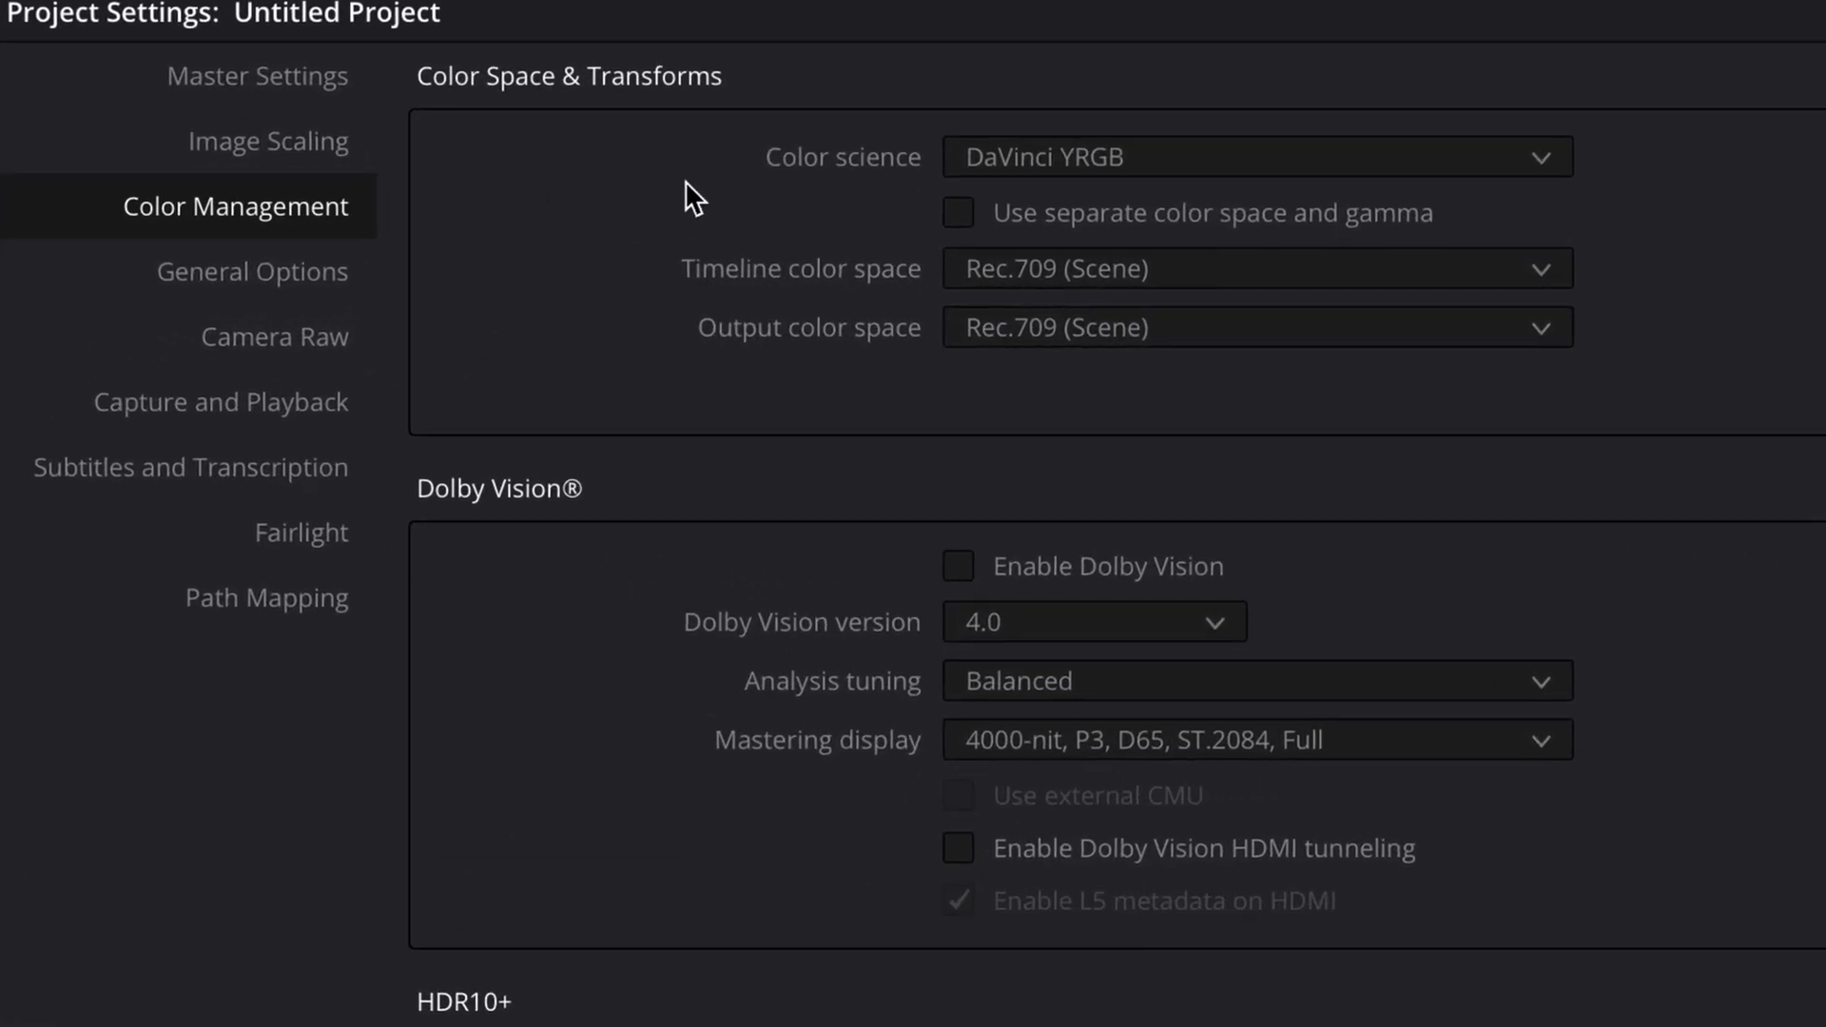
{"action": "mouse_move", "coordinate": [1043, 247]}
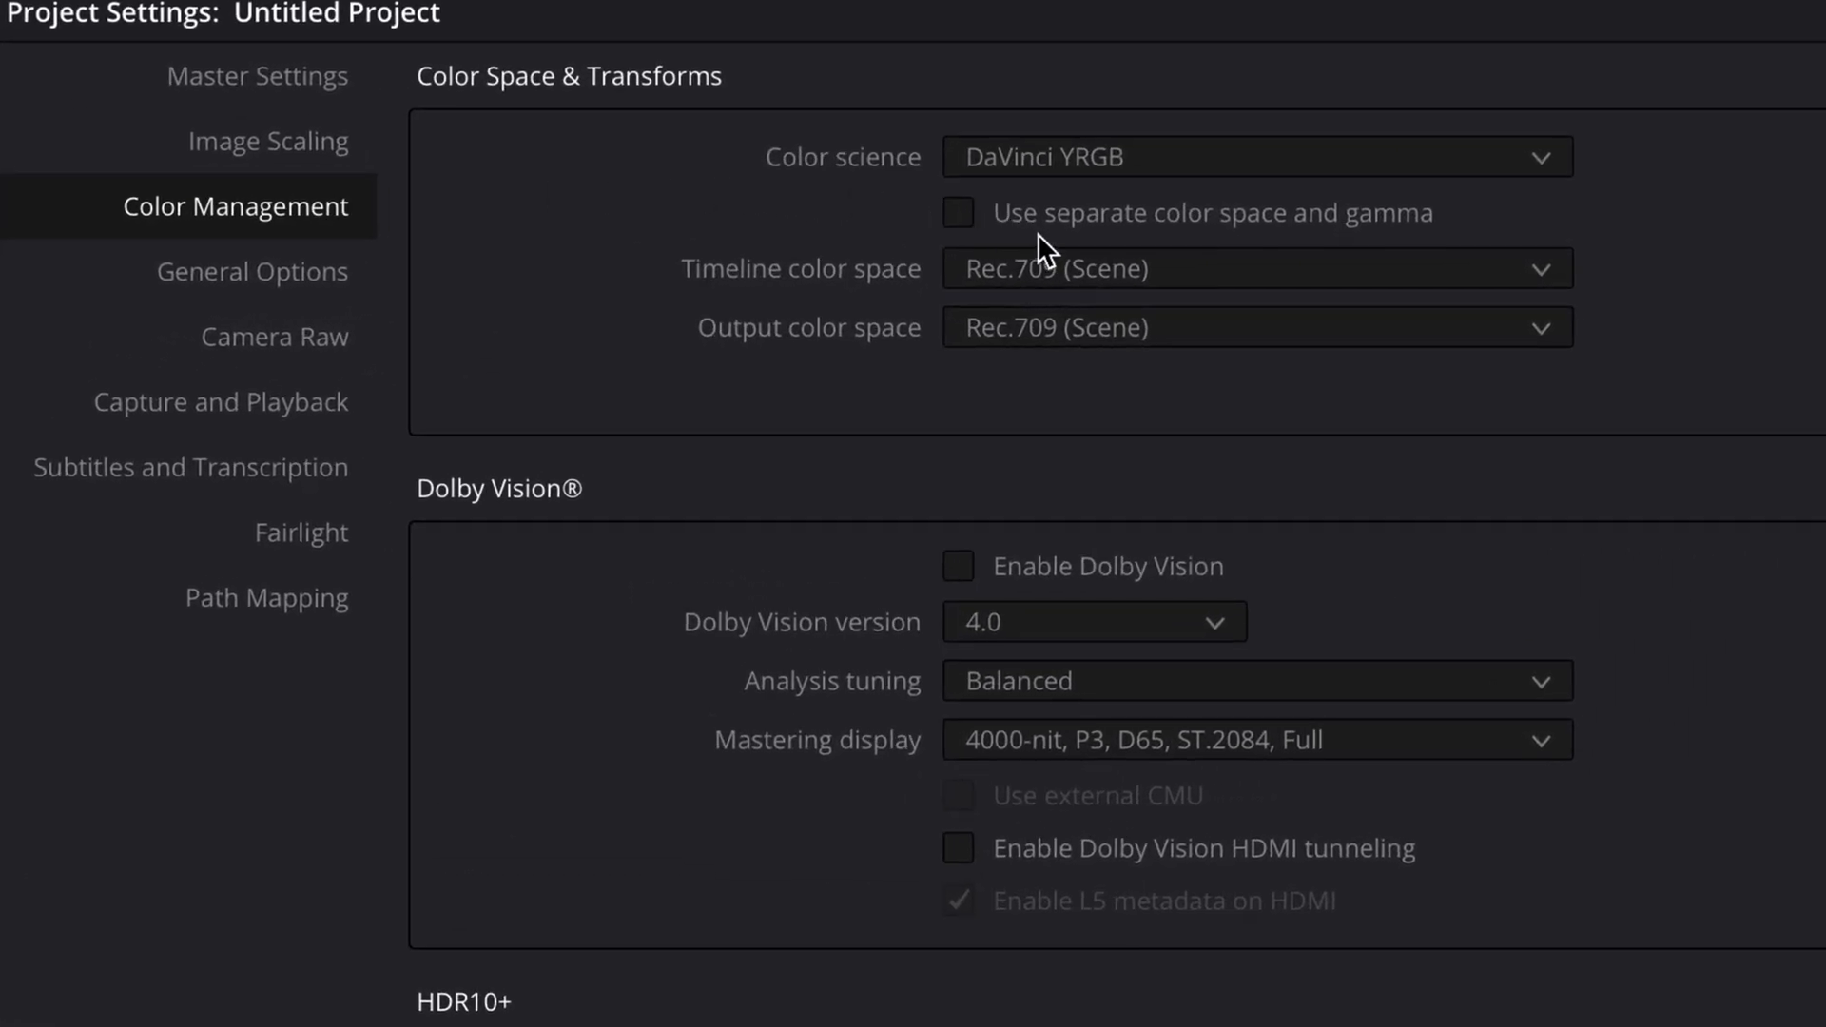
{"action": "mouse_move", "coordinate": [885, 267]}
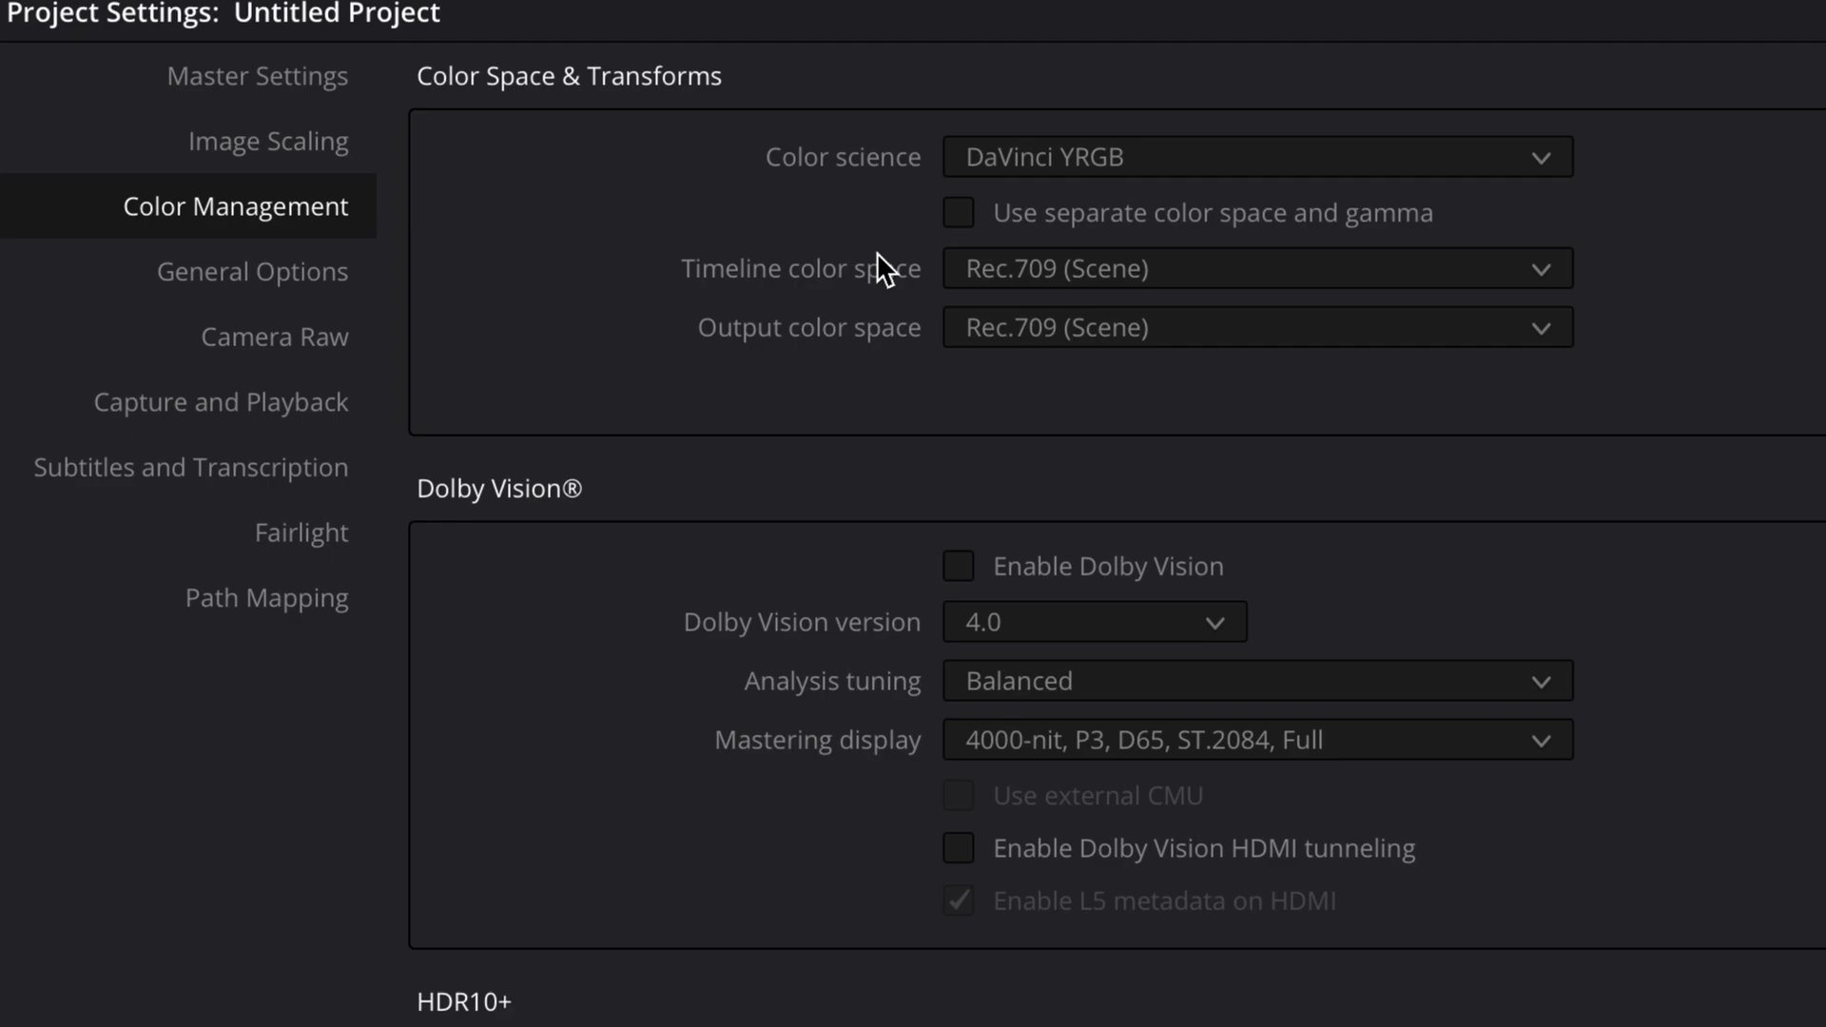
{"action": "mouse_move", "coordinate": [950, 314]}
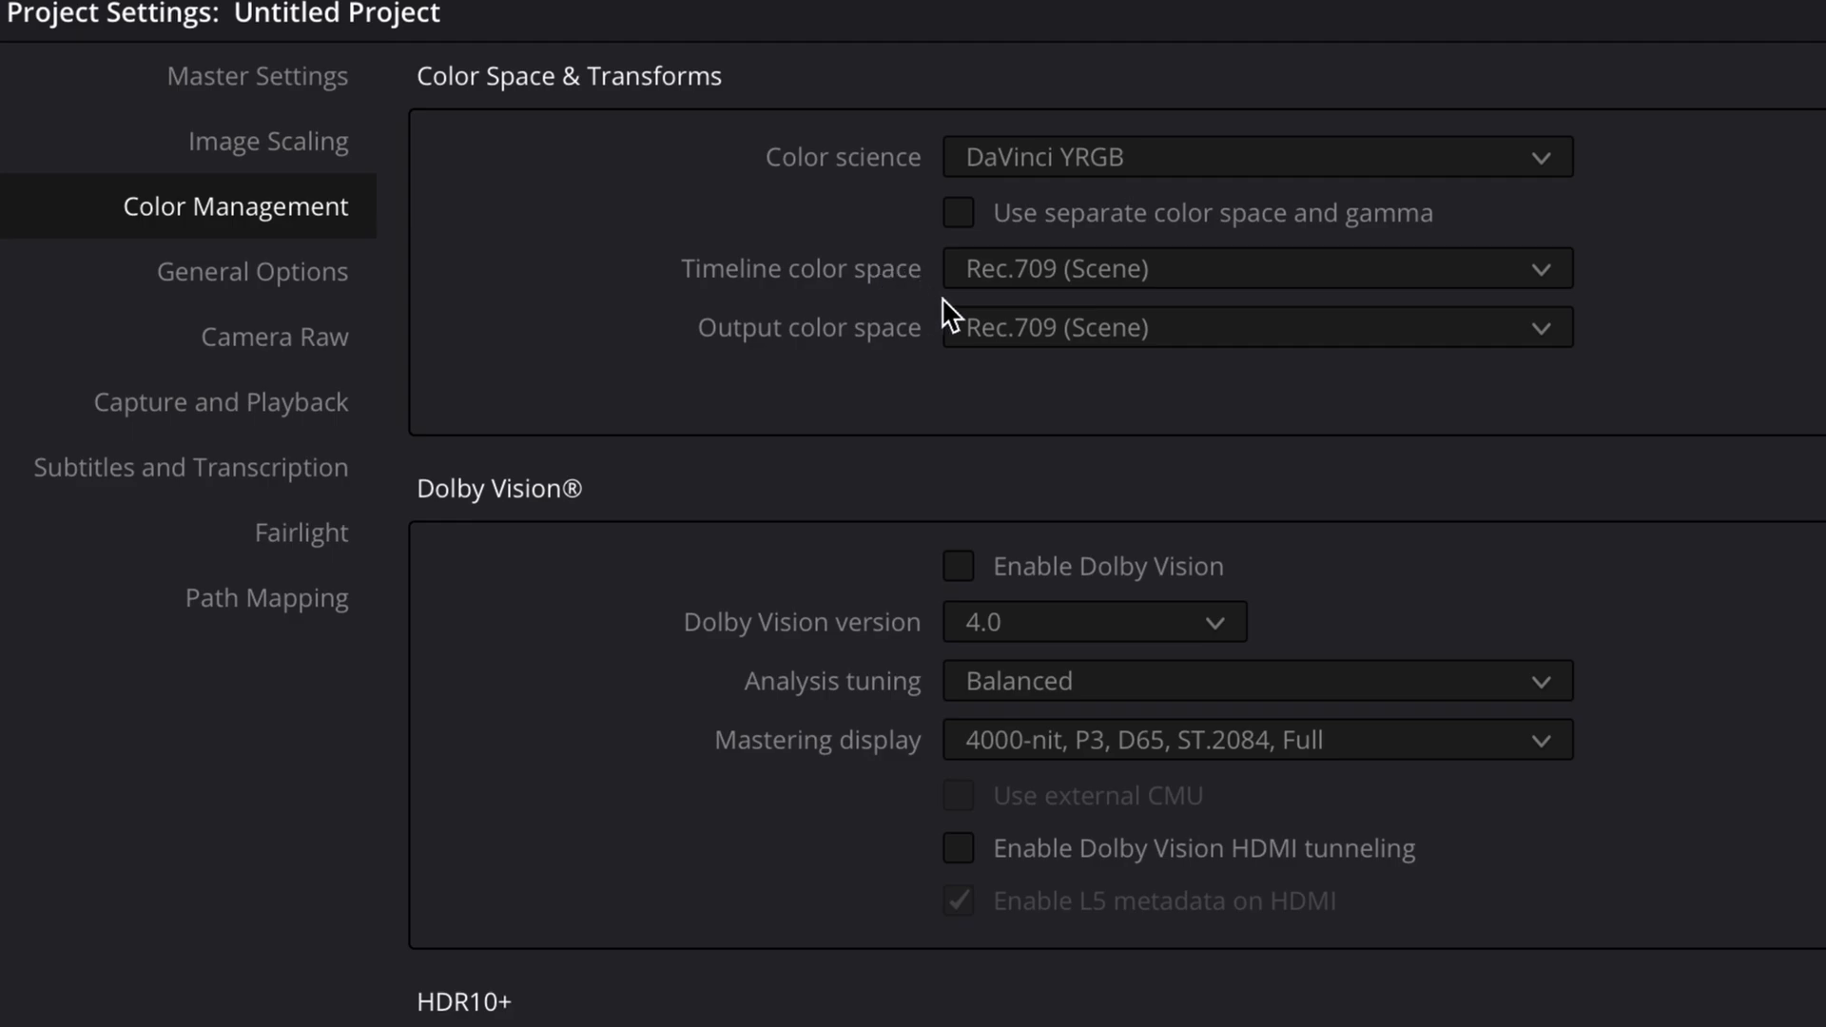
{"action": "left_click", "coordinate": [1258, 325]}
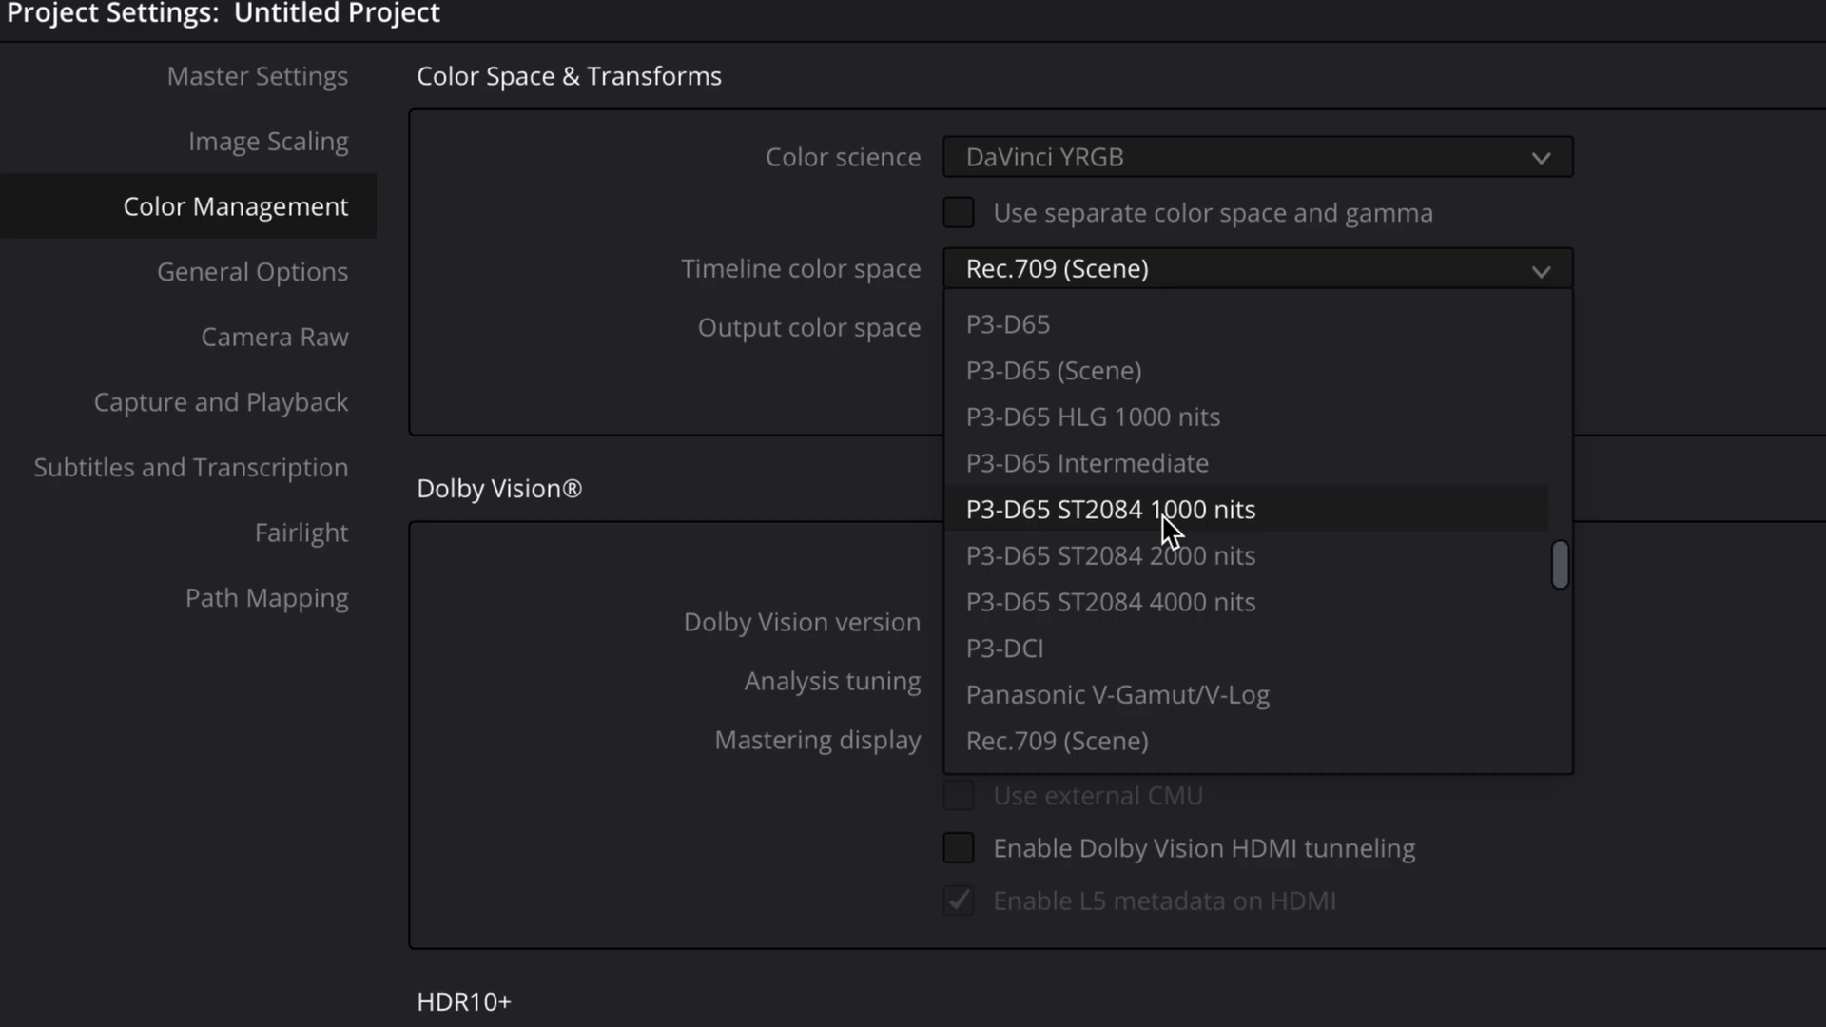
{"action": "scroll", "scroll_direction": "up", "scroll_amount": 3}
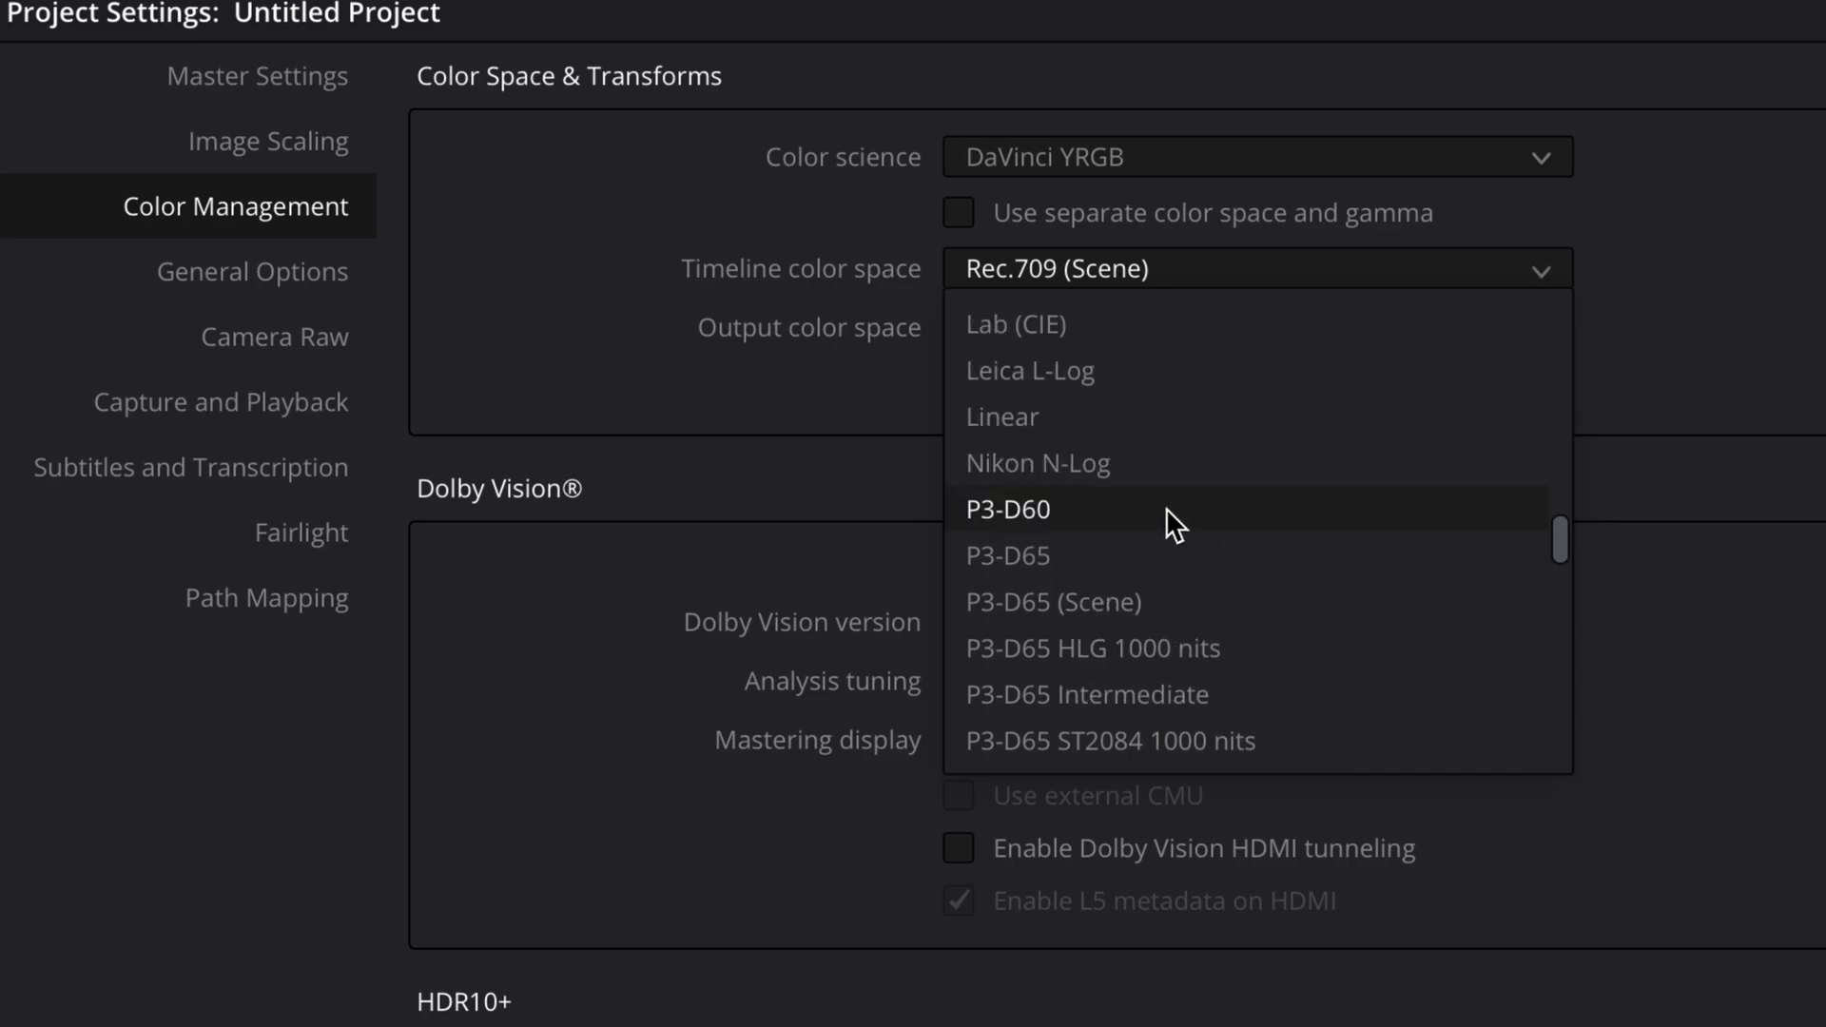
{"action": "scroll", "scroll_direction": "up", "scroll_amount": 3}
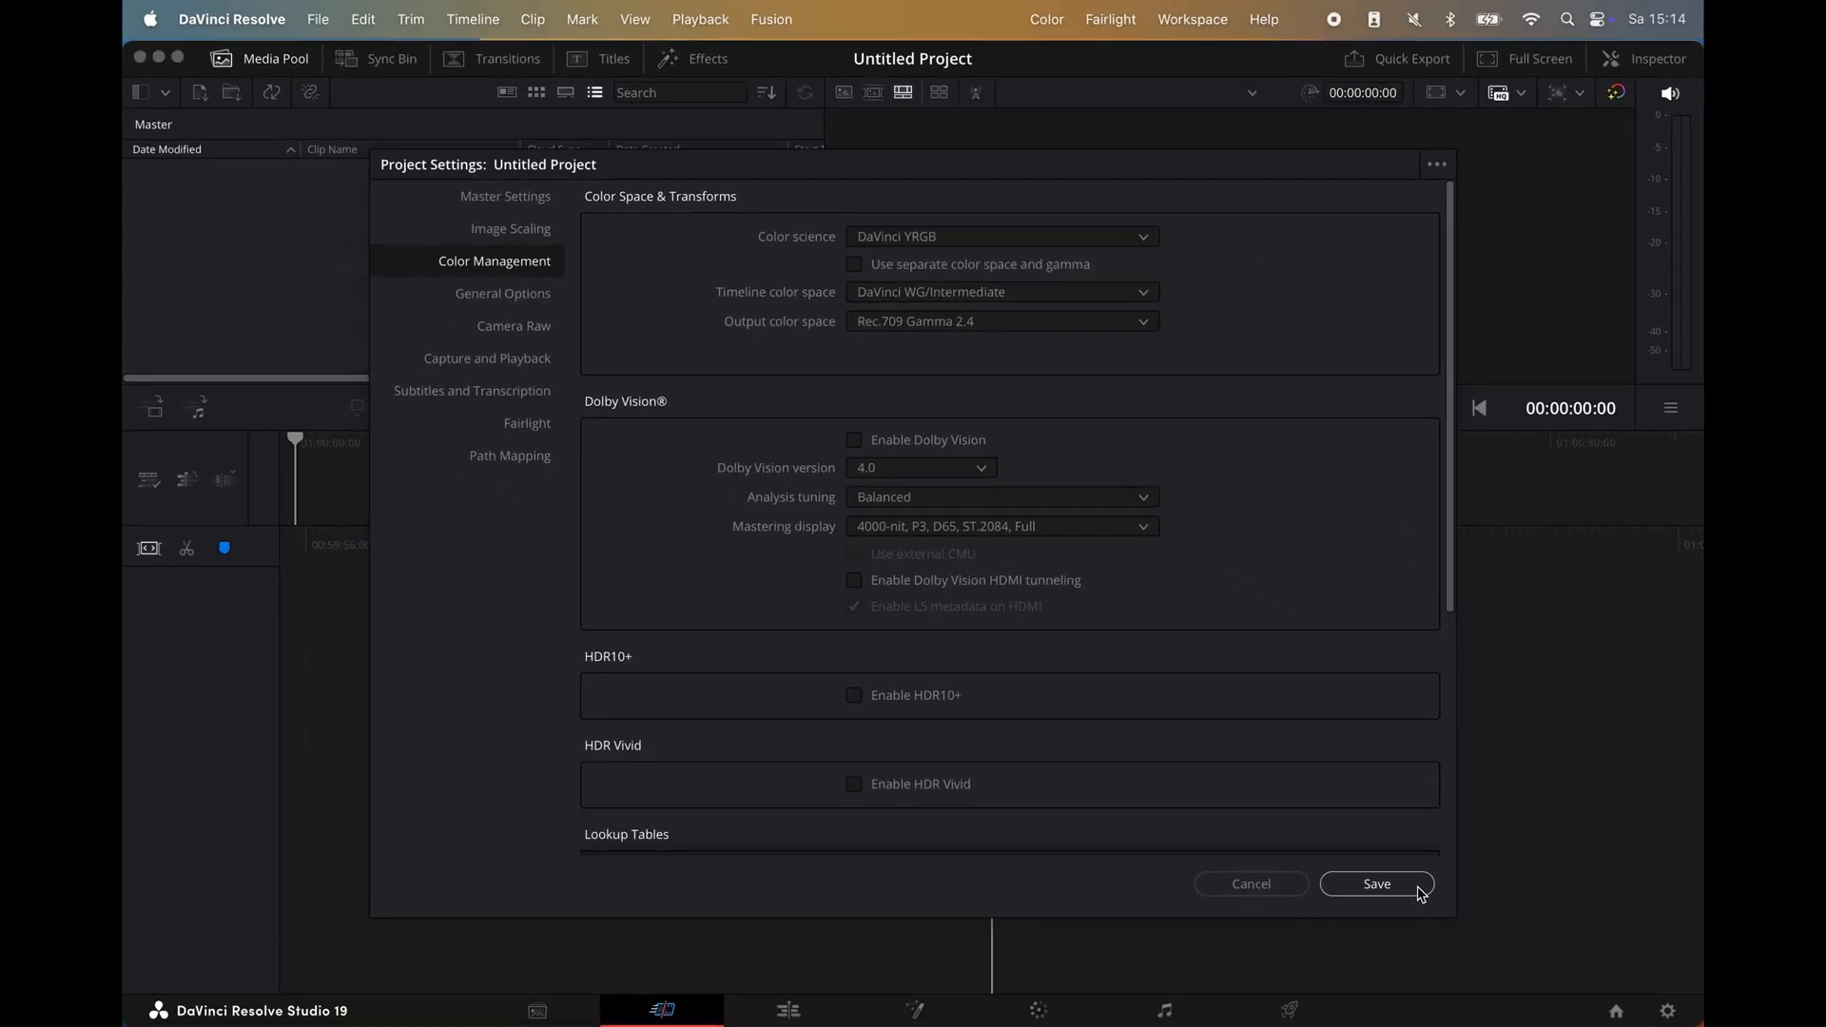
{"action": "left_click", "coordinate": [1375, 882]}
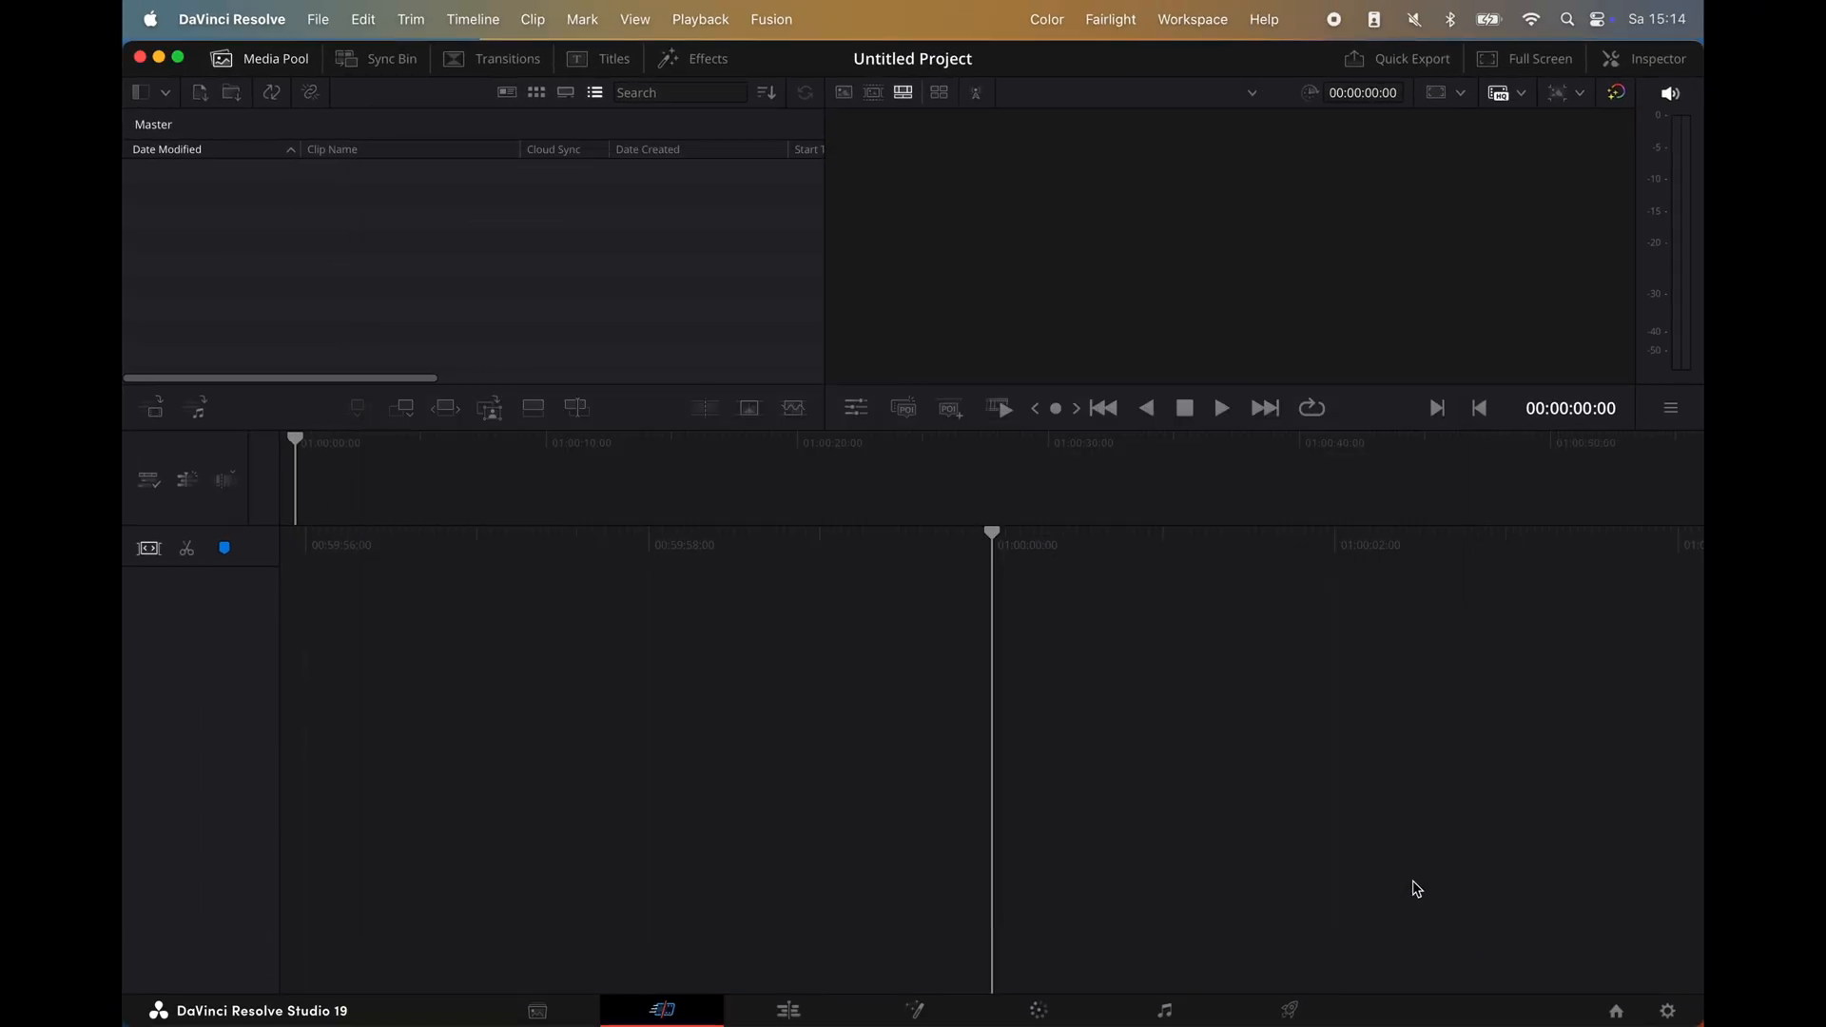